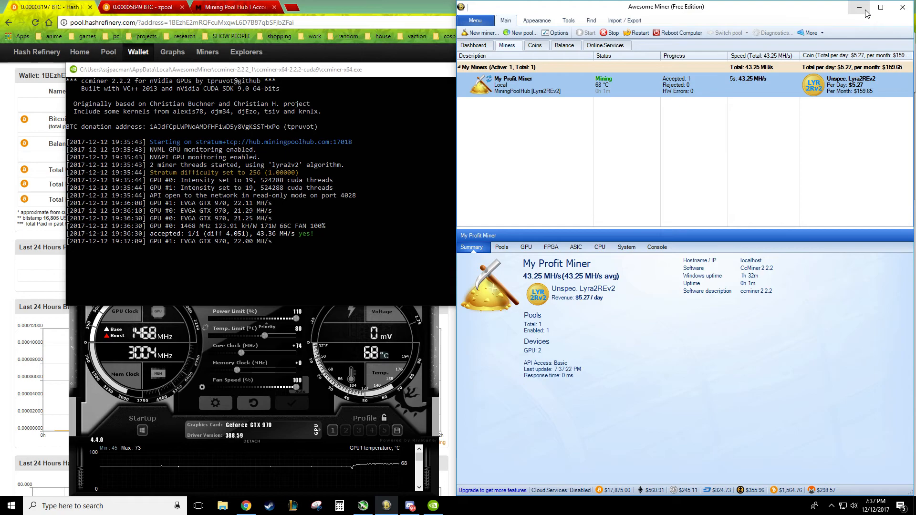
mouse_move(866, 10)
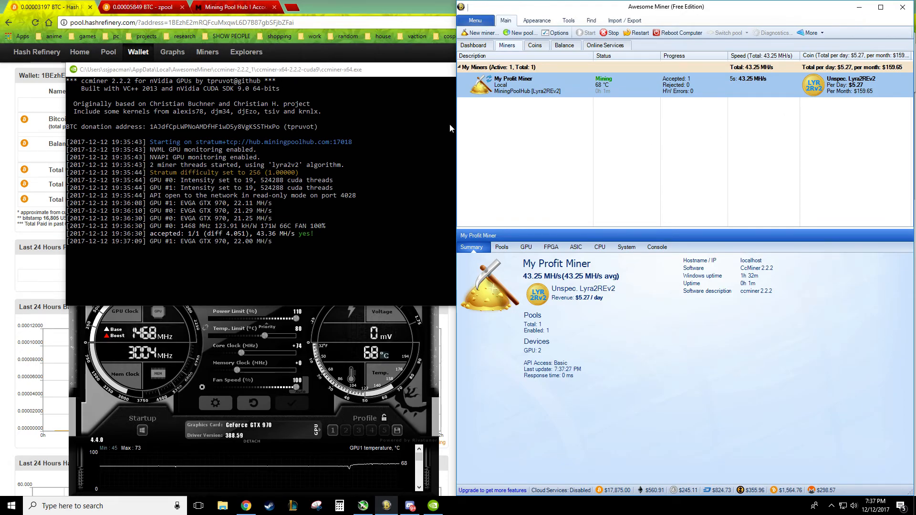
Copy the 0.00005850 BTC Total Unpaid value from the zpool wallet page
left_click(140, 7)
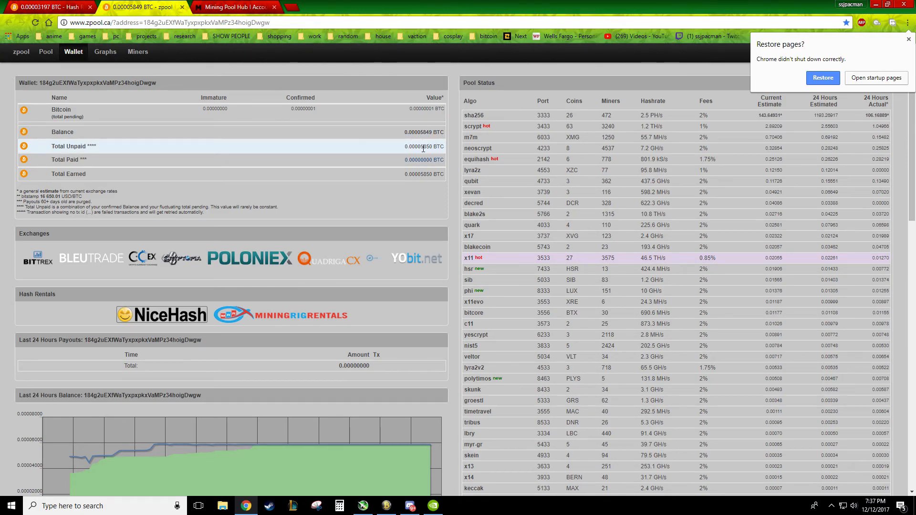
double_click(420, 146)
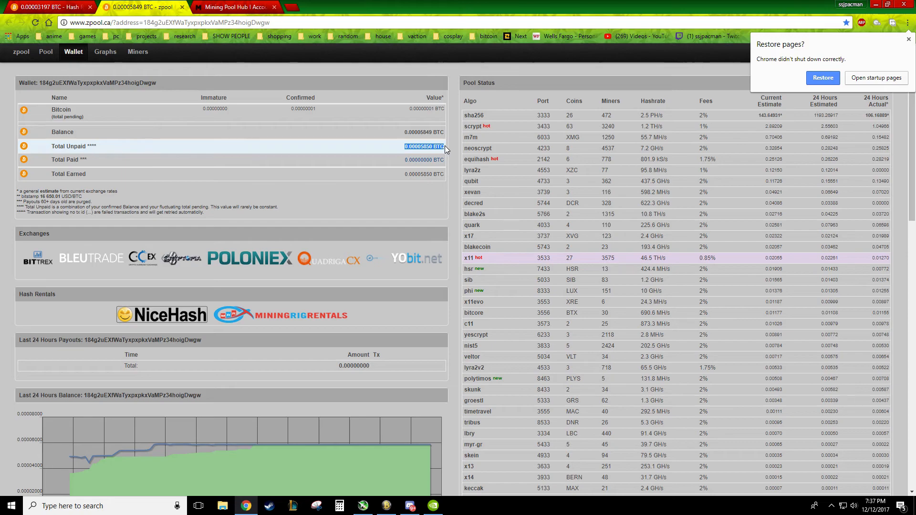
right_click(424, 146)
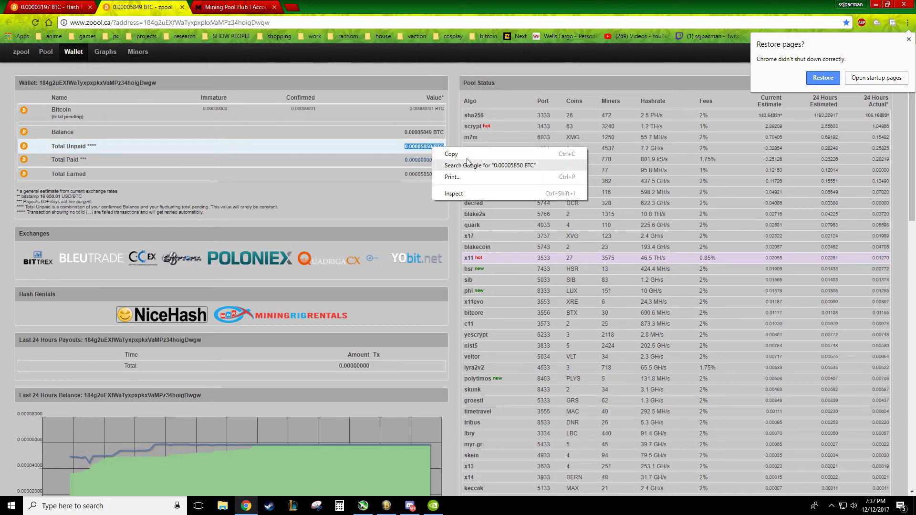
left_click(295, 6)
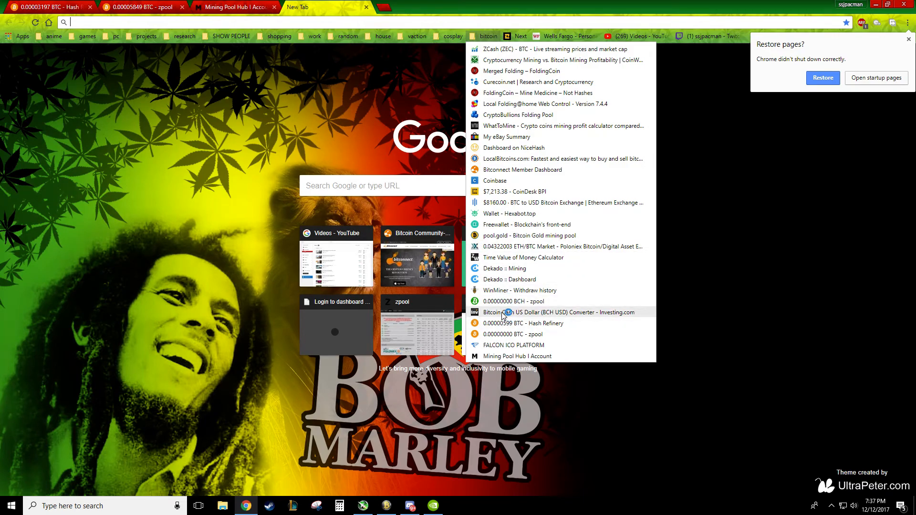
From the Investing.com bookmark, search Google for a BTC to USD converter
left_click(560, 312)
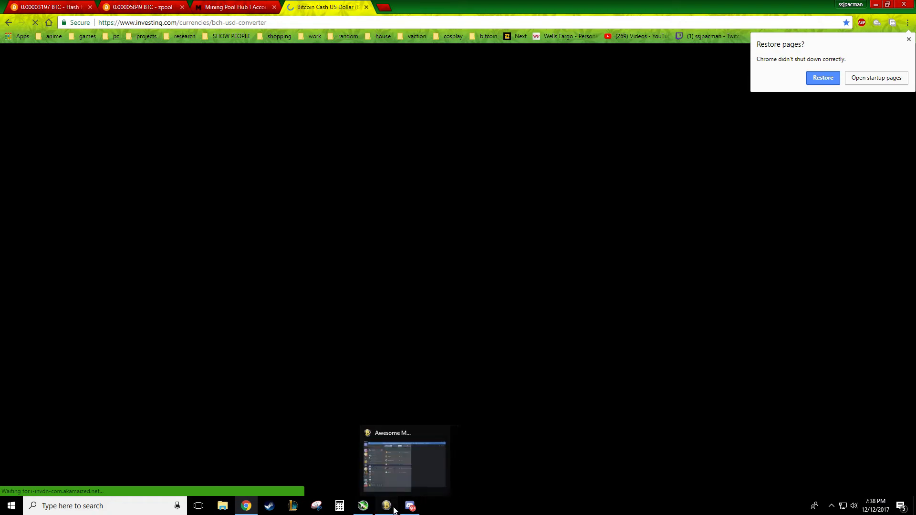
left_click(175, 22)
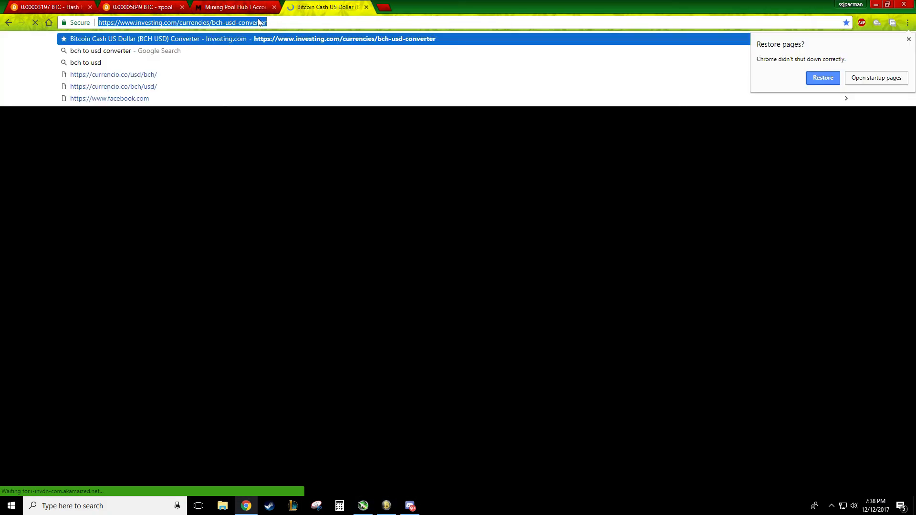
mouse_move(120, 53)
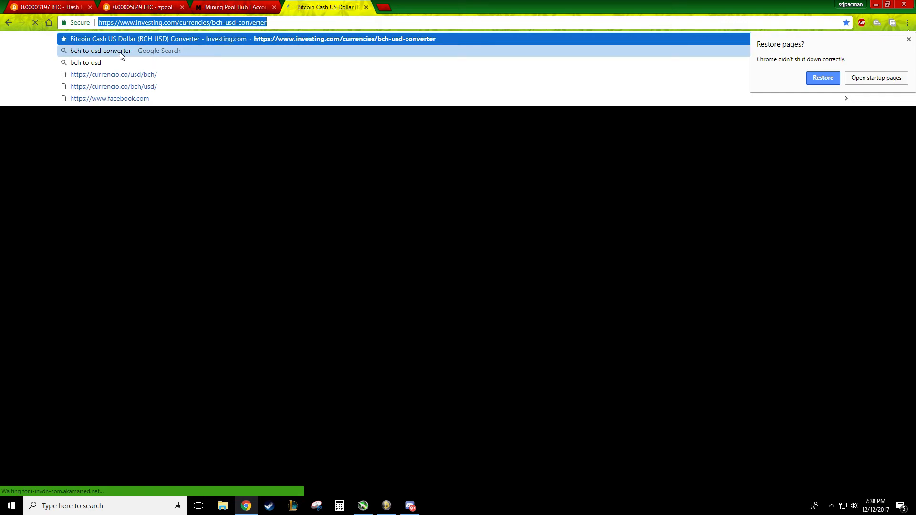
left_click(99, 51)
type("btc to usd converter")
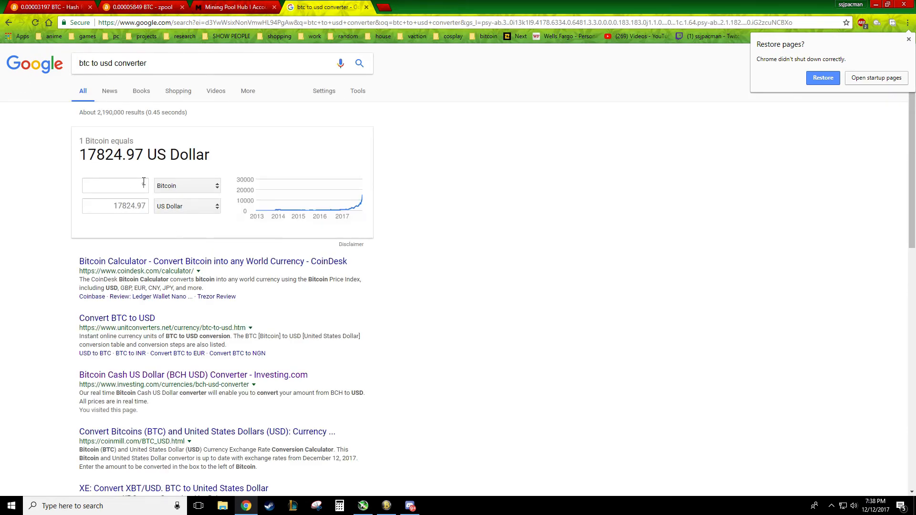
Enter 0.00005850 BTC in Google's converter to get 1.04 USD, checking against zpool
left_click(115, 185)
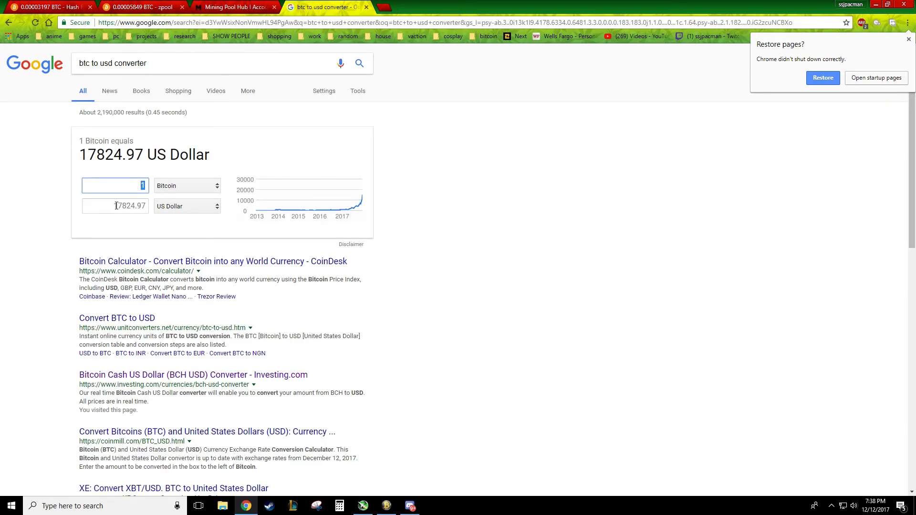
type("0.00005850")
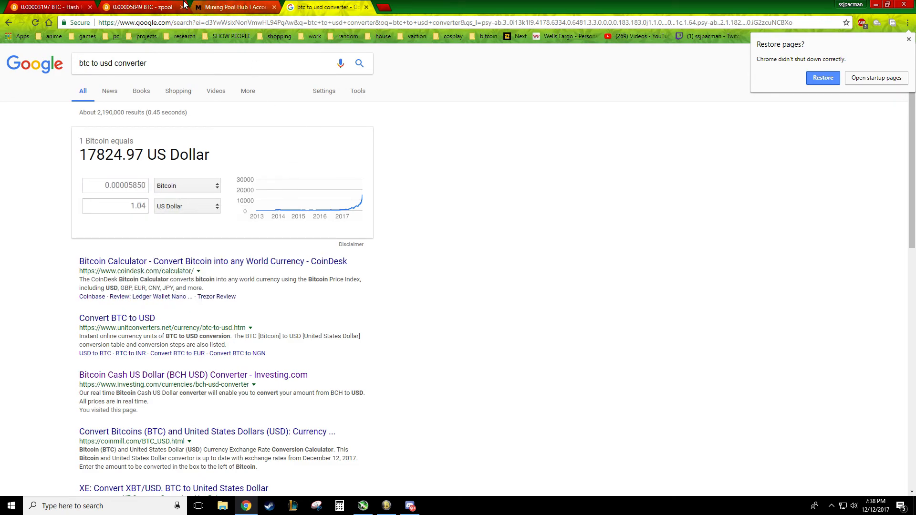
left_click(140, 7)
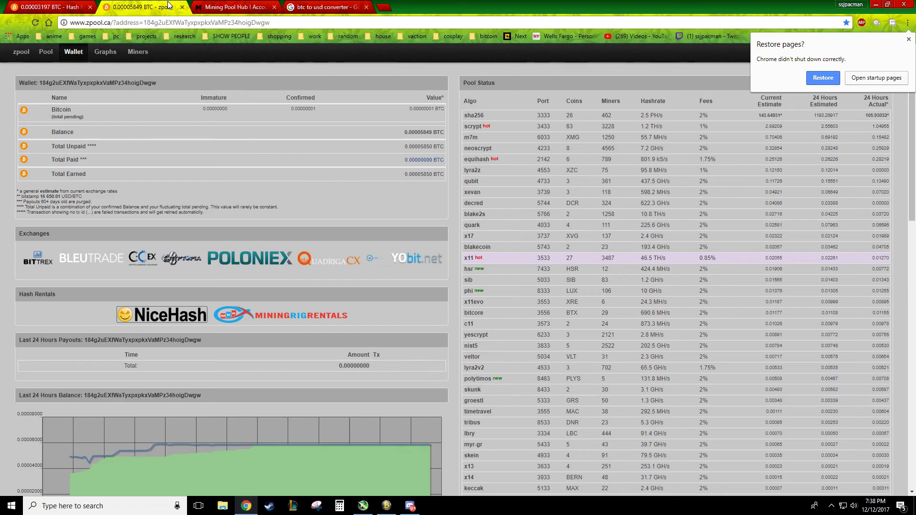
mouse_move(258, 5)
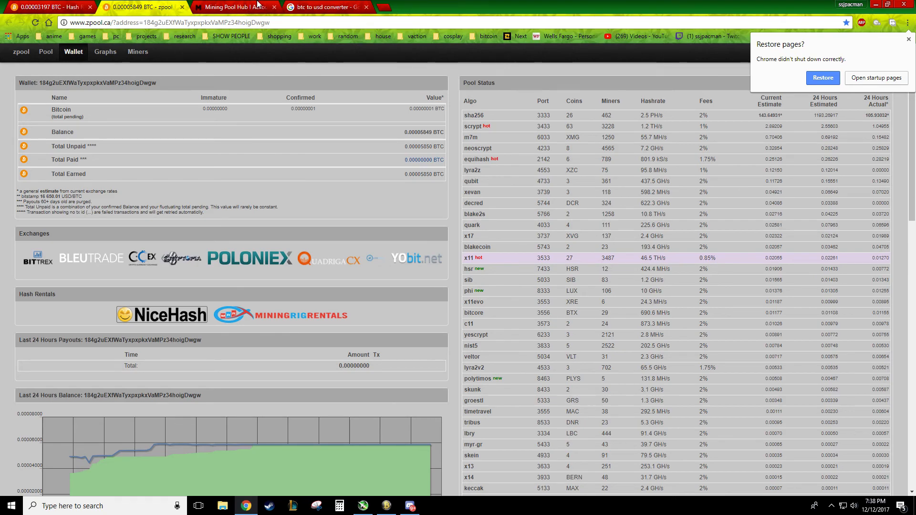
left_click(327, 7)
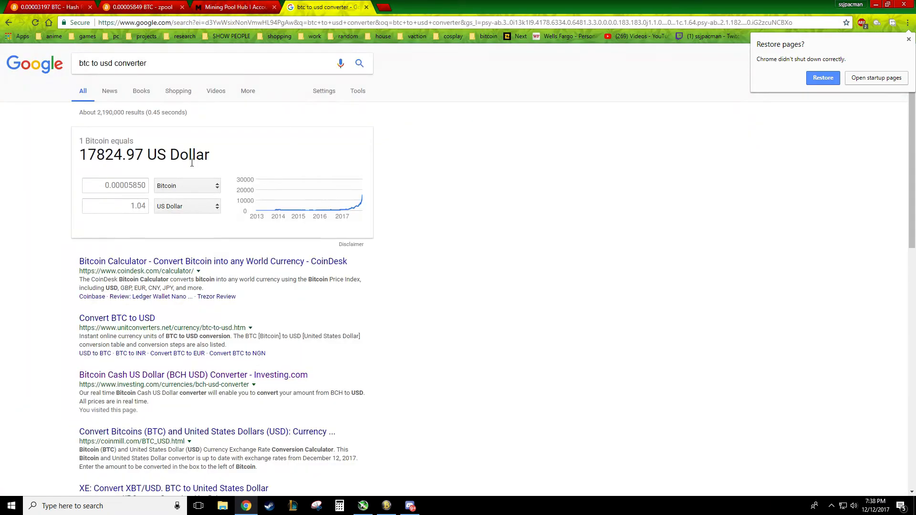
mouse_move(158, 225)
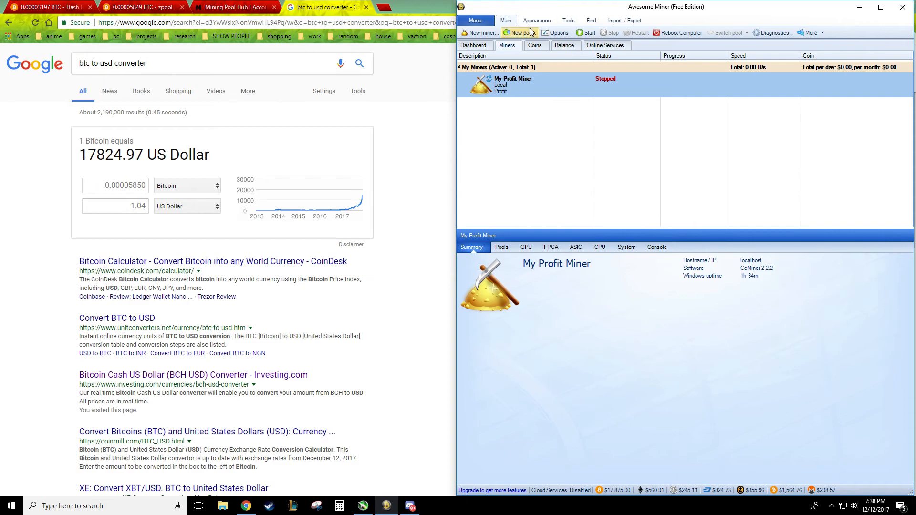
left_click(558, 33)
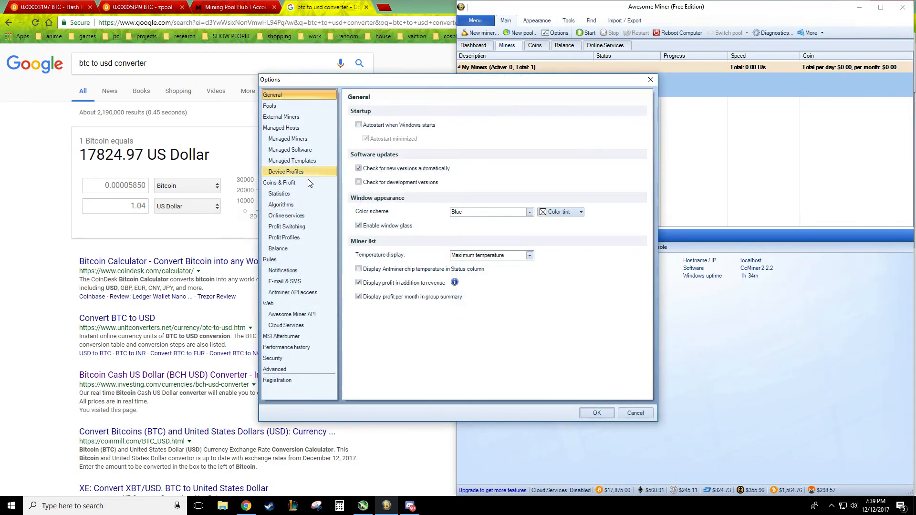
left_click(280, 193)
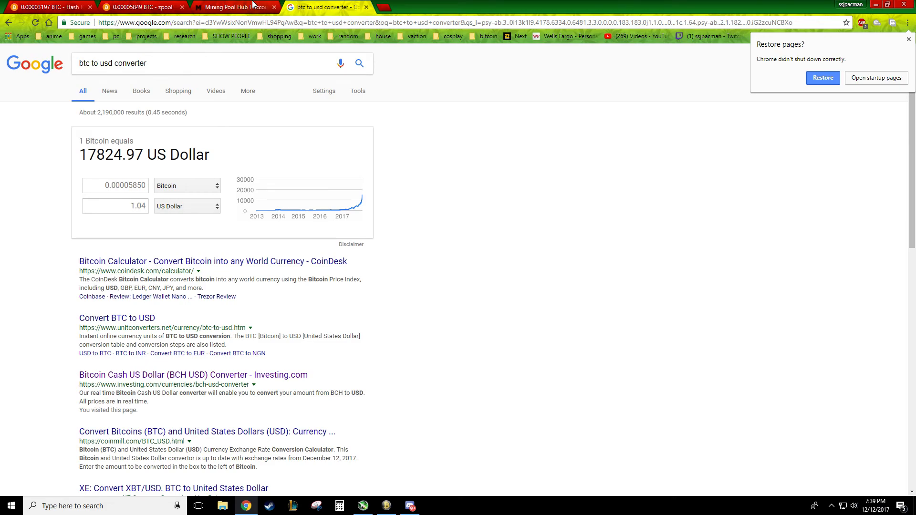
Return to the zpool BTC wallet and bring the Search Wallet saved addresses into view
left_click(140, 7)
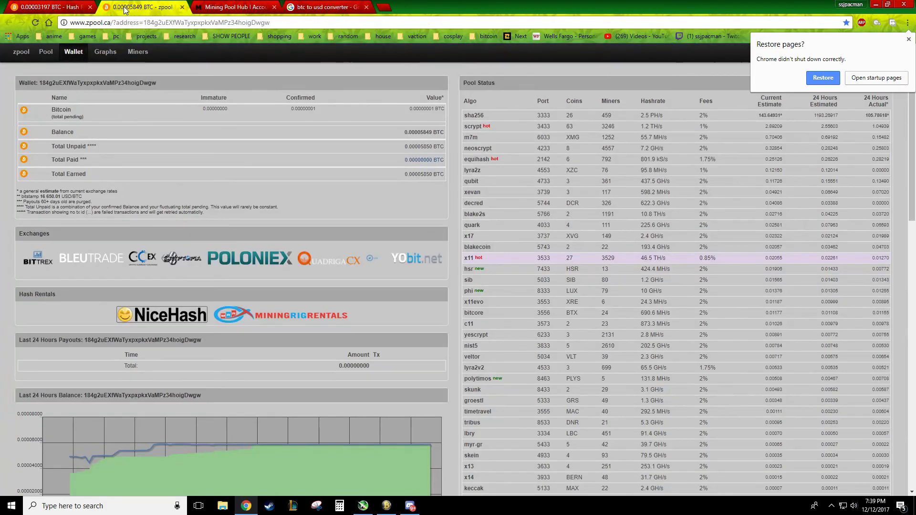
mouse_move(308, 145)
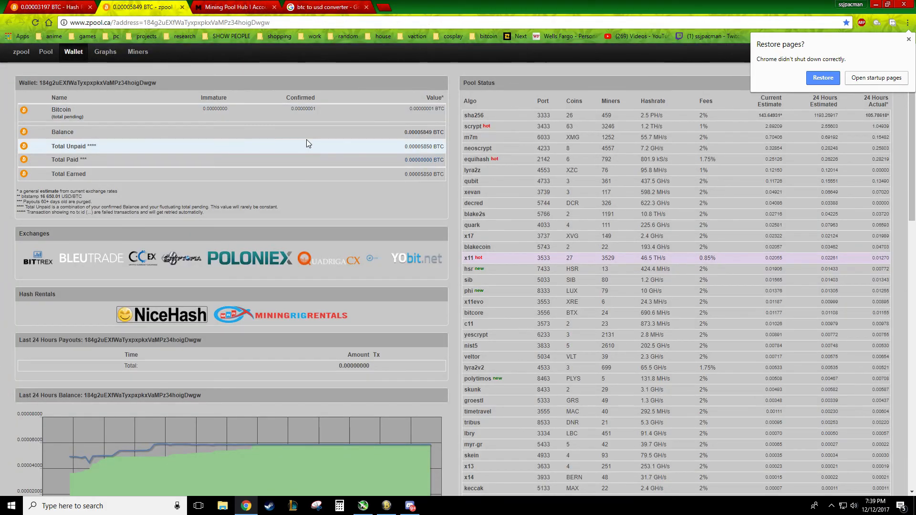
mouse_move(290, 144)
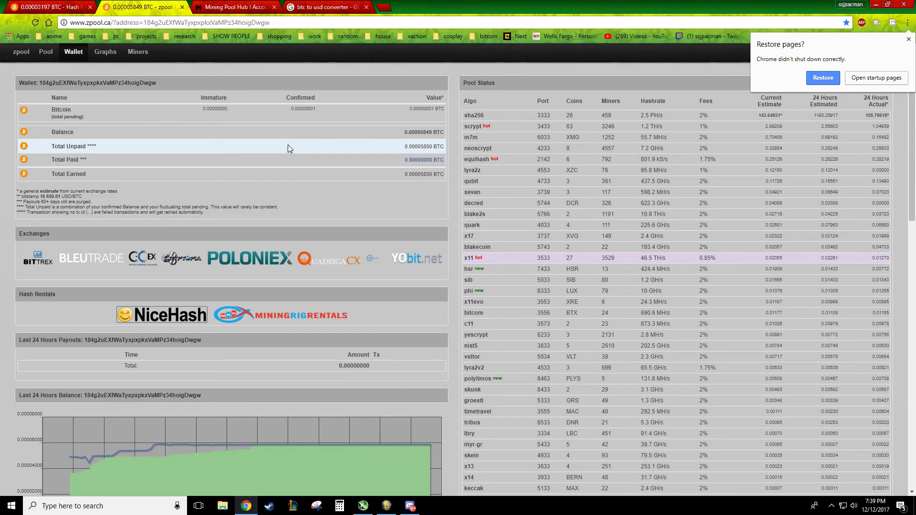
mouse_move(292, 145)
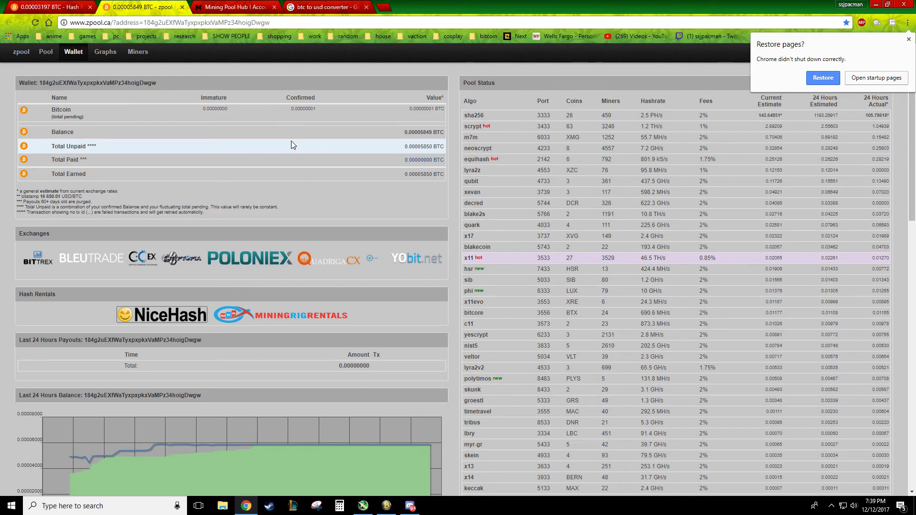
mouse_move(279, 173)
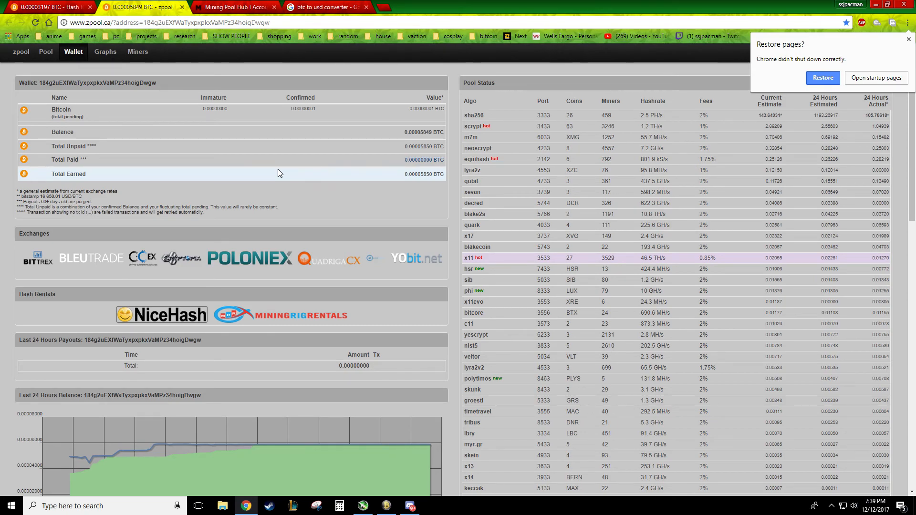
scroll("down", 3)
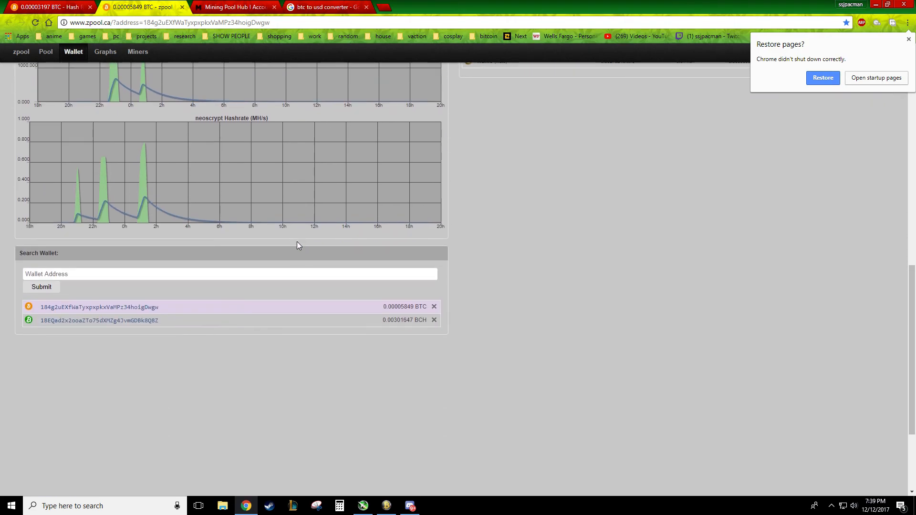
Open the saved BCH wallet showing 0.00301647 BCH and its shortage warning
left_click(100, 320)
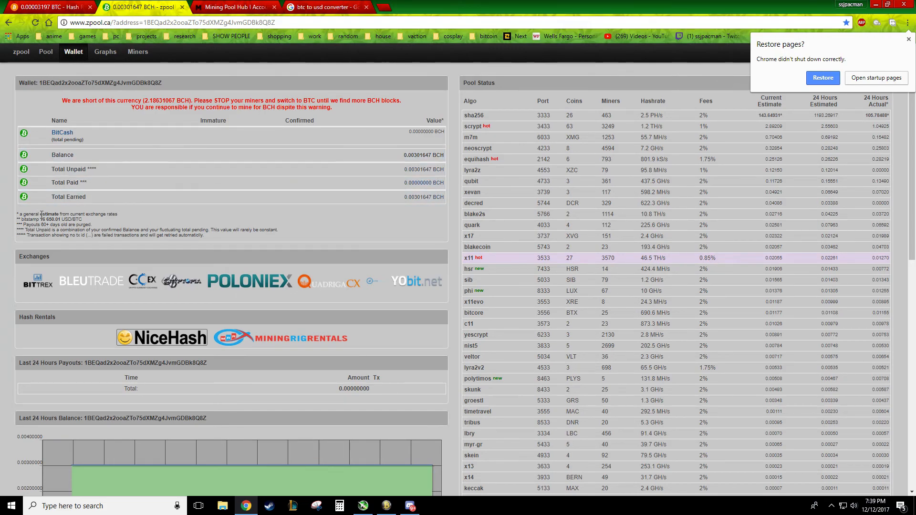
mouse_move(253, 181)
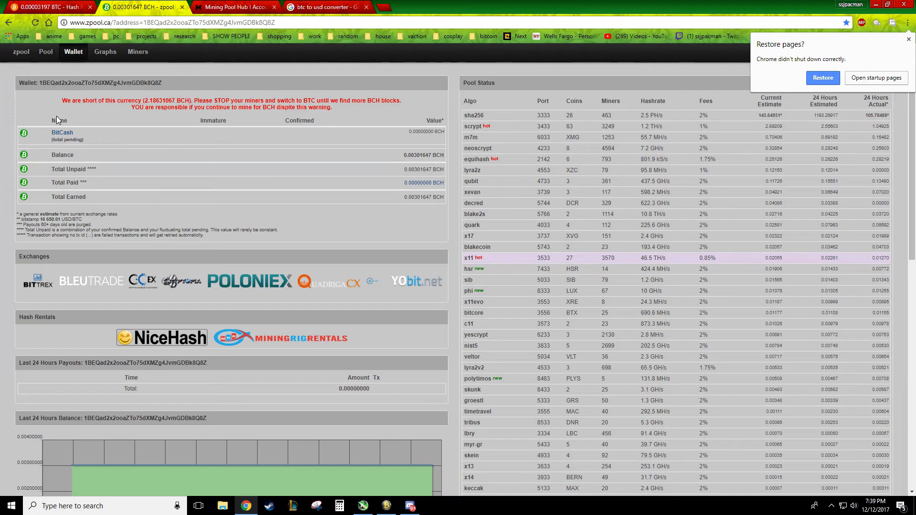
scroll("down", 3)
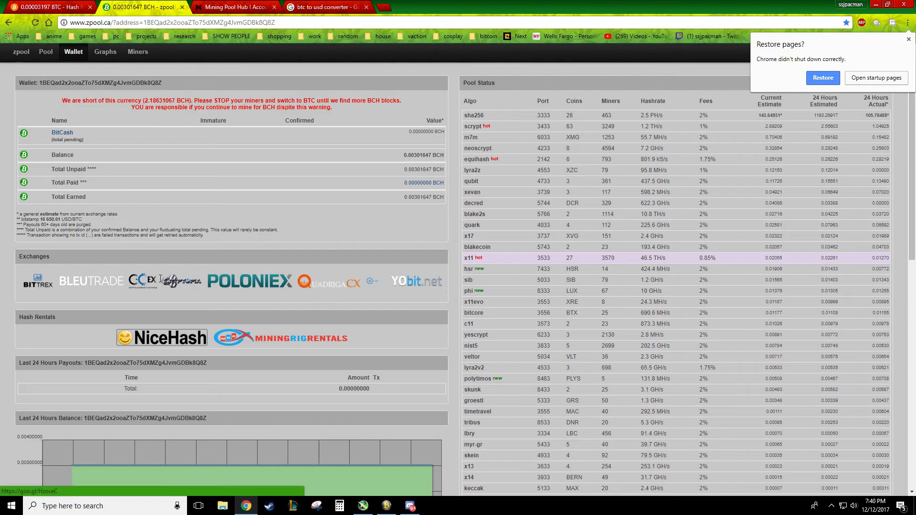
scroll("down", 3)
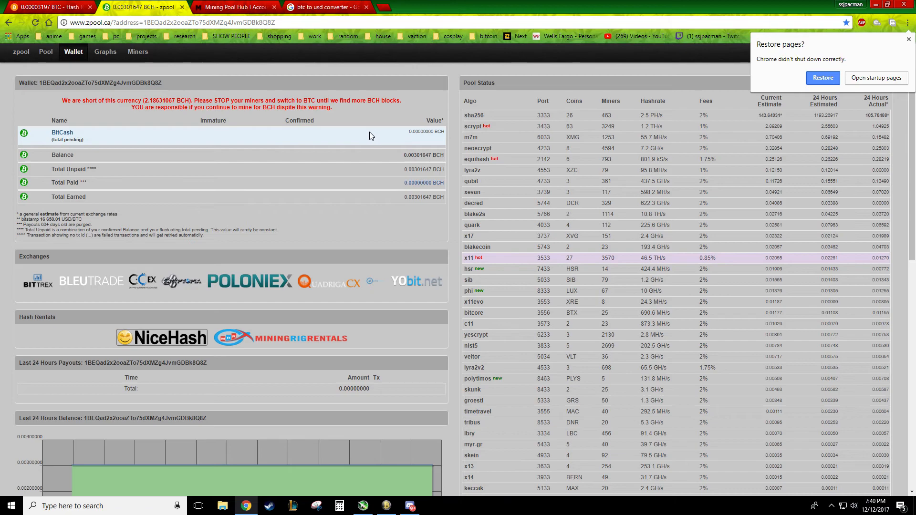
mouse_move(302, 144)
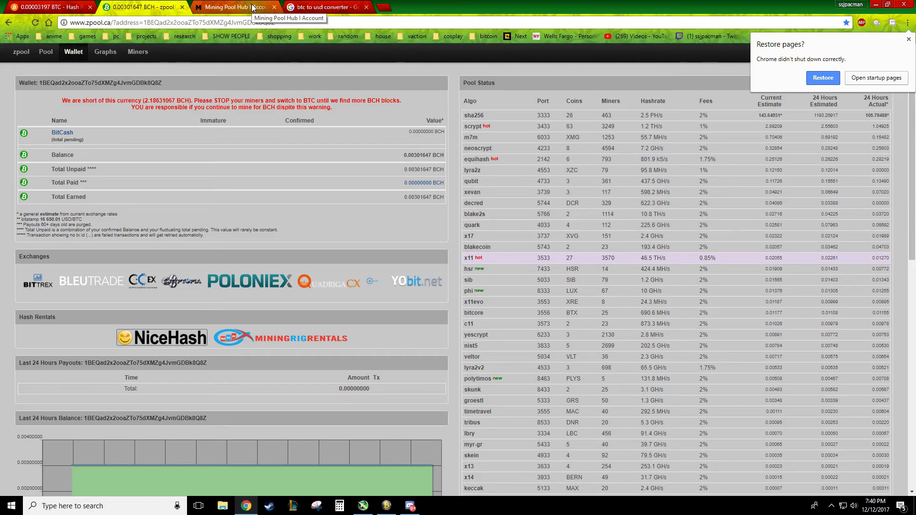
Review Hash Refinery's 0.00009262 BTC unpaid balance and charts, then show the zpool BCH page
left_click(50, 7)
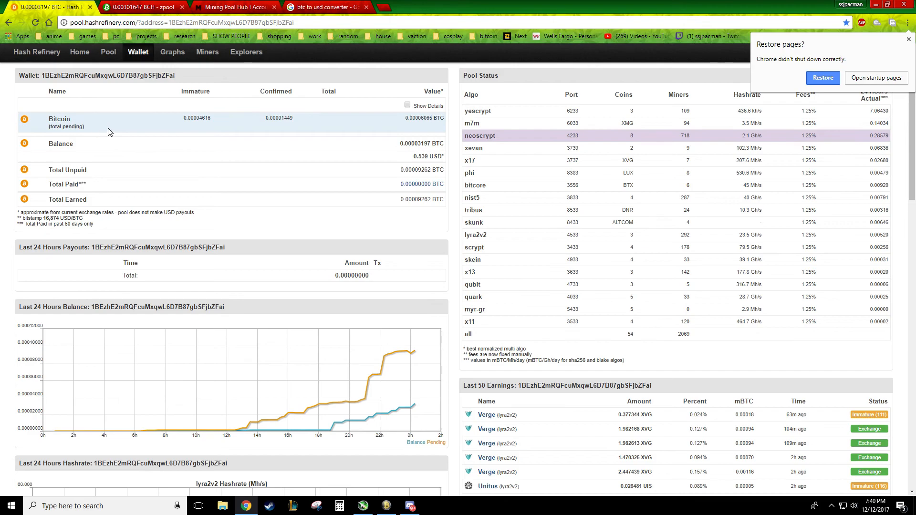
mouse_move(388, 168)
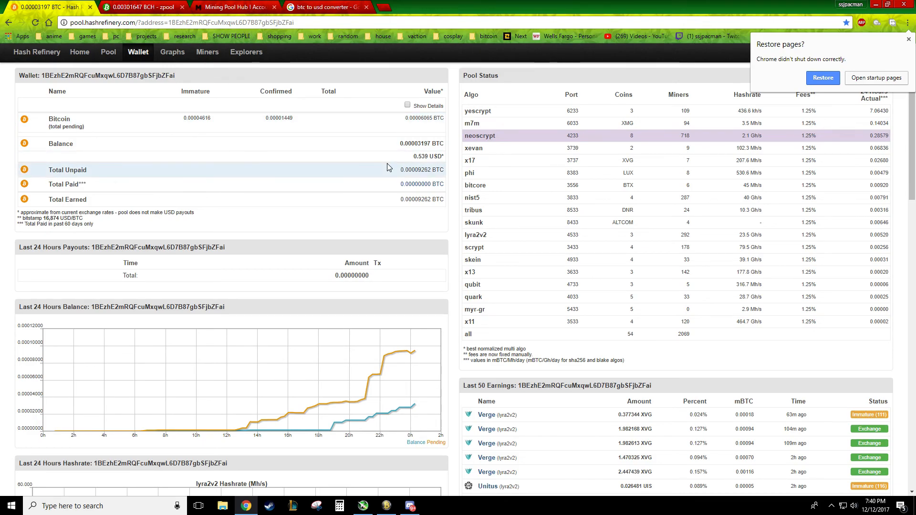
mouse_move(353, 172)
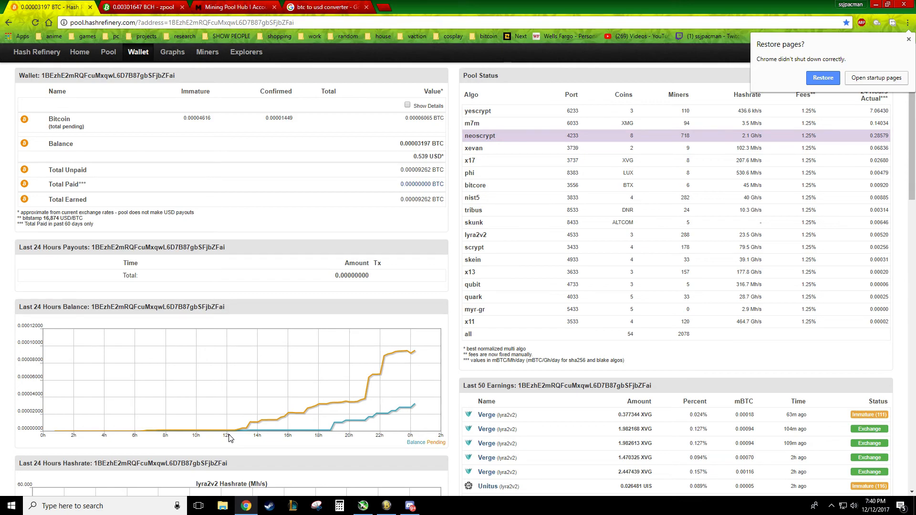
scroll("down", 3)
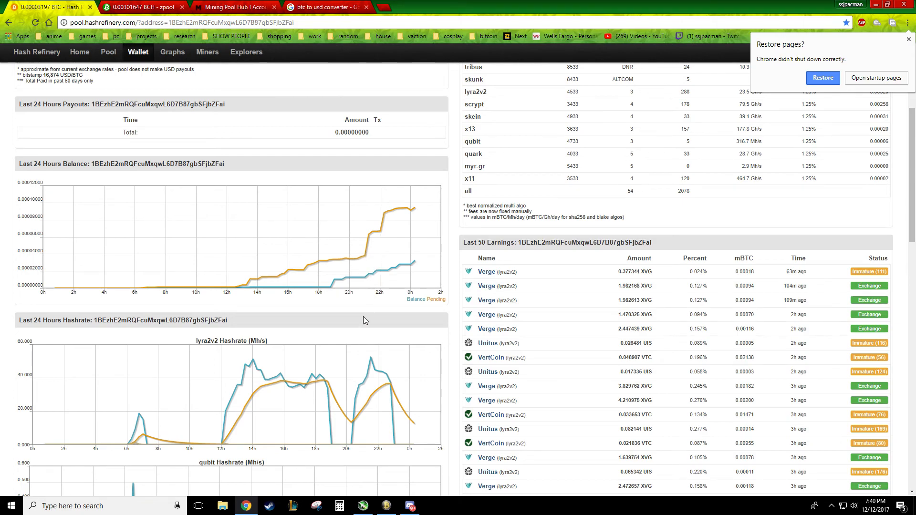
scroll("down", 3)
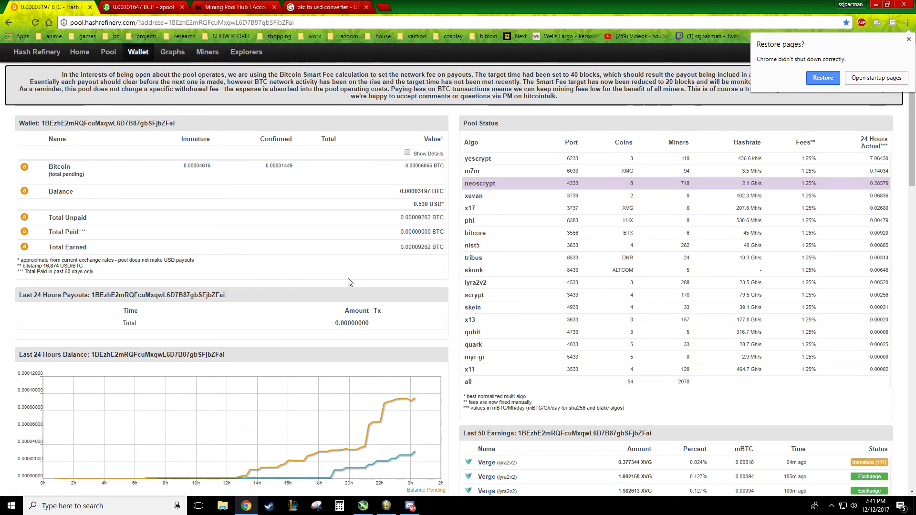
mouse_move(399, 292)
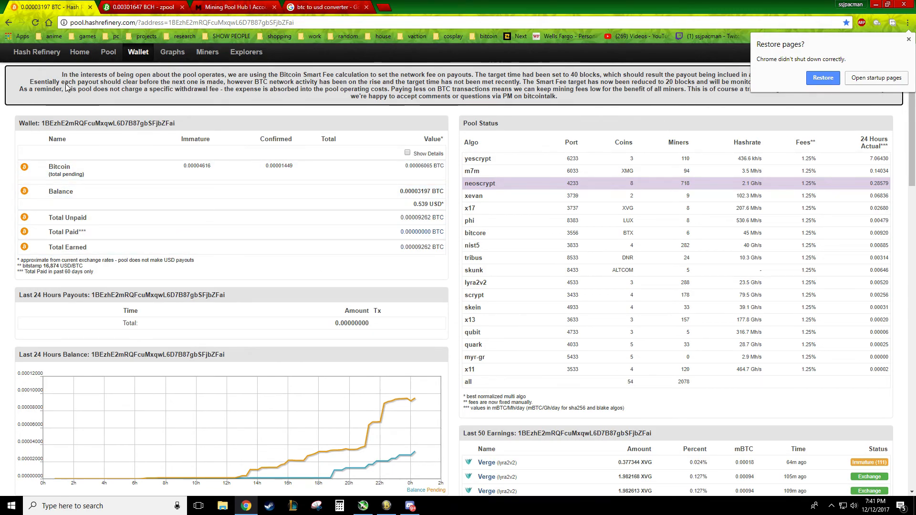
scroll("down", 3)
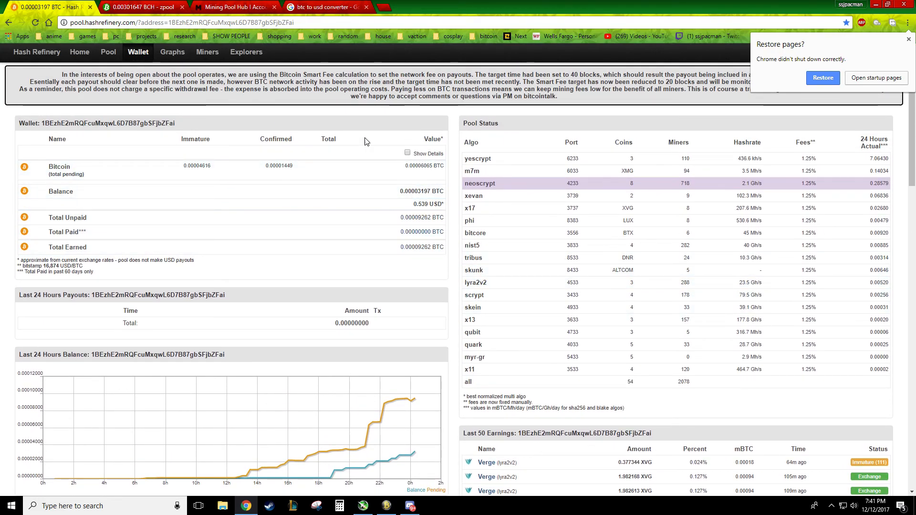
left_click(135, 6)
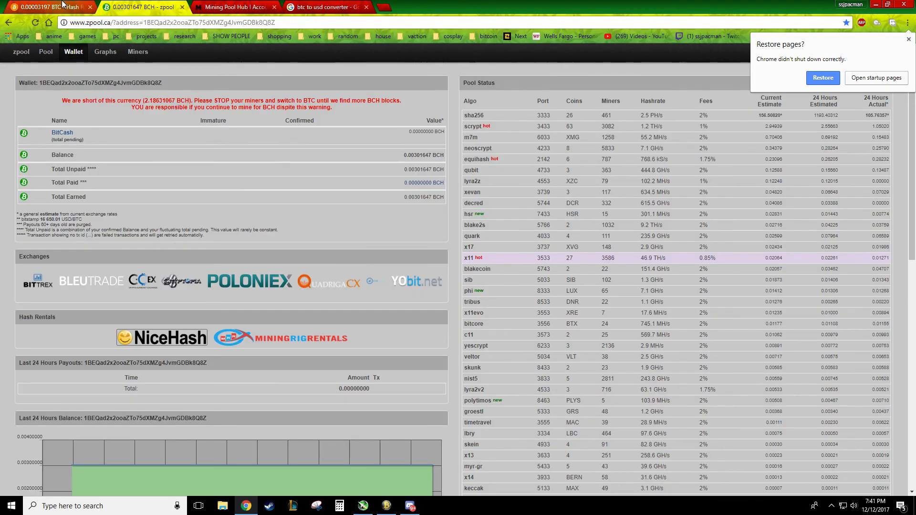
Close the zpool BCH and Hash Refinery pages, leaving Mining Pool Hub balances showing
left_click(141, 7)
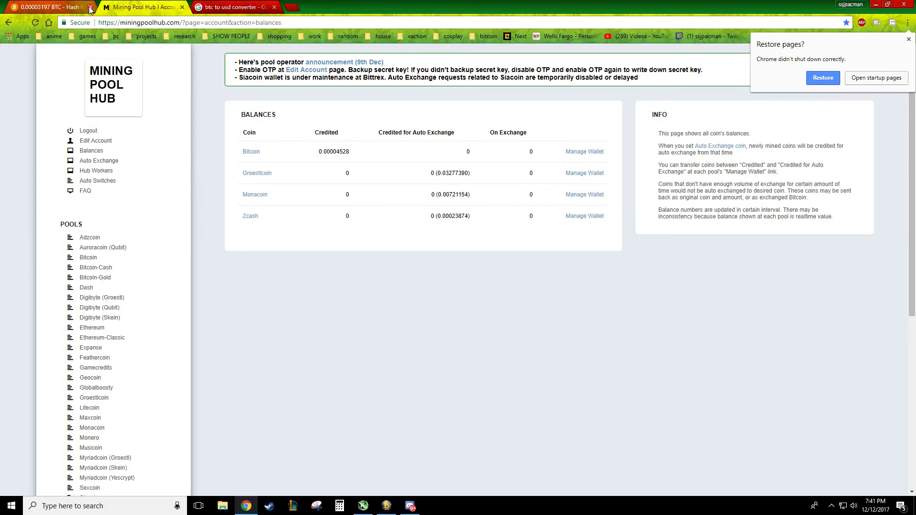
left_click(90, 7)
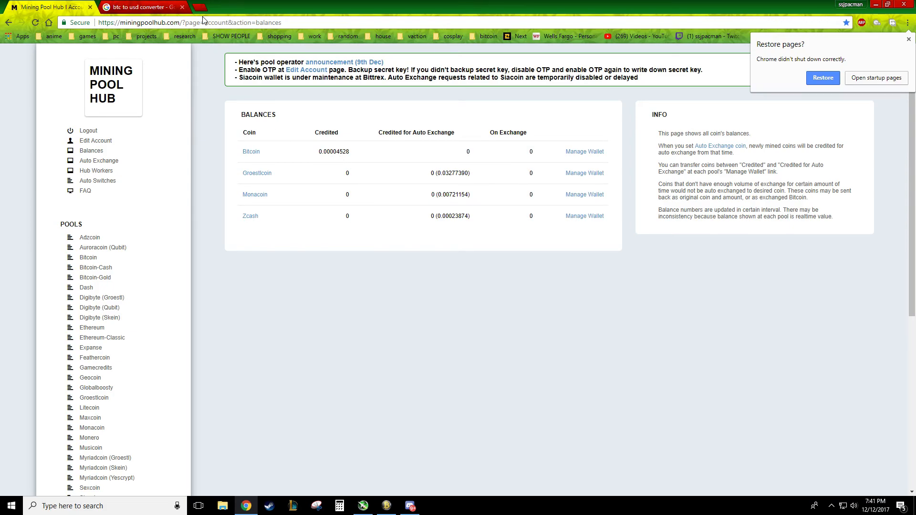
Reopen the Hash Refinery and zpool BTC wallet pages from the bitcoin bookmarks folder
left_click(486, 36)
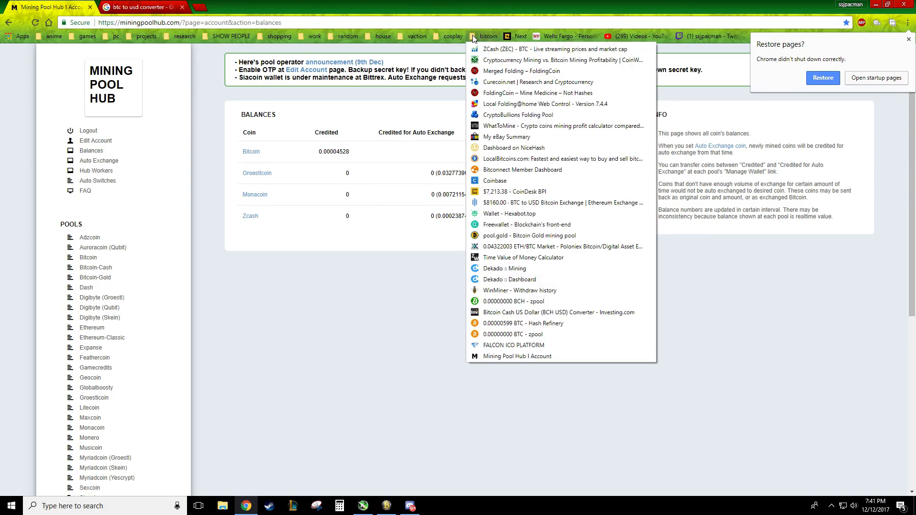
right_click(522, 323)
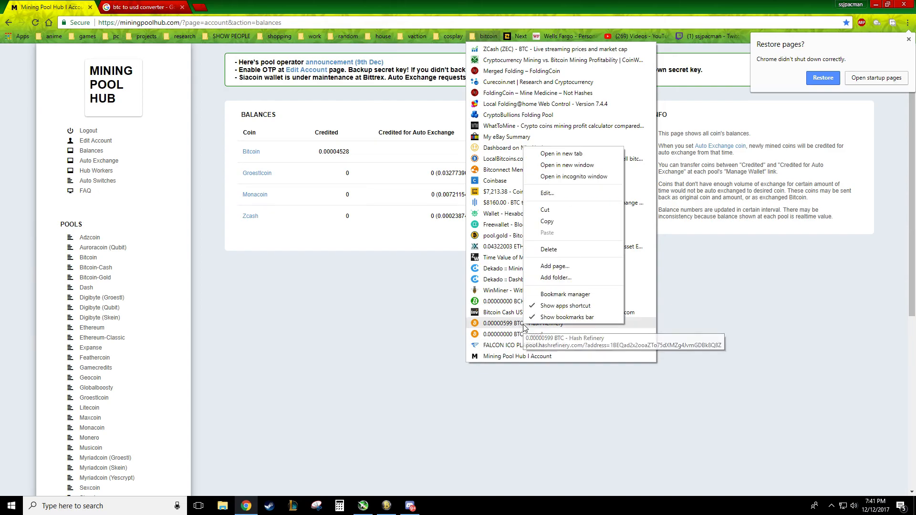
left_click(560, 154)
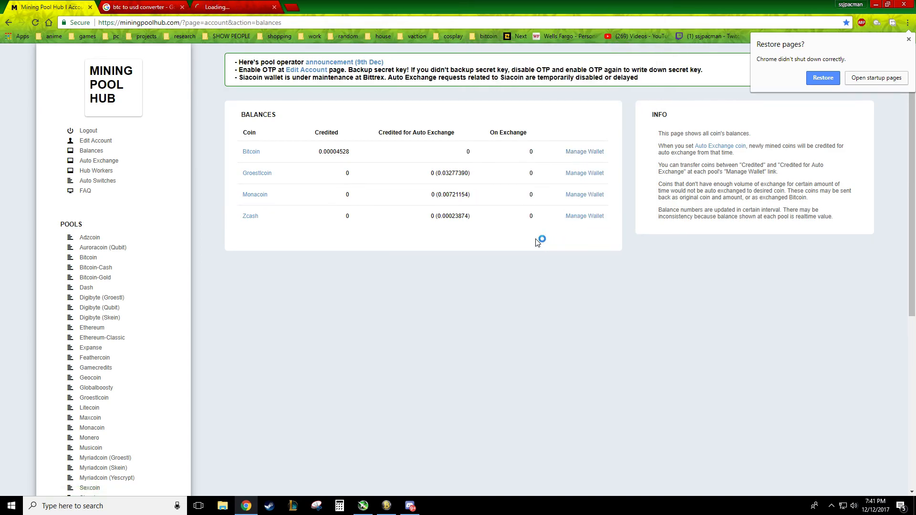
left_click(485, 36)
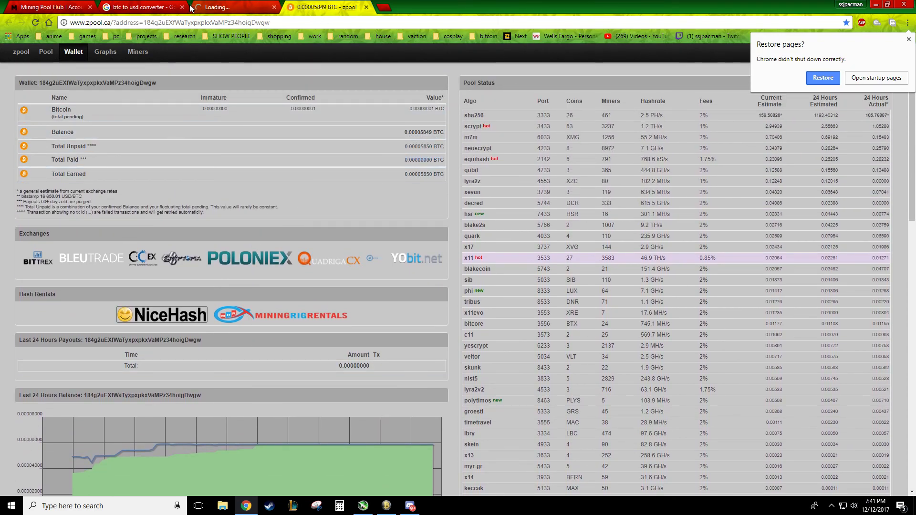
Compare the wallet balances and select Mining Pool Hub's 0.00004528 BTC credited amount
left_click(140, 7)
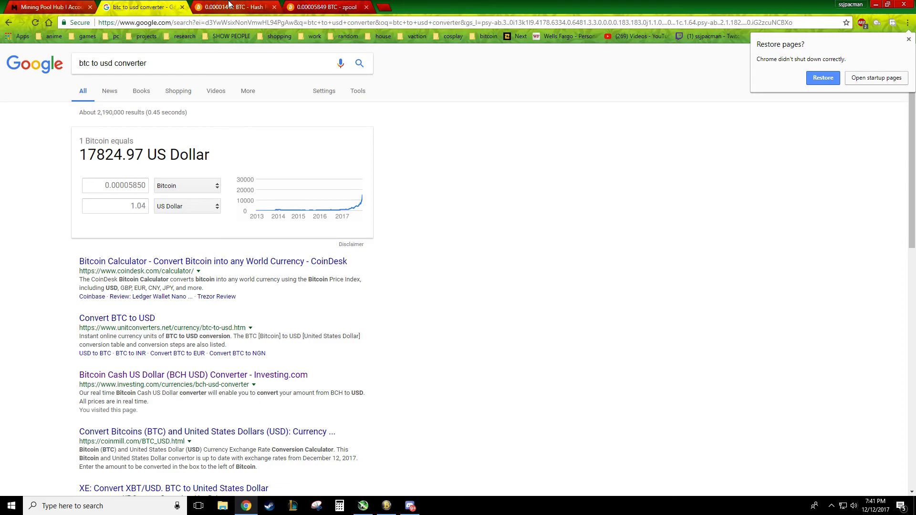
left_click(233, 7)
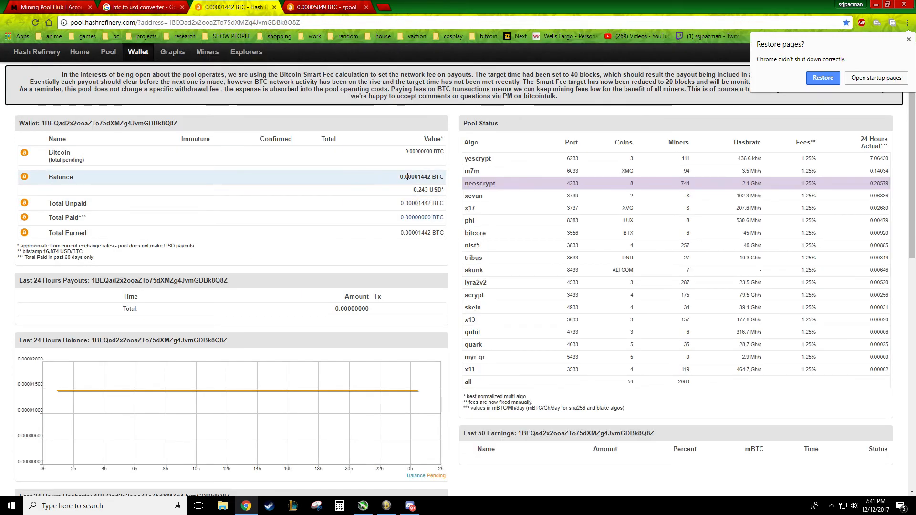
mouse_move(212, 164)
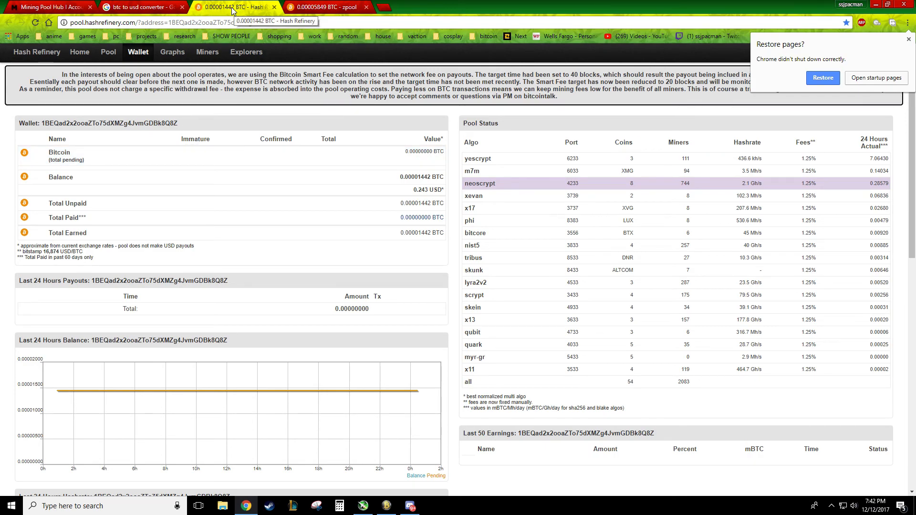
left_click(49, 7)
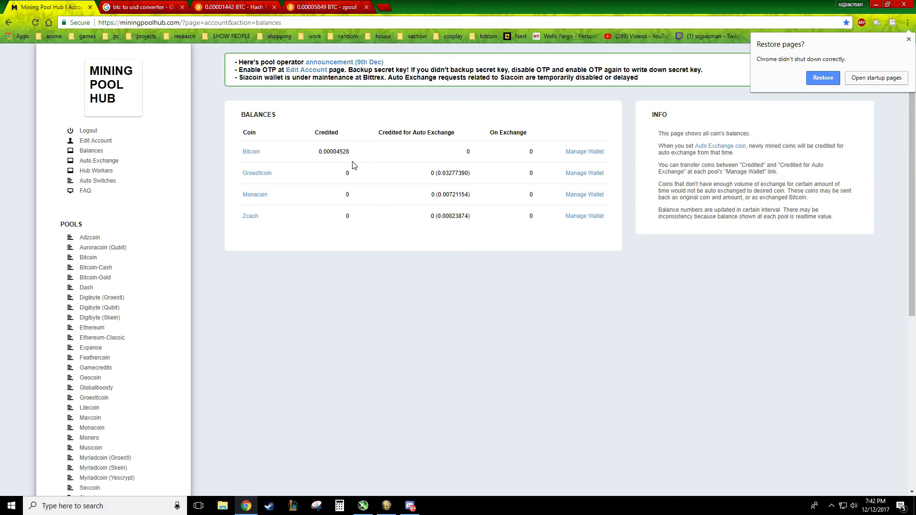
mouse_move(338, 165)
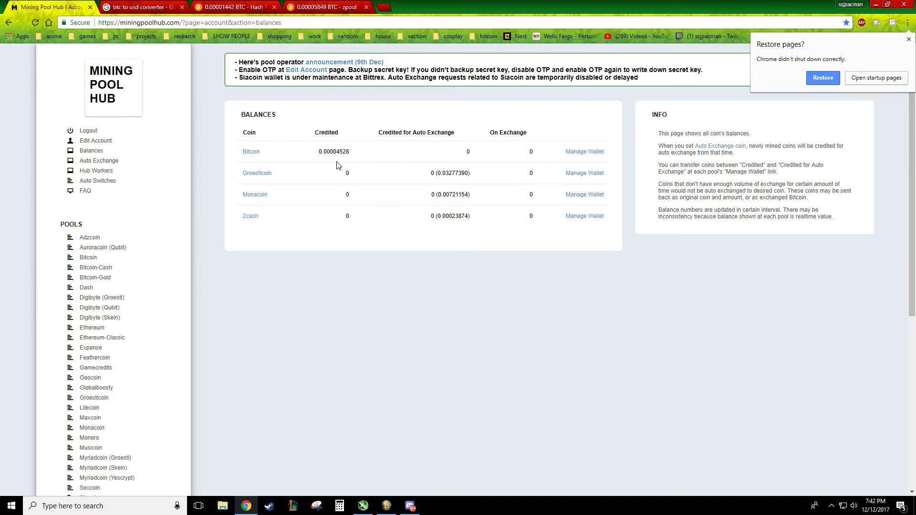
mouse_move(402, 217)
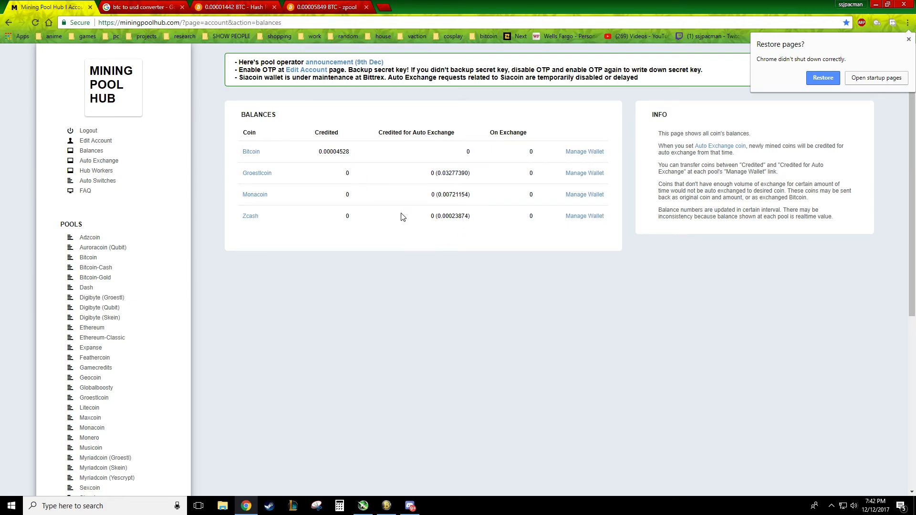
mouse_move(410, 485)
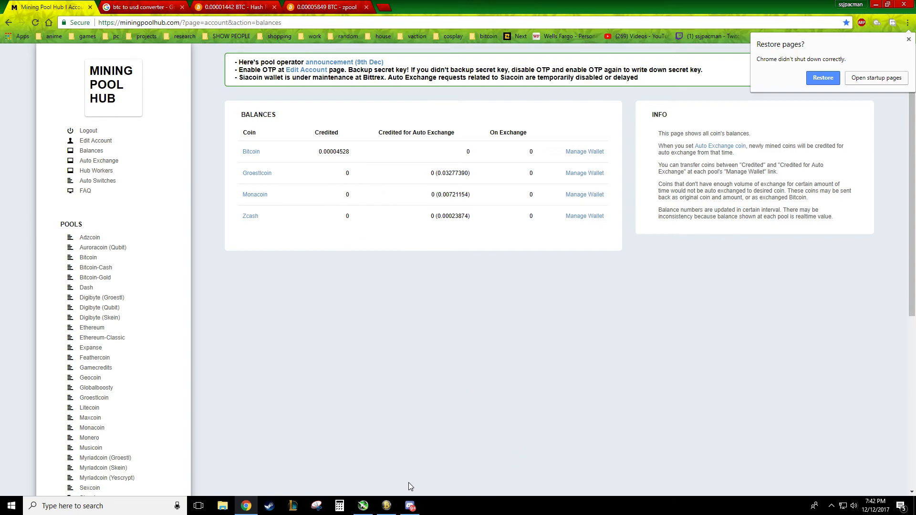
mouse_move(501, 214)
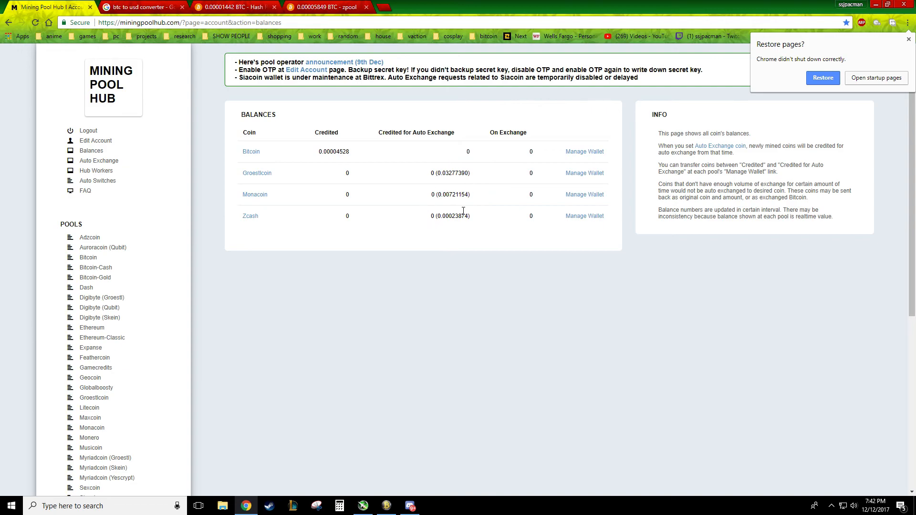
mouse_move(395, 201)
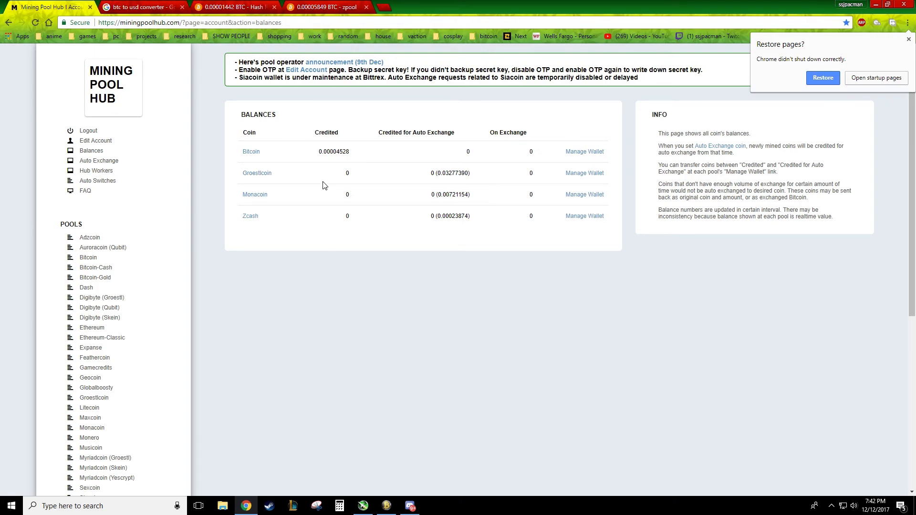
mouse_move(511, 182)
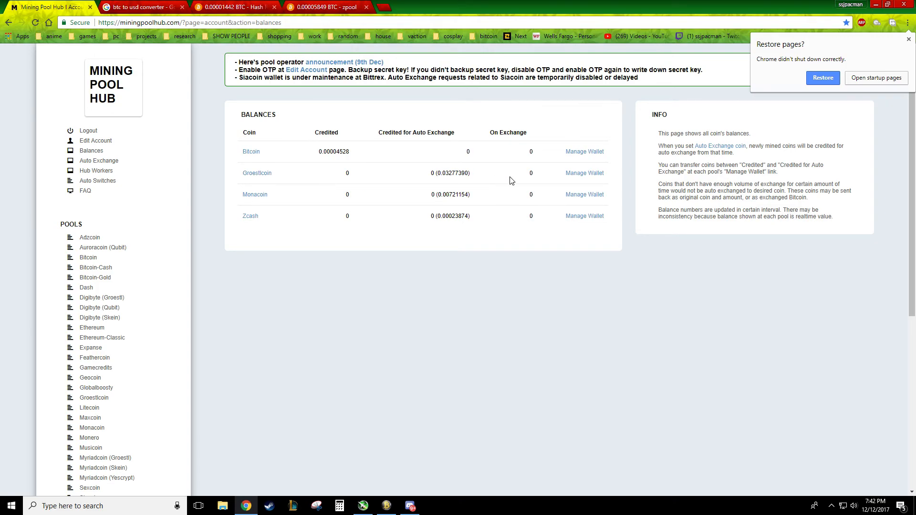
mouse_move(495, 178)
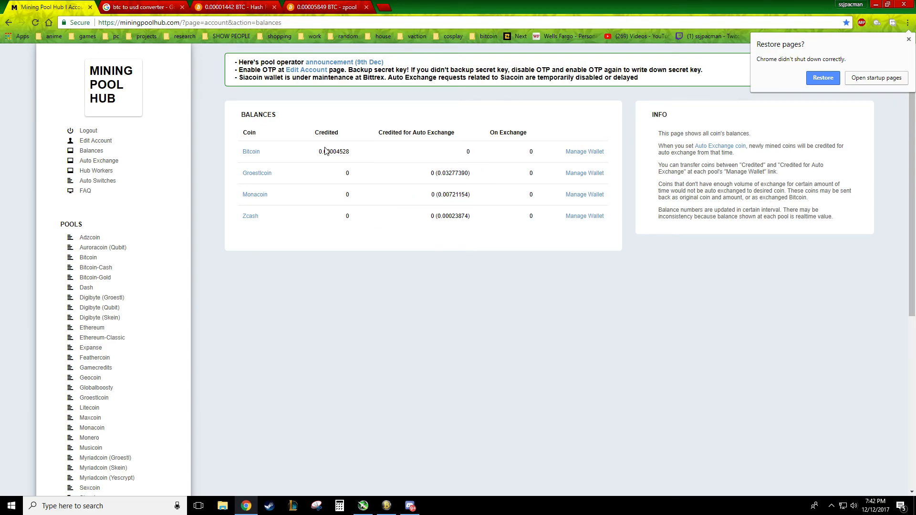
double_click(333, 151)
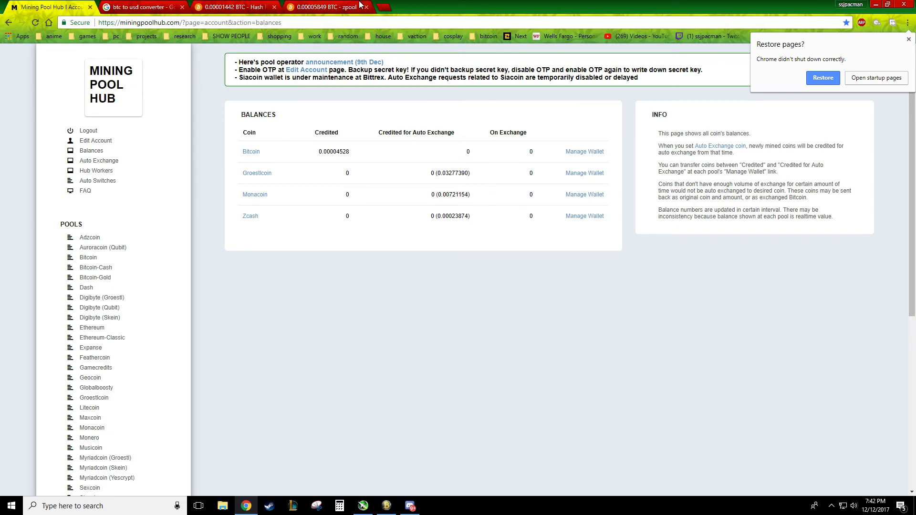
Copy 0.00004528 BTC and convert it in Google's converter to about 0.81 USD
right_click(334, 151)
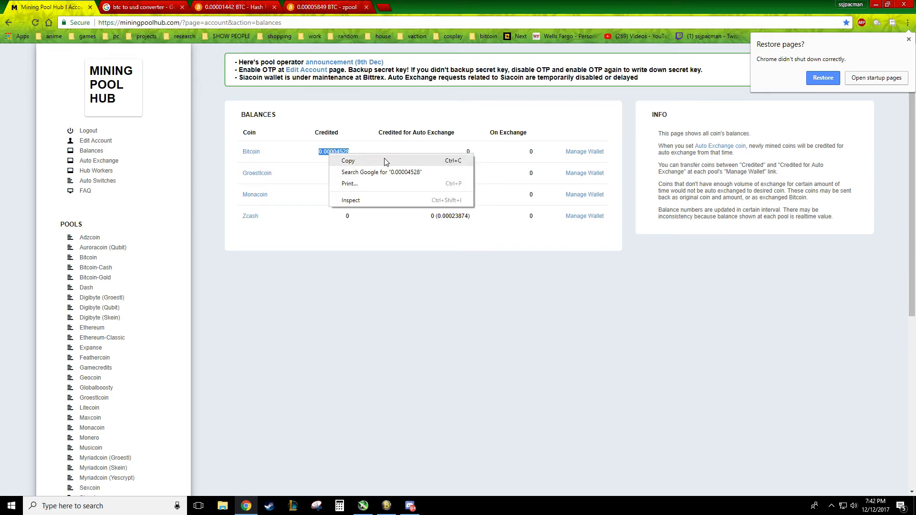
left_click(141, 6)
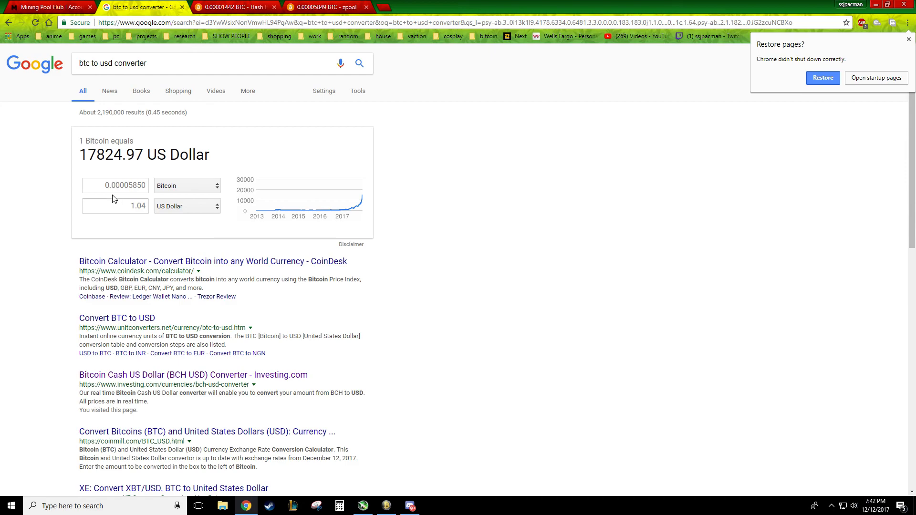
type("0.00004528")
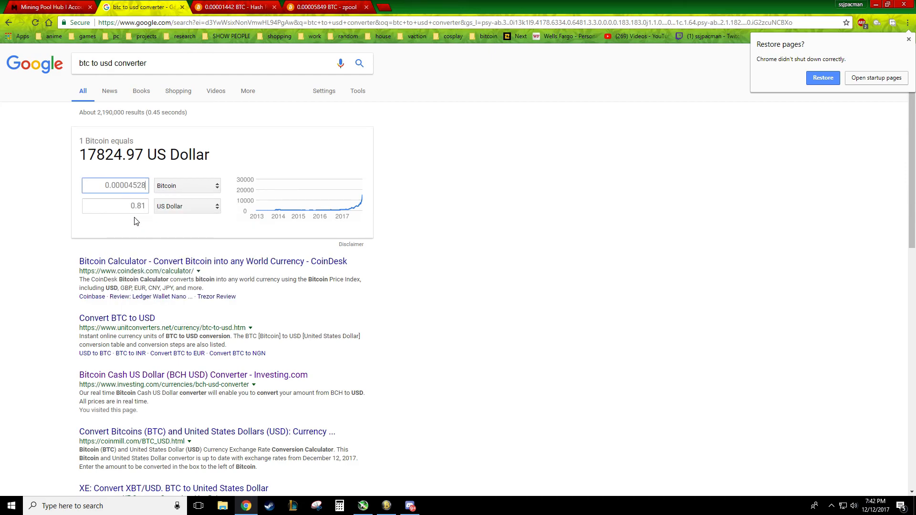
mouse_move(227, 173)
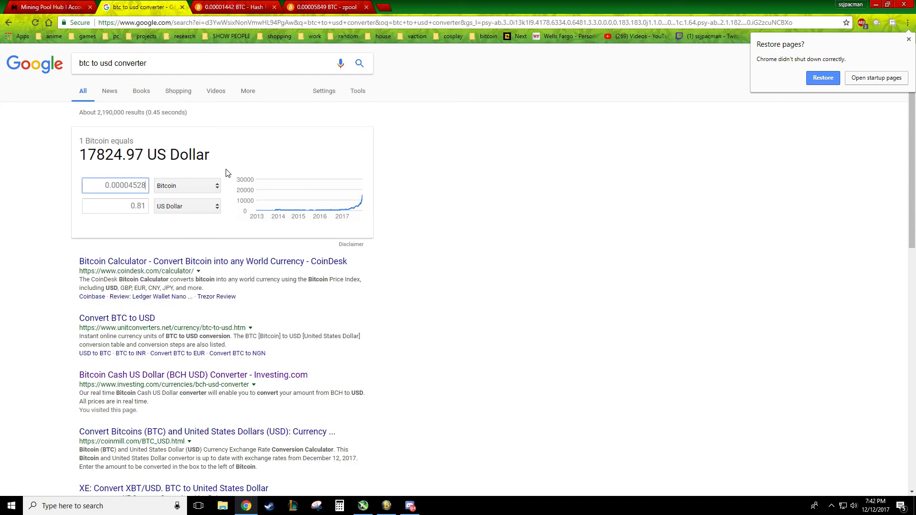
mouse_move(4, 245)
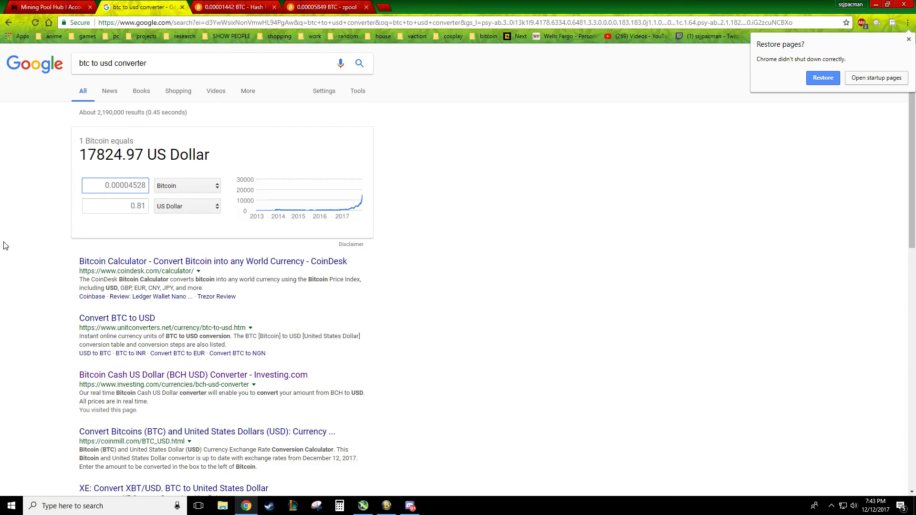
left_click(115, 185)
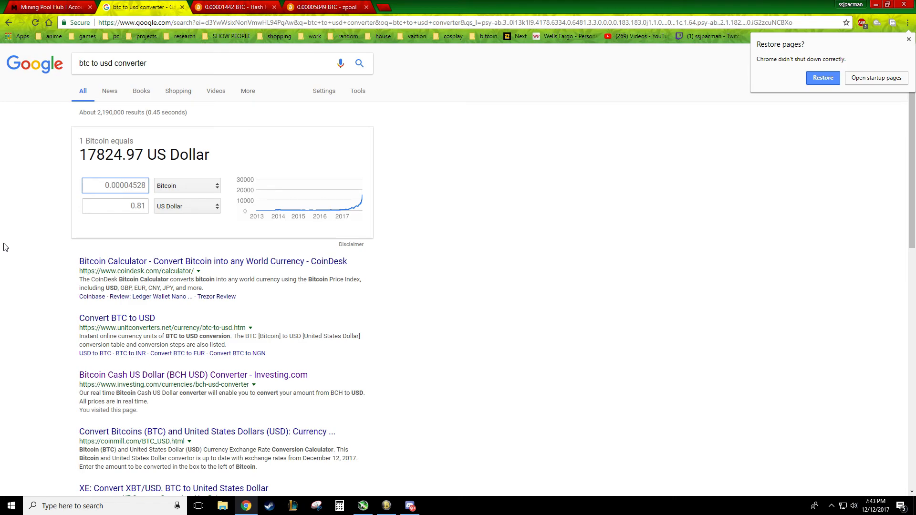
Review the Hash Refinery, converter and Mining Pool Hub pages, then return to Awesome Miner
left_click(233, 7)
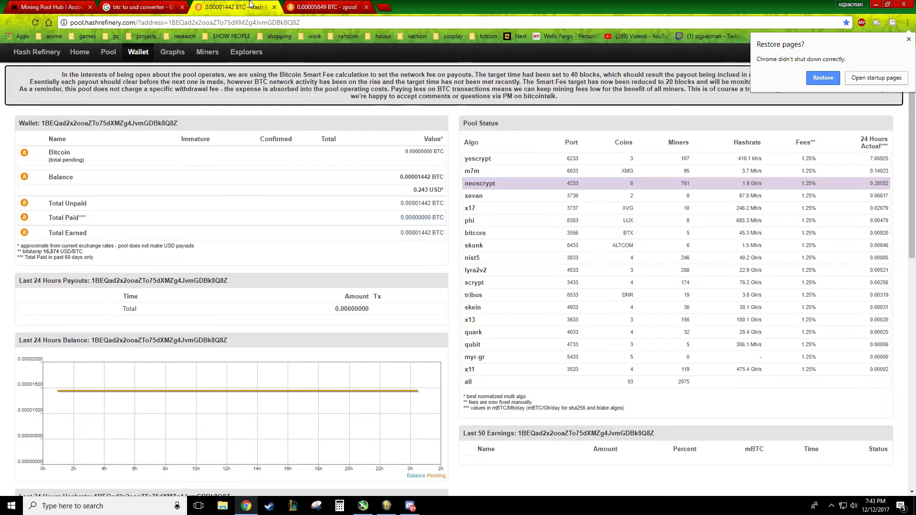
left_click(315, 7)
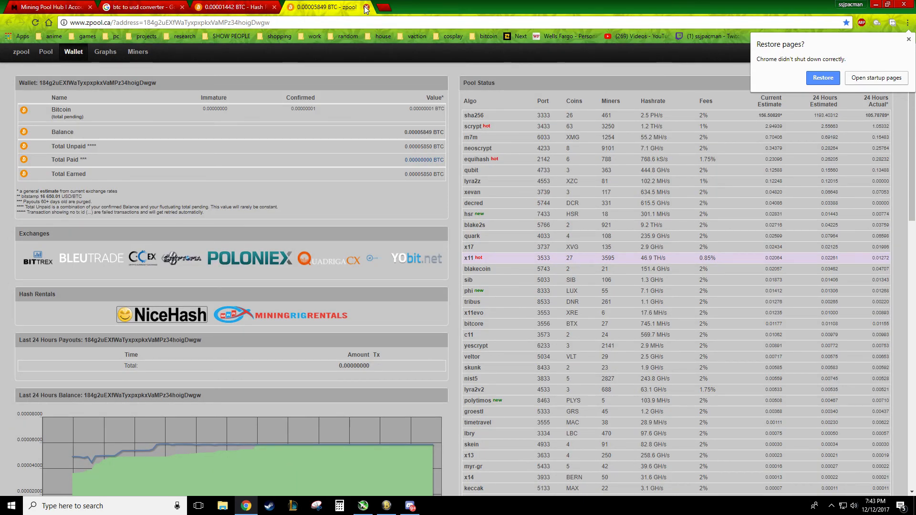
left_click(234, 6)
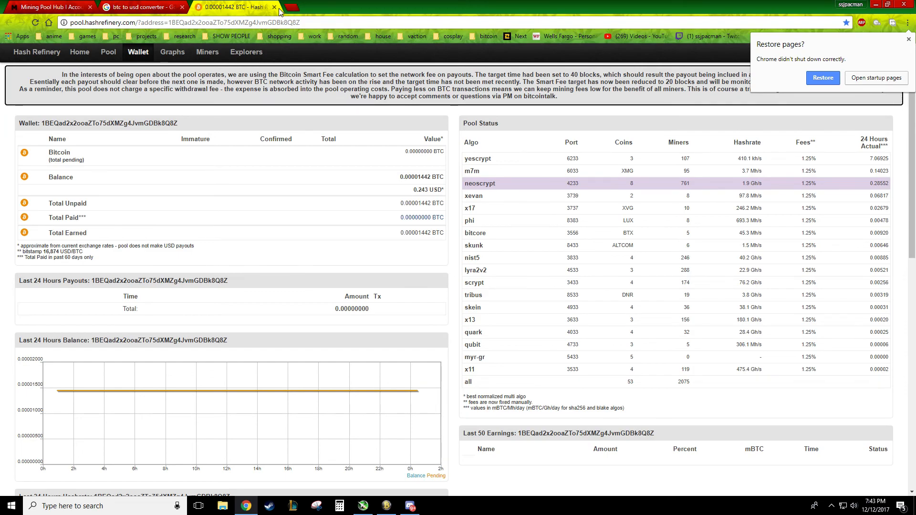
left_click(141, 6)
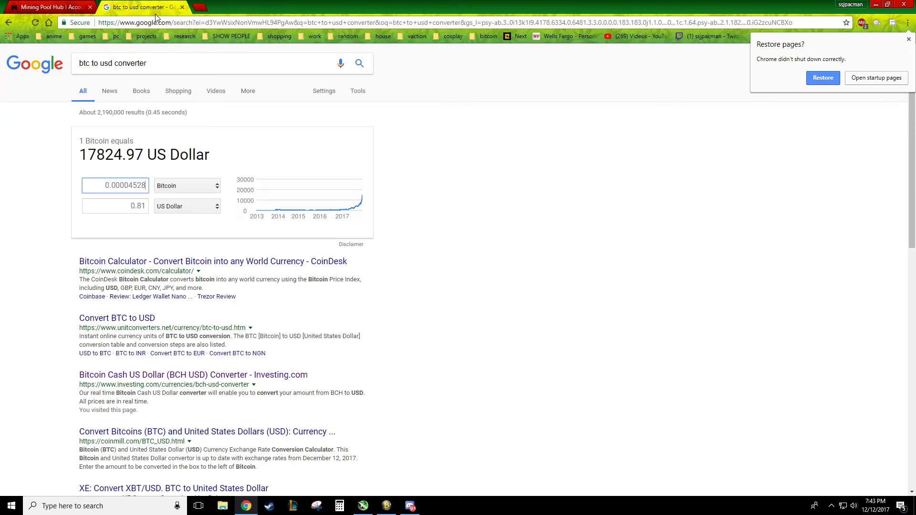
left_click(47, 7)
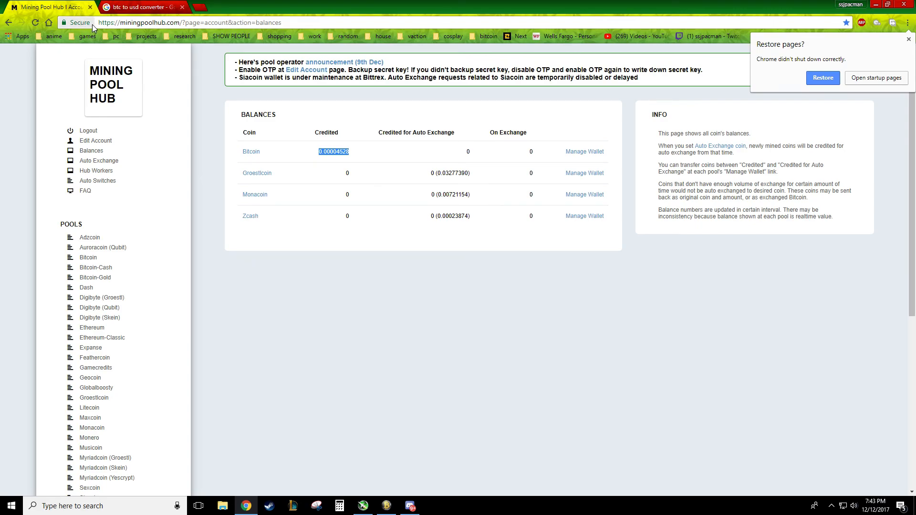
mouse_move(295, 140)
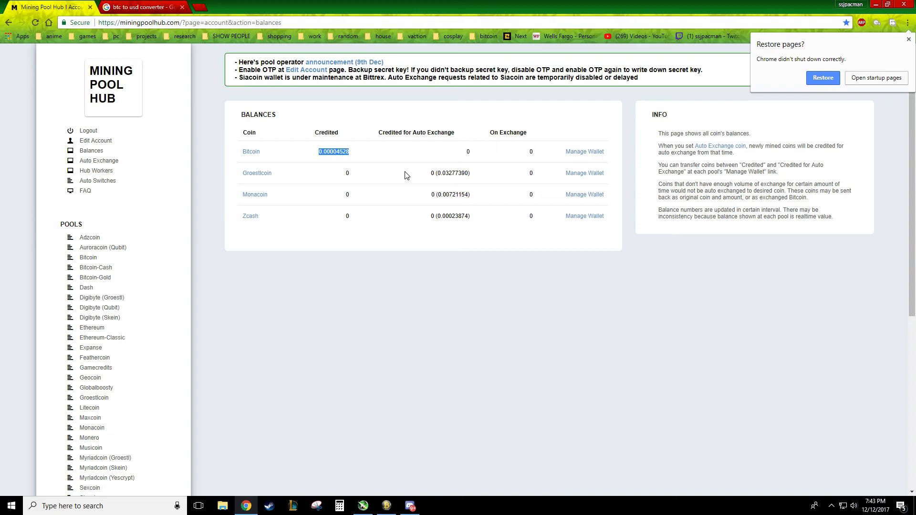
mouse_move(335, 138)
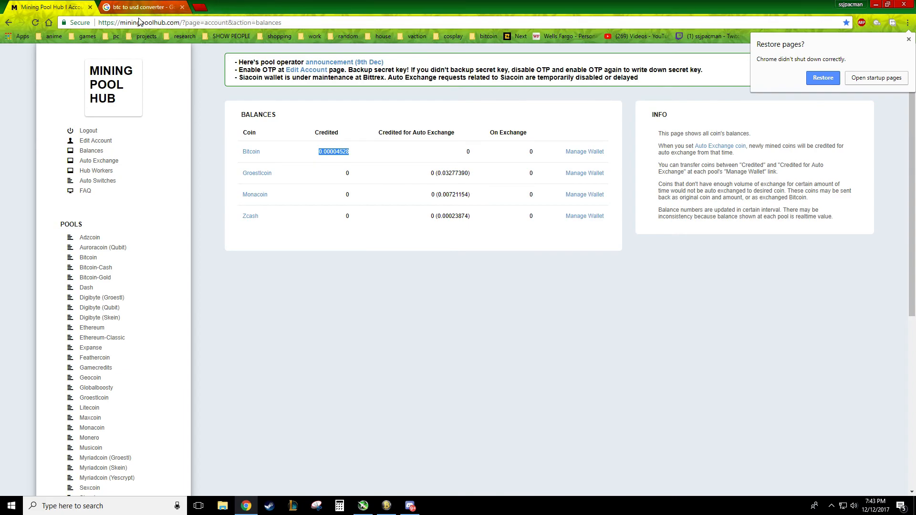
left_click(140, 7)
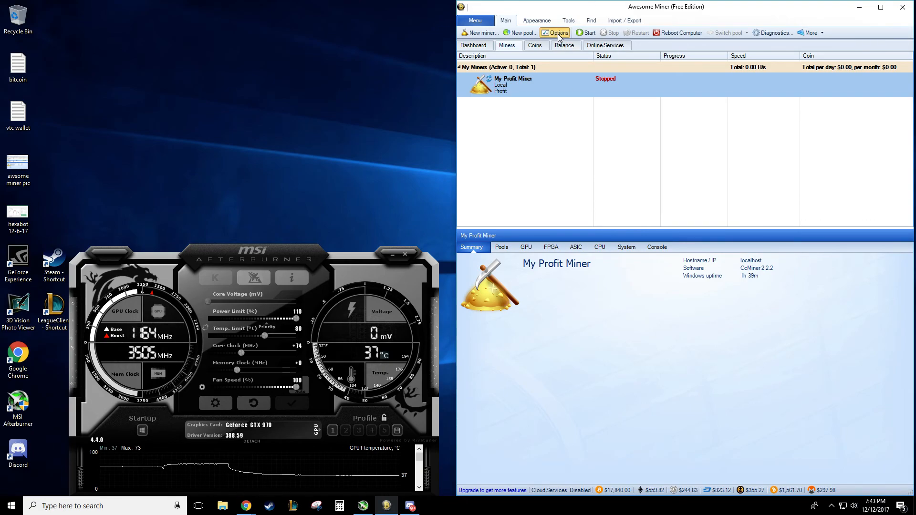
Inspect the predefined Zpool LBRY service in Options > Online services, close it unchanged, and return to Chrome
left_click(558, 33)
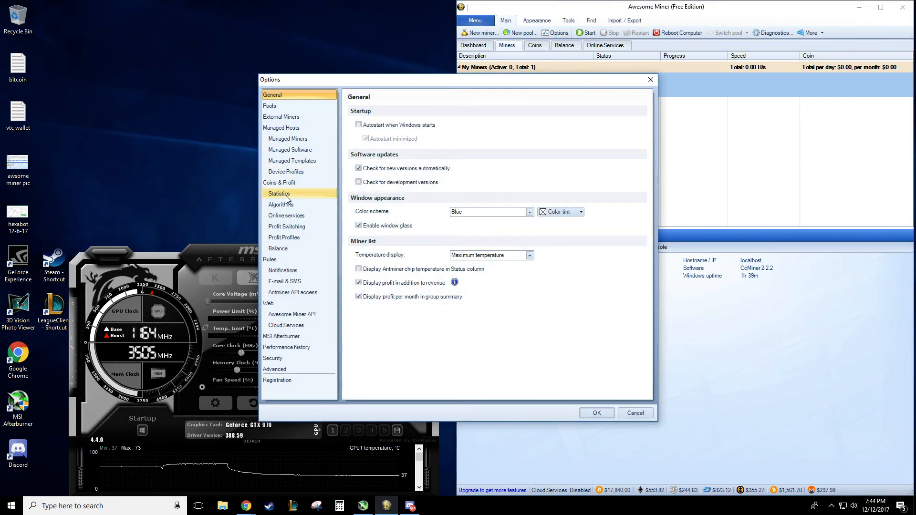
left_click(287, 215)
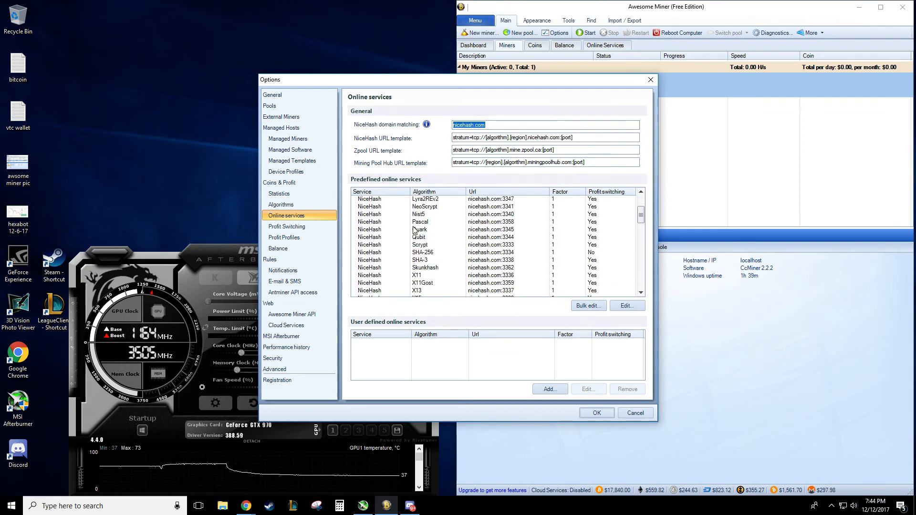
scroll("down", 3)
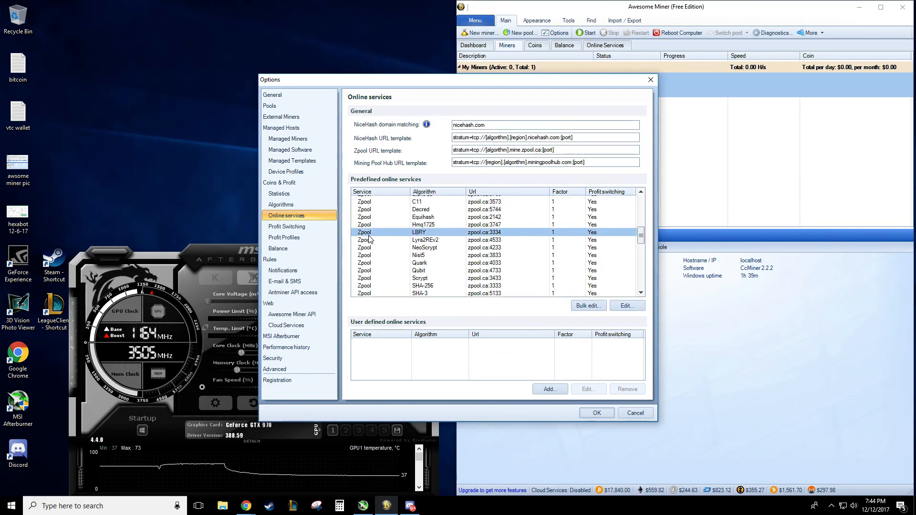
left_click(626, 305)
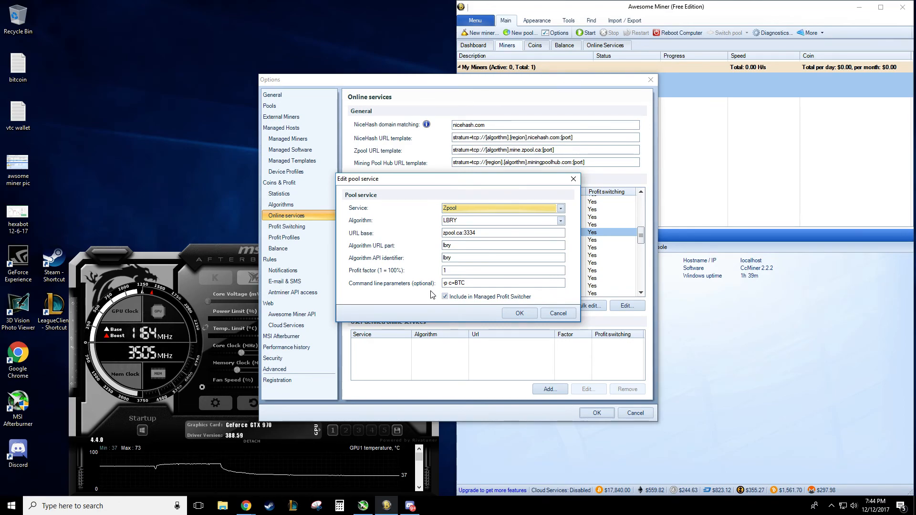
left_click(445, 295)
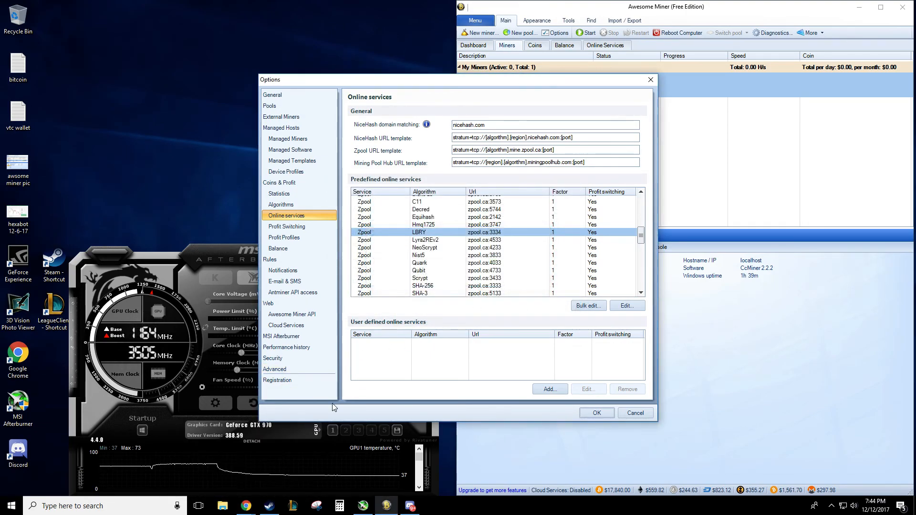
left_click(222, 506)
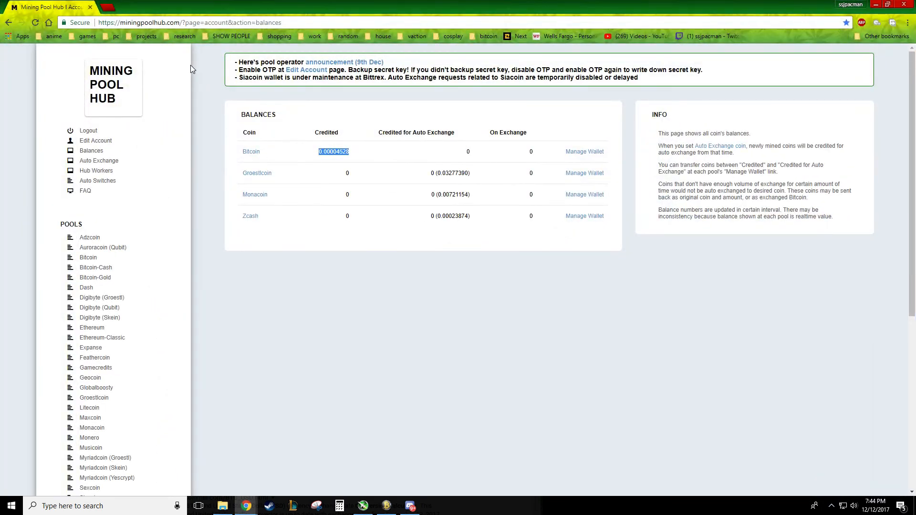
Reopen the zpool wallet page from history in a new tab and open the saved BTC wallet address
left_click(198, 7)
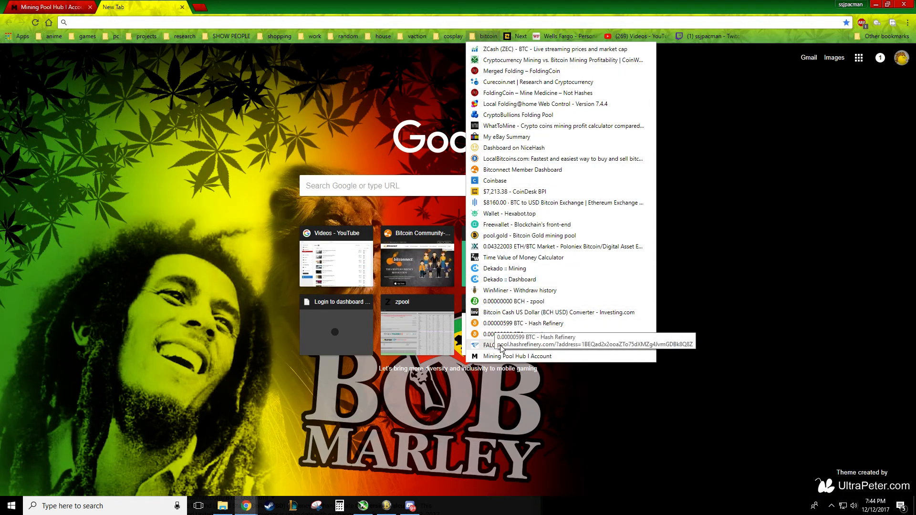
left_click(524, 337)
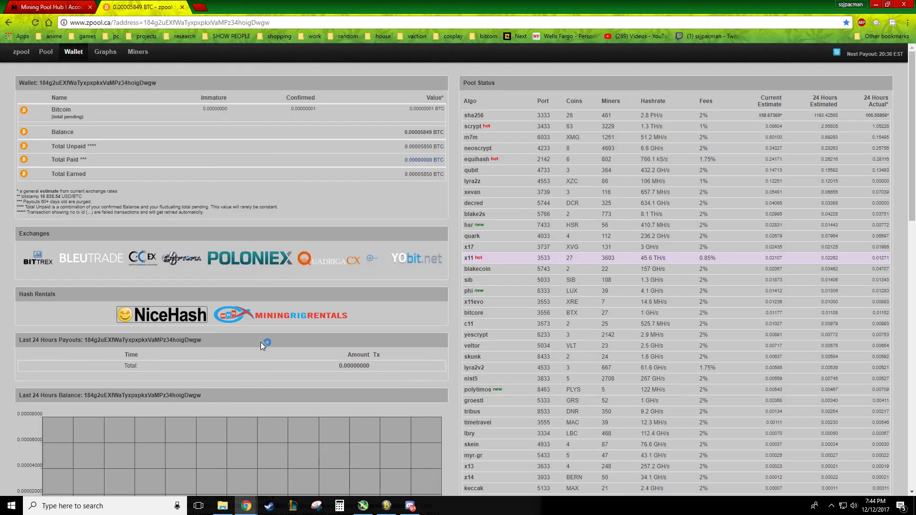
scroll("down", 3)
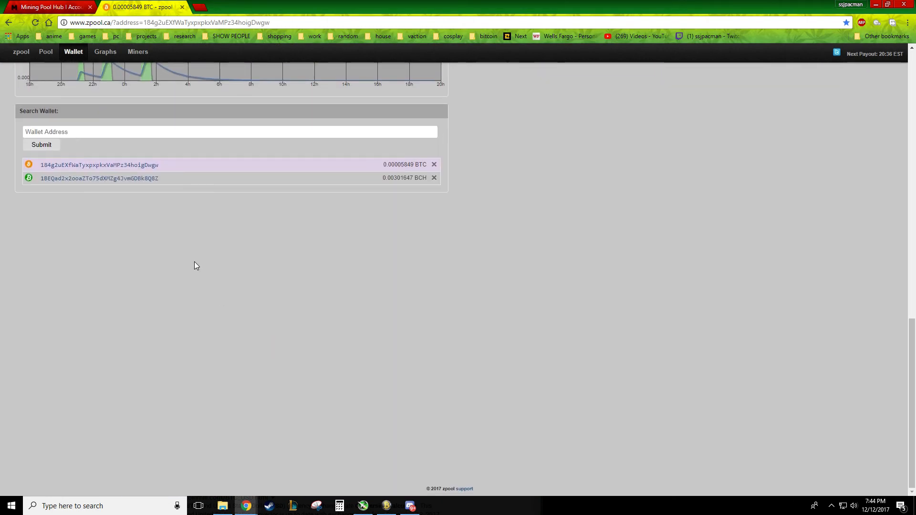
mouse_move(99, 165)
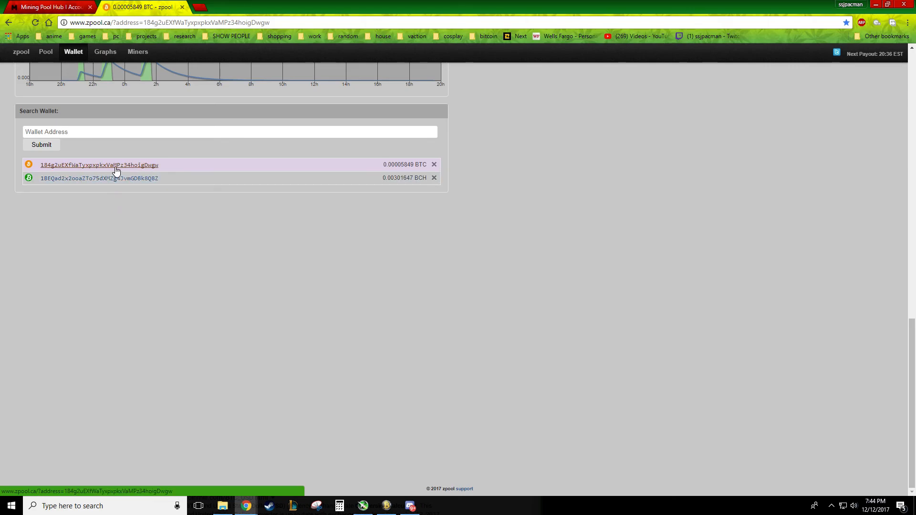
left_click(98, 179)
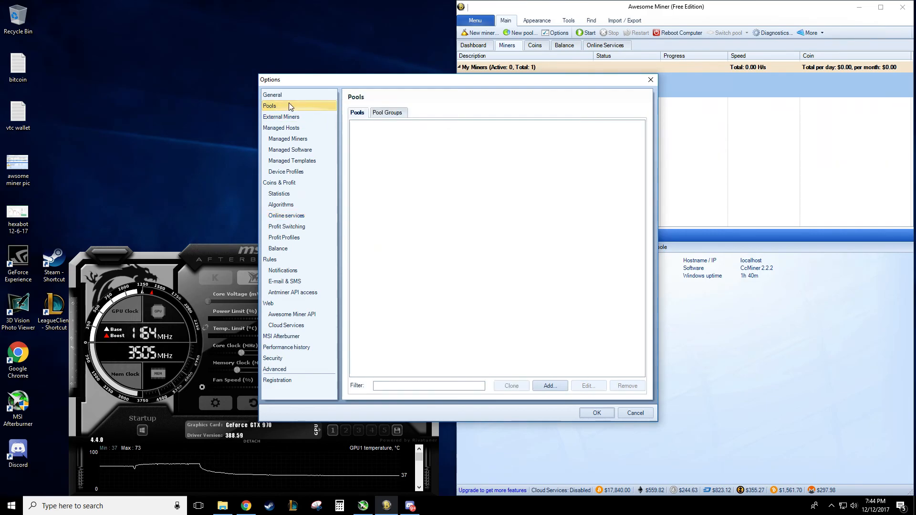
Close Options and start the New miner wizard, continuing past its welcome page
left_click(272, 94)
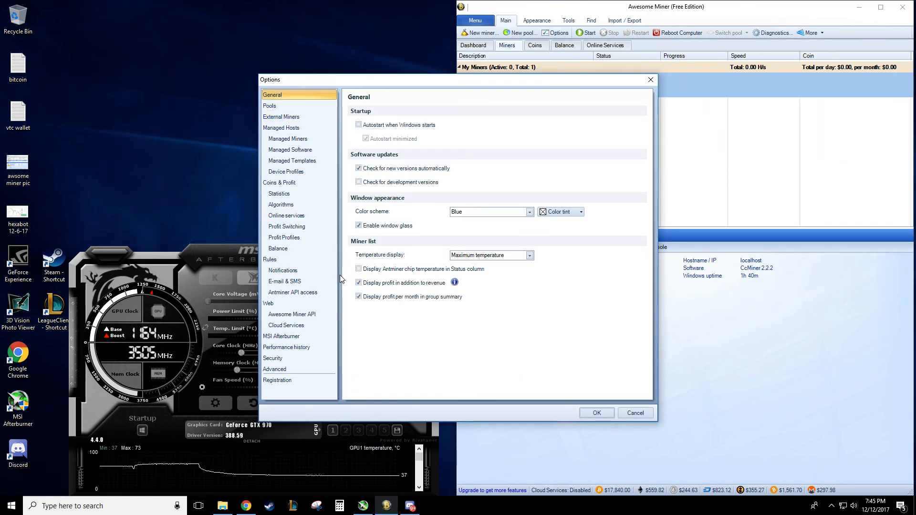
left_click(595, 413)
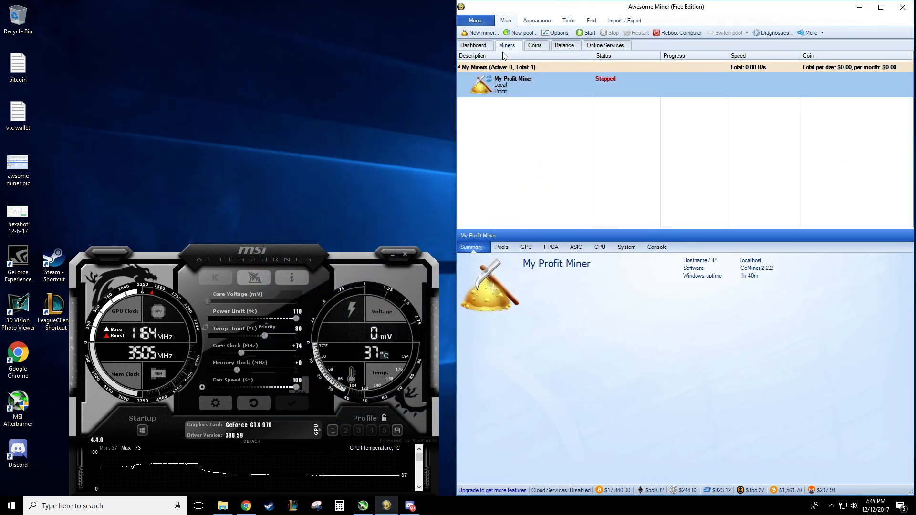
mouse_move(479, 32)
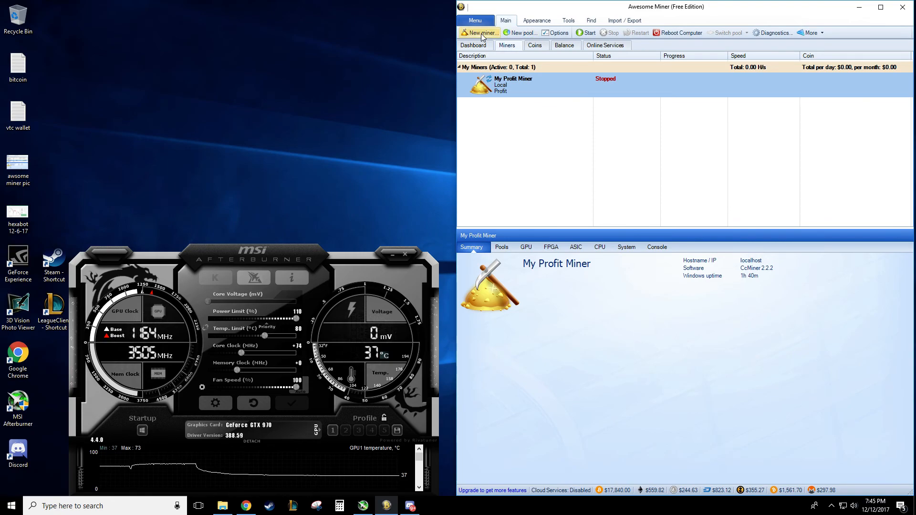
left_click(479, 32)
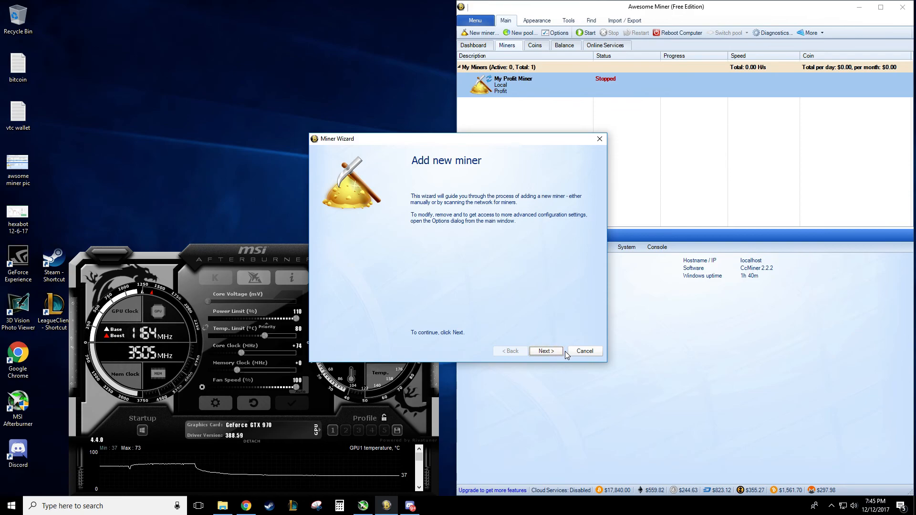
left_click(544, 351)
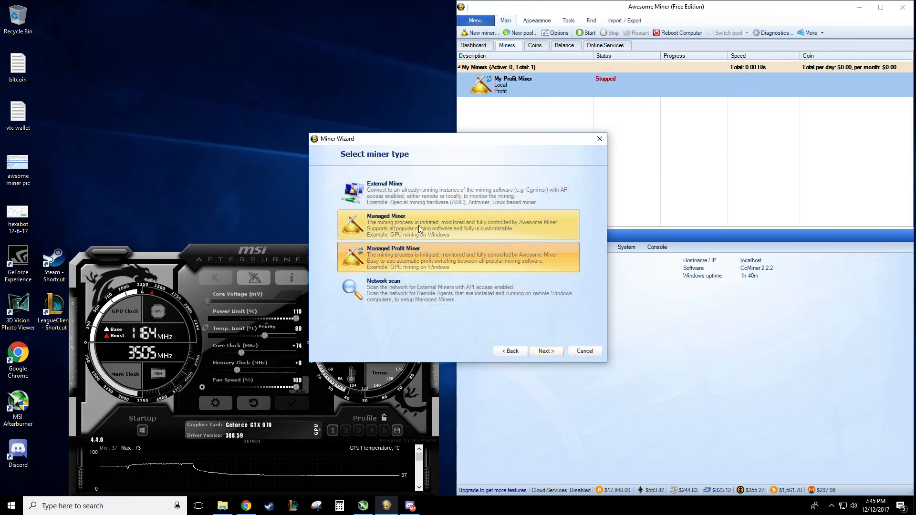
mouse_move(509, 186)
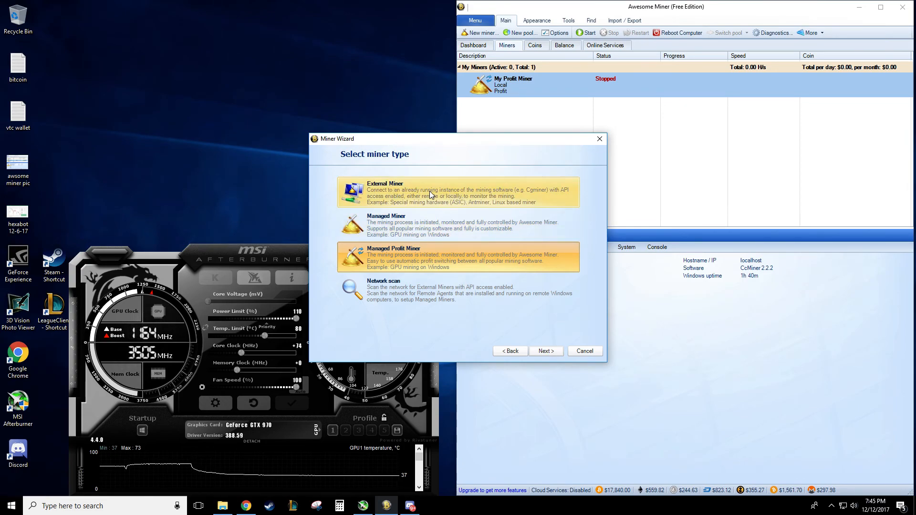
mouse_move(391, 199)
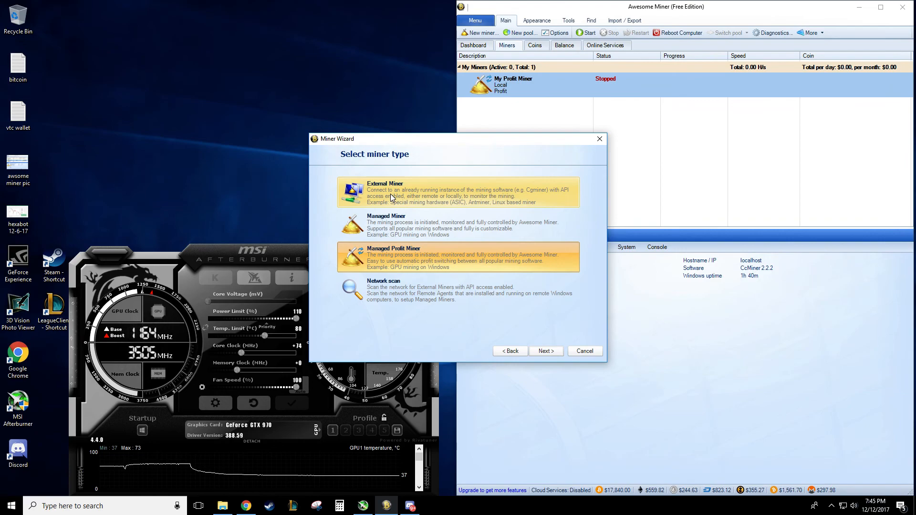
mouse_move(480, 207)
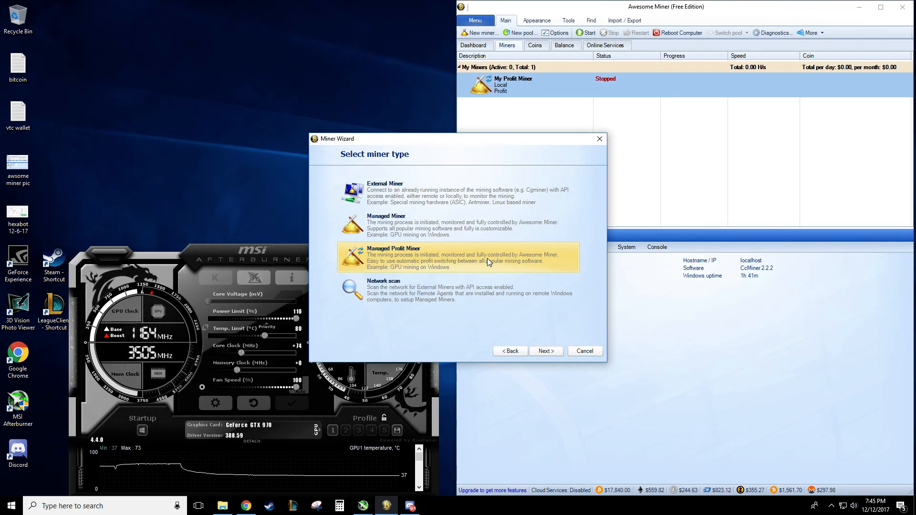
mouse_move(477, 270)
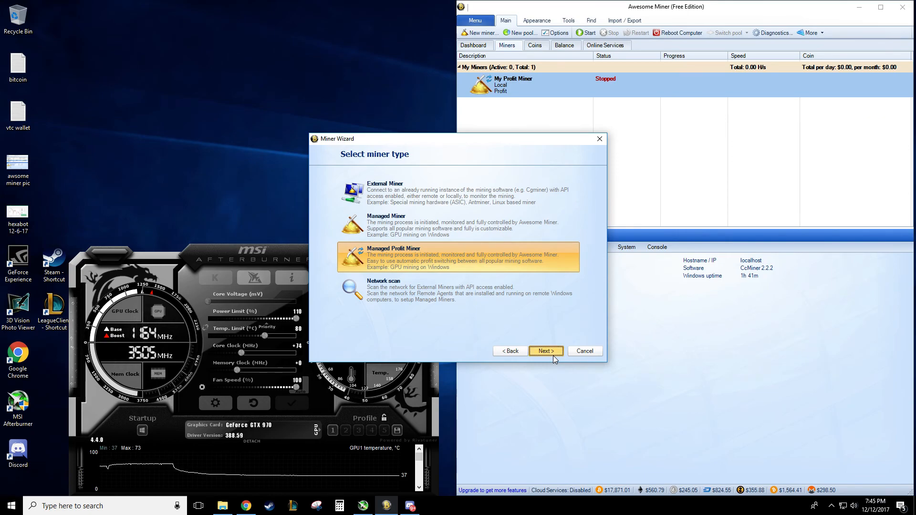
Create a Managed Profit Miner described 'example' with the nVidia GPU profile and finish the wizard
left_click(545, 351)
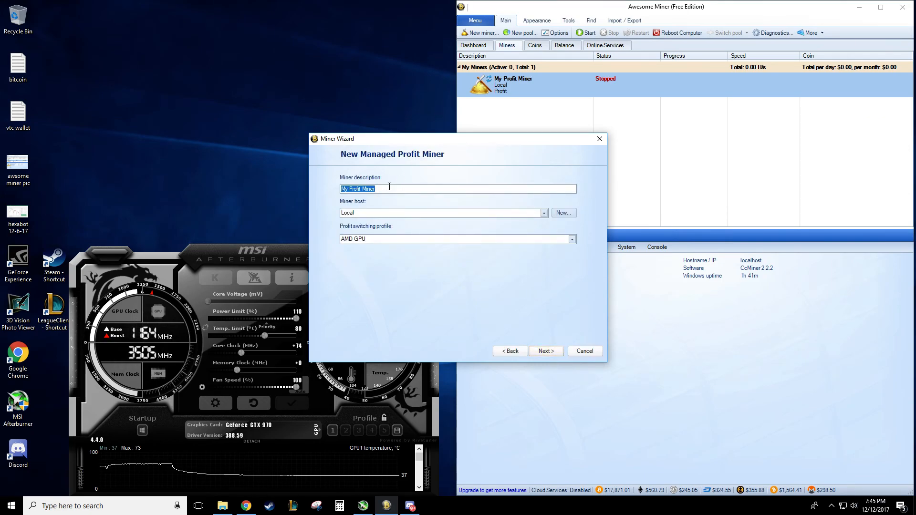
mouse_move(270, 203)
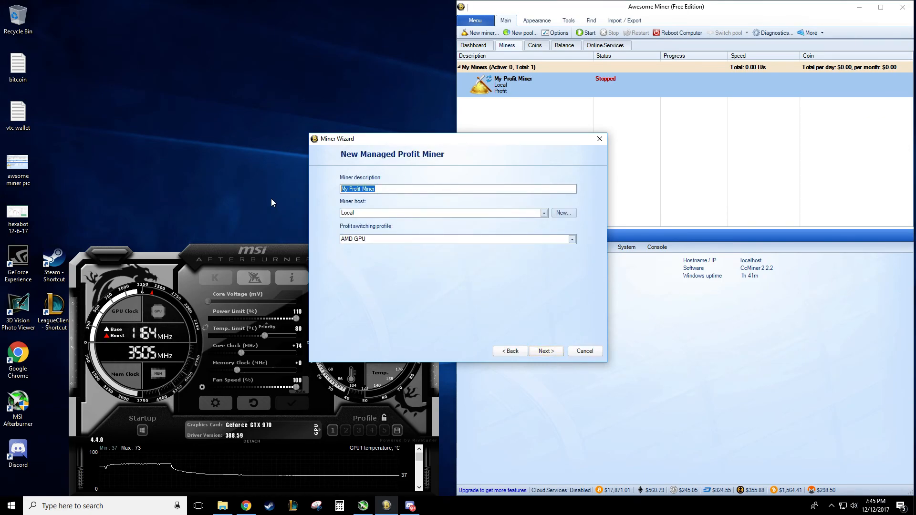
type("exm")
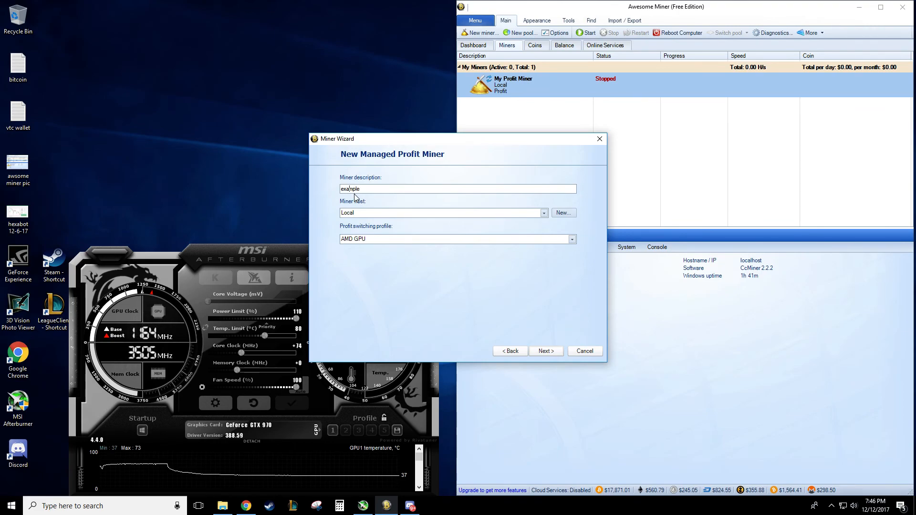
mouse_move(365, 227)
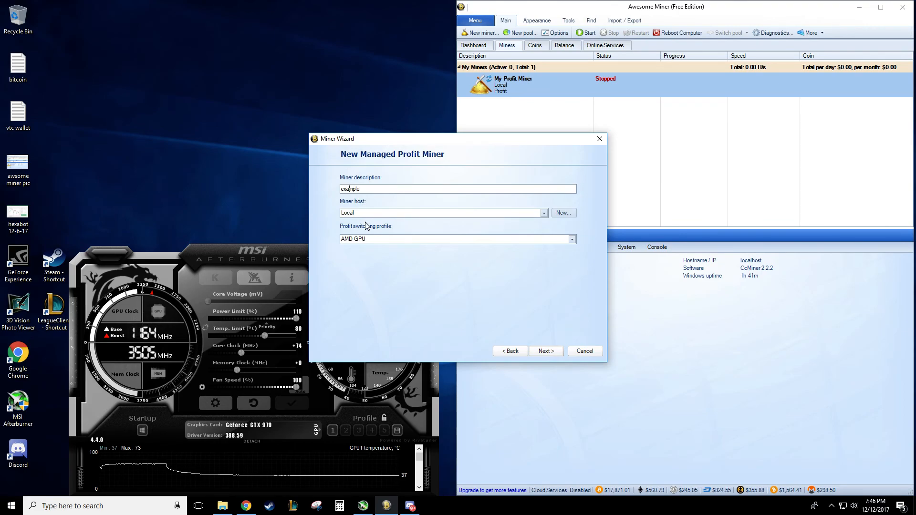
left_click(457, 239)
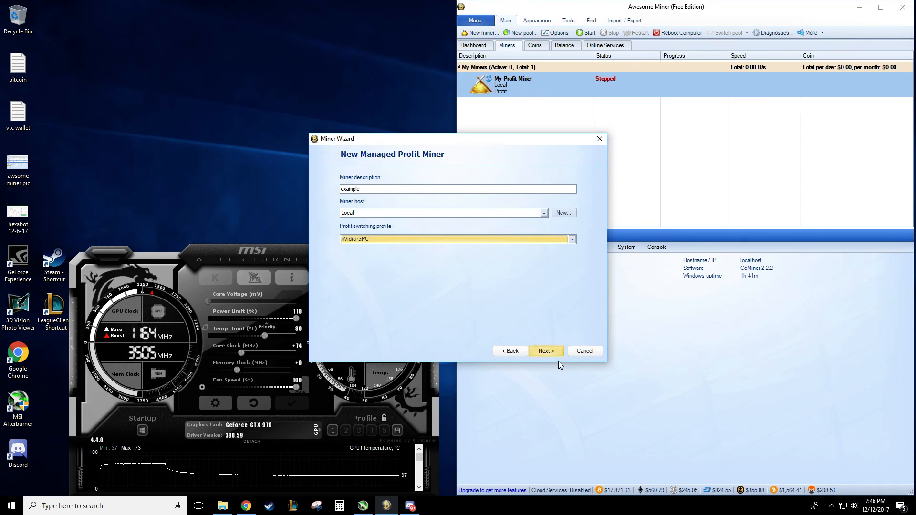
left_click(544, 351)
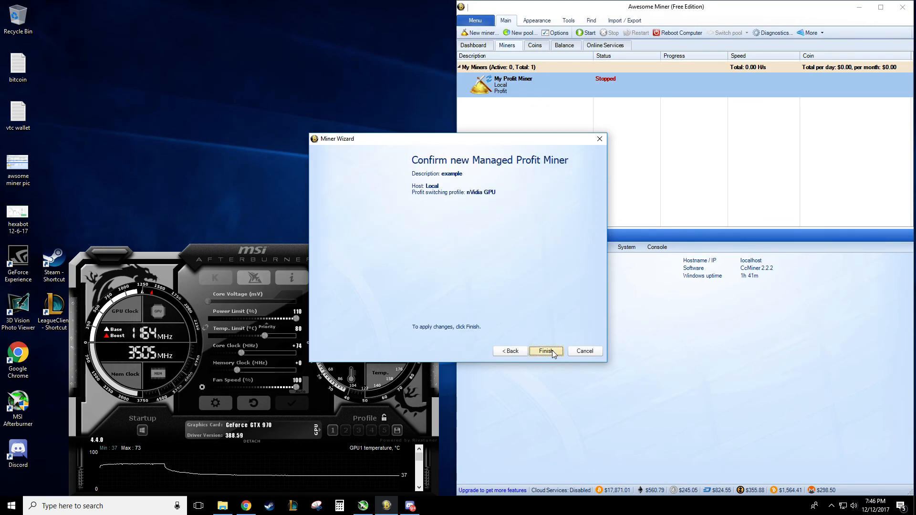
mouse_move(537, 350)
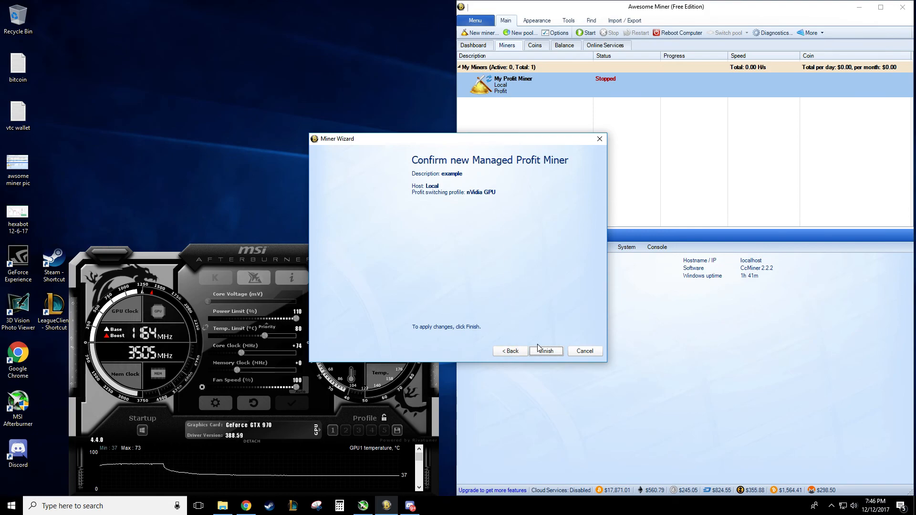
left_click(545, 351)
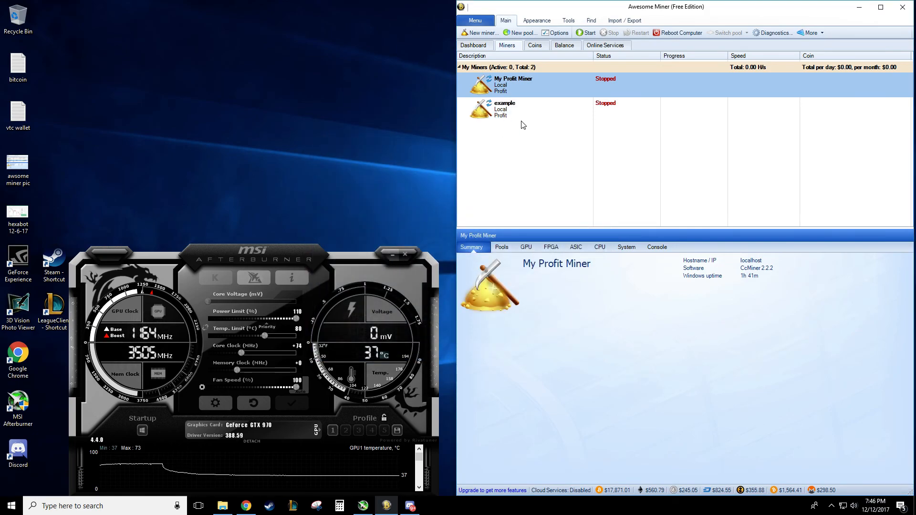
Select the new example miner in the list, view its actions, and reopen Options
left_click(522, 109)
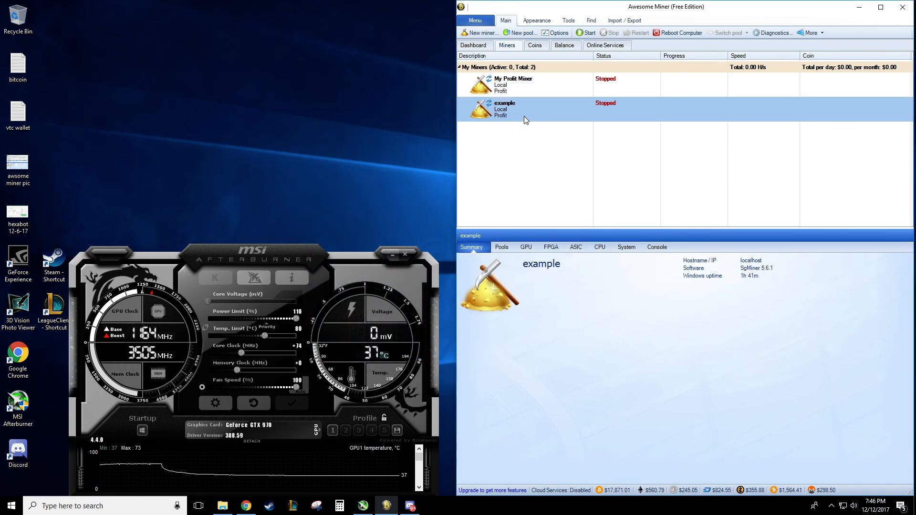
right_click(504, 109)
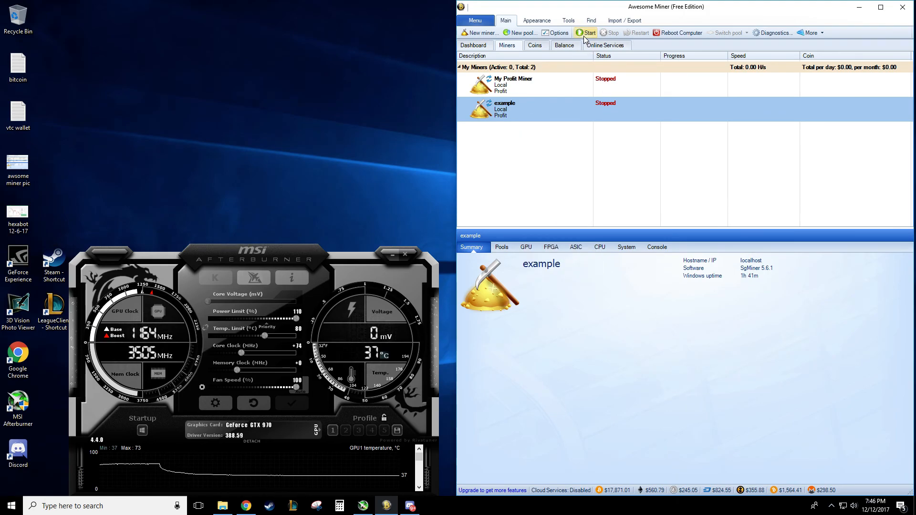
left_click(558, 33)
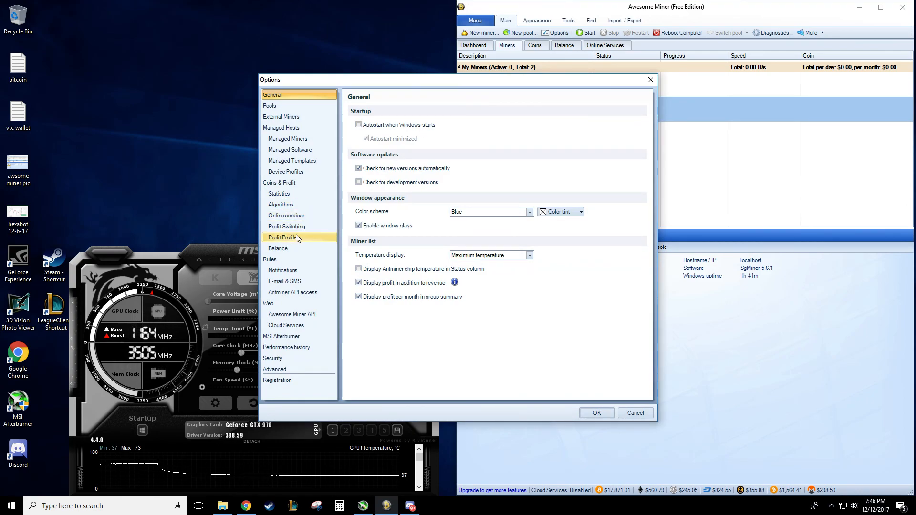
Show Coins & Profit > Profit Switching, where Mining Pool Hub is ticked with worker moves2205.1, USA region
left_click(277, 248)
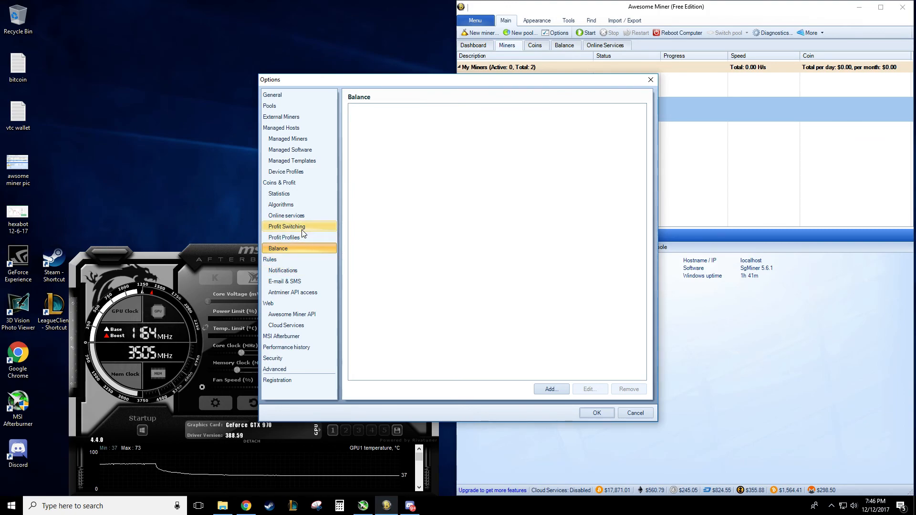
left_click(286, 227)
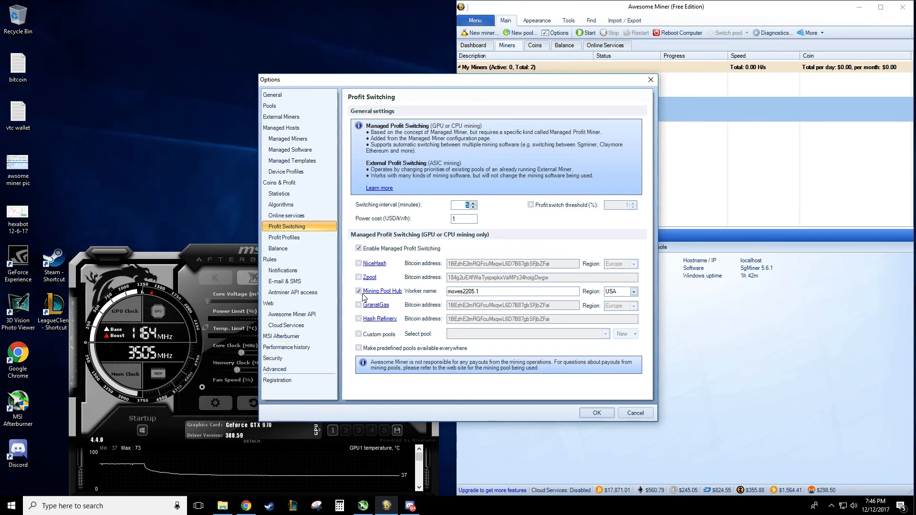
left_click(358, 292)
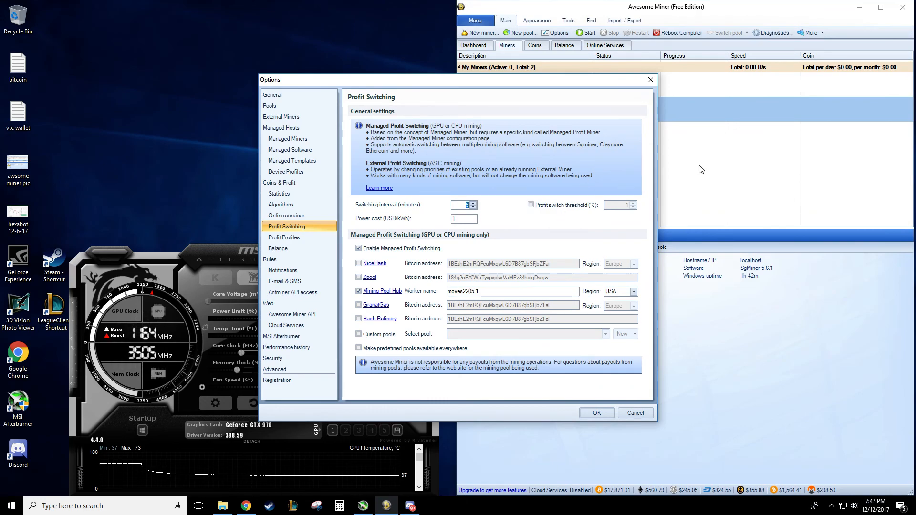
mouse_move(476, 289)
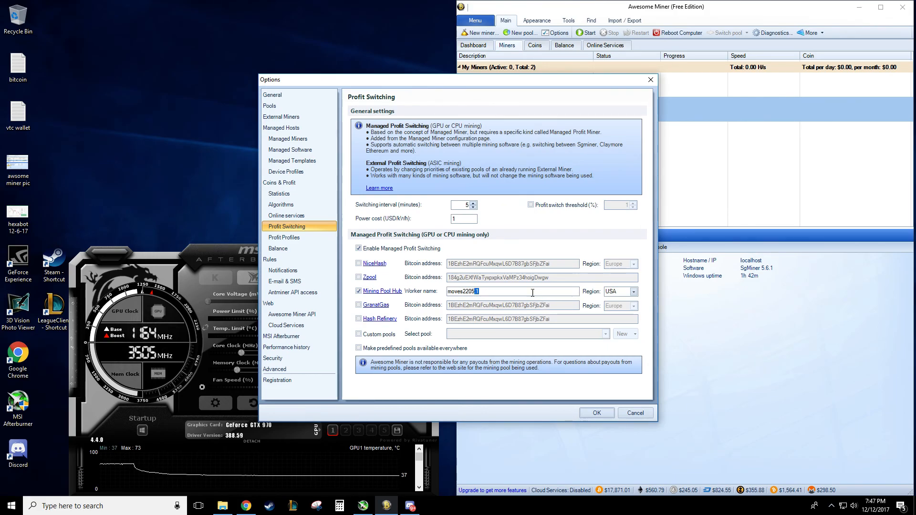
mouse_move(241, 509)
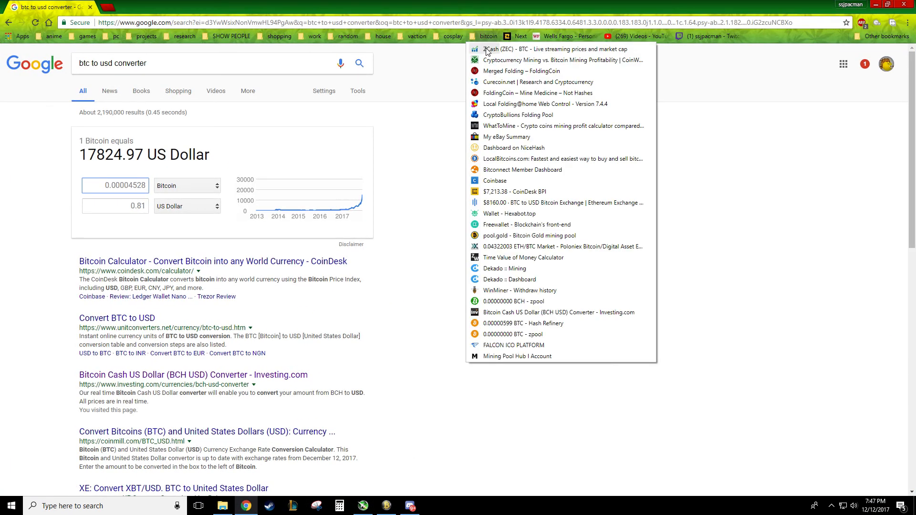
mouse_move(517, 356)
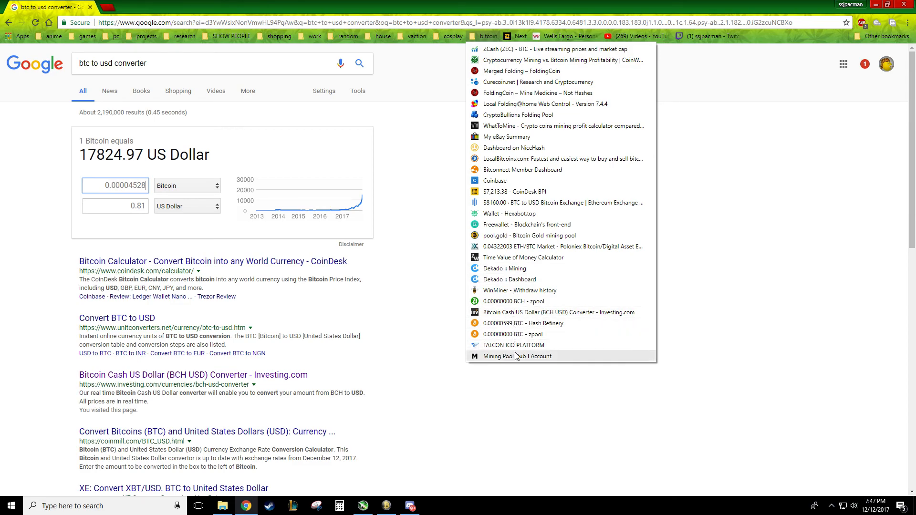
left_click(516, 356)
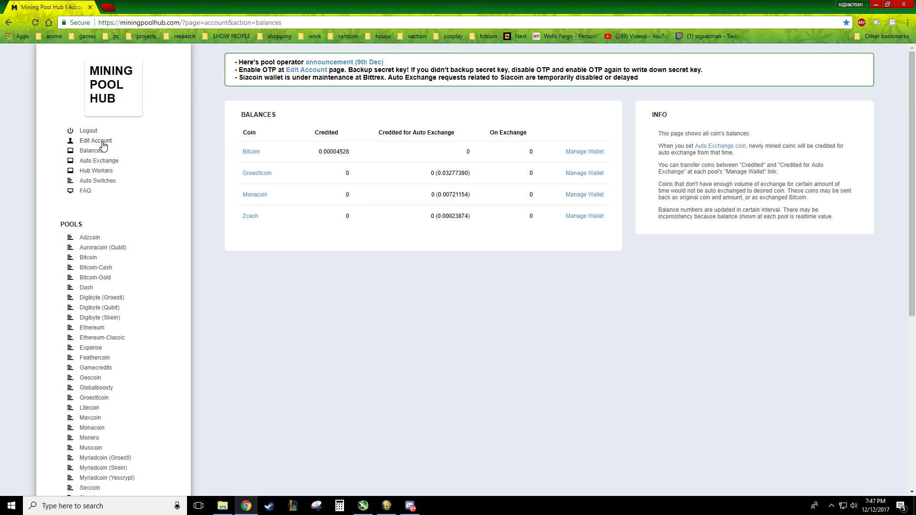
left_click(97, 171)
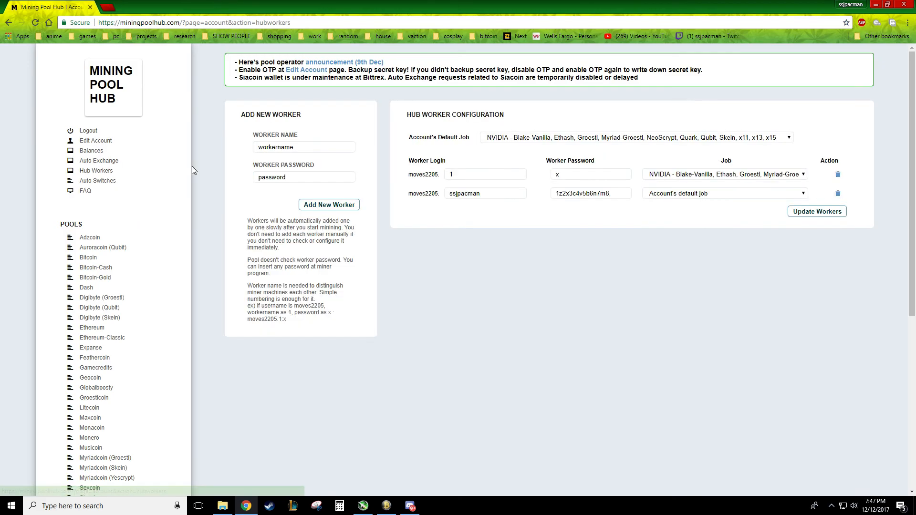
double_click(485, 193)
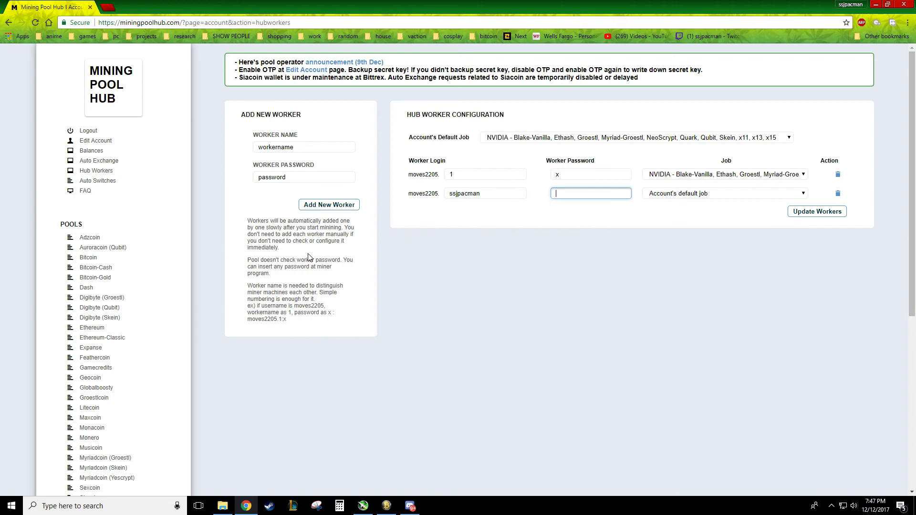
mouse_move(544, 226)
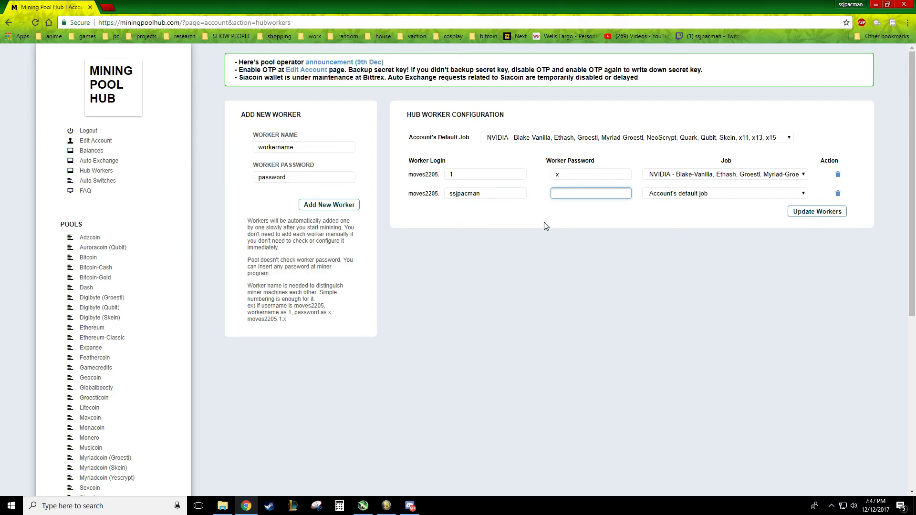
mouse_move(432, 222)
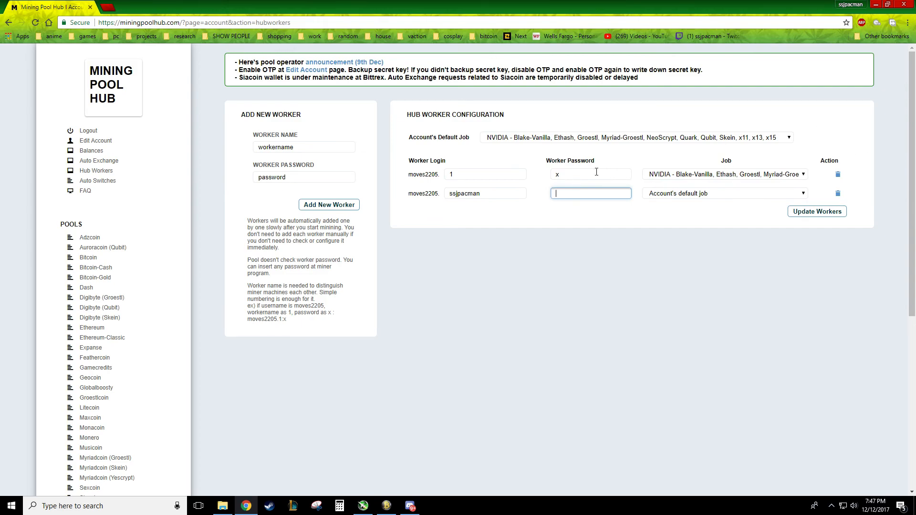
double_click(485, 194)
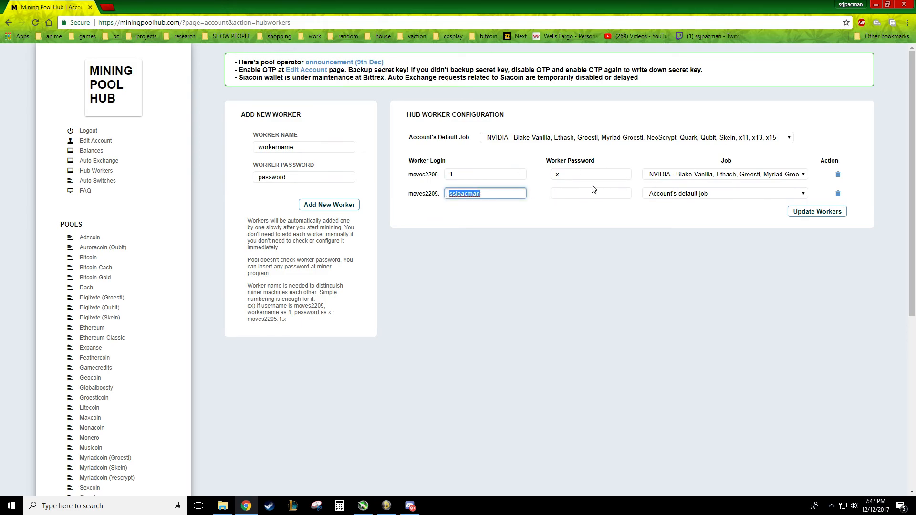
mouse_move(412, 173)
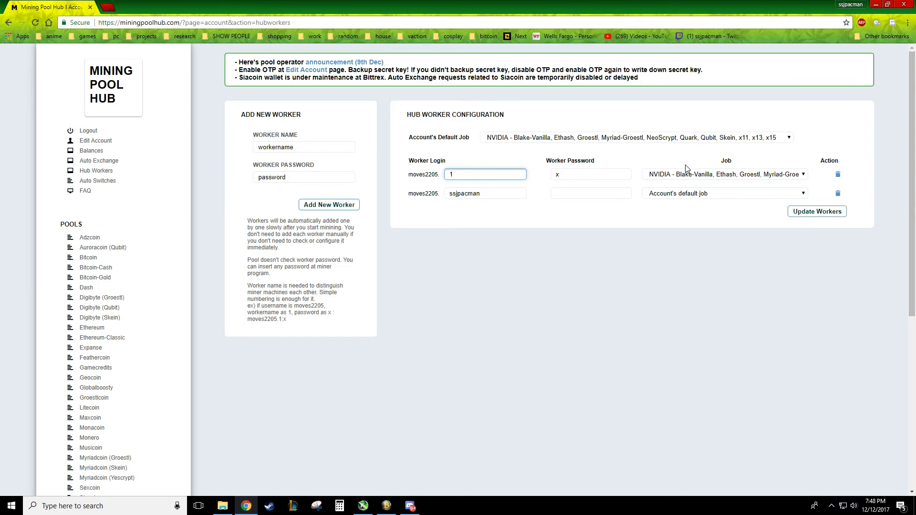
left_click(724, 174)
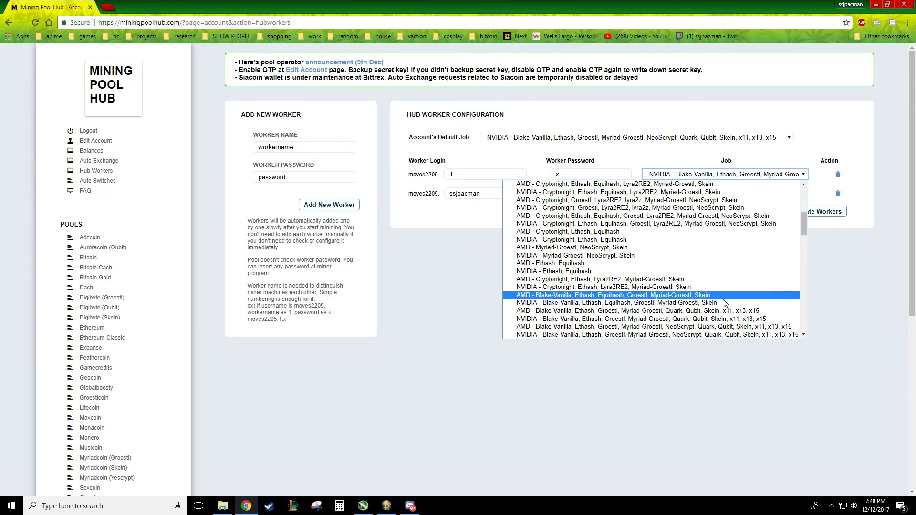
mouse_move(718, 335)
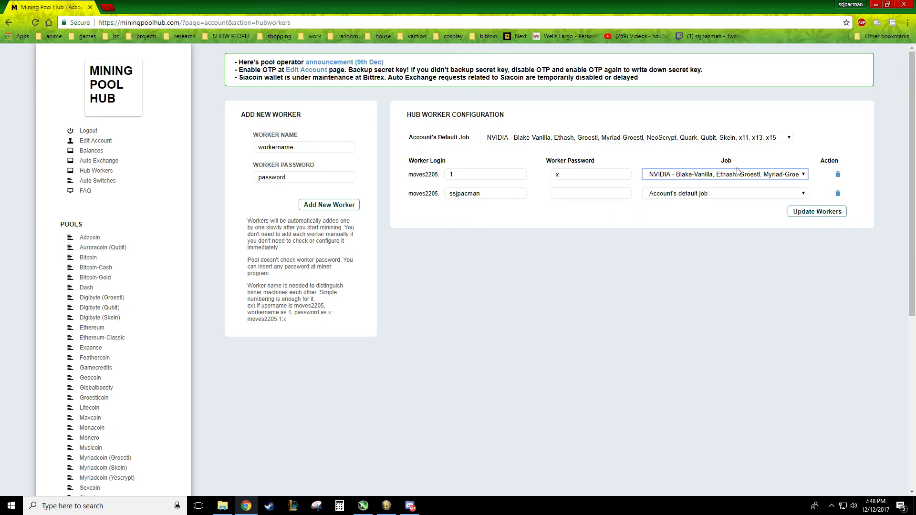
mouse_move(587, 215)
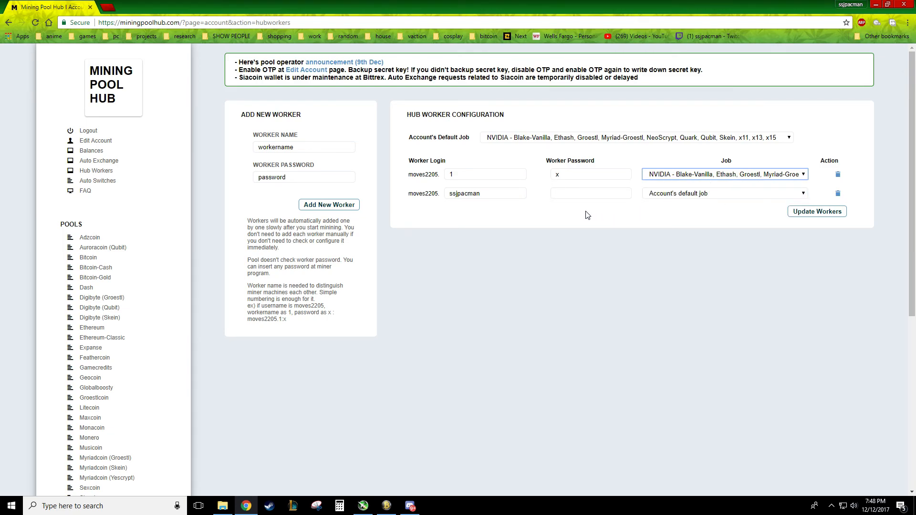
type("x")
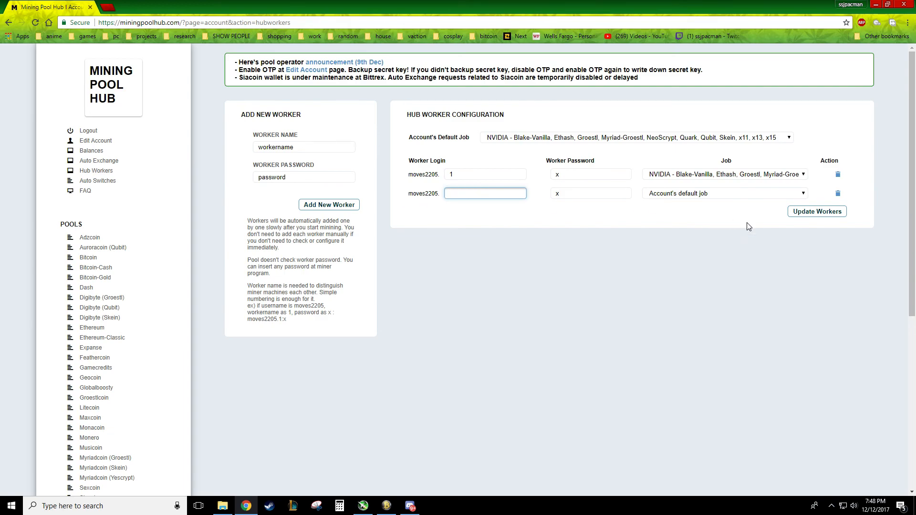
left_click(816, 211)
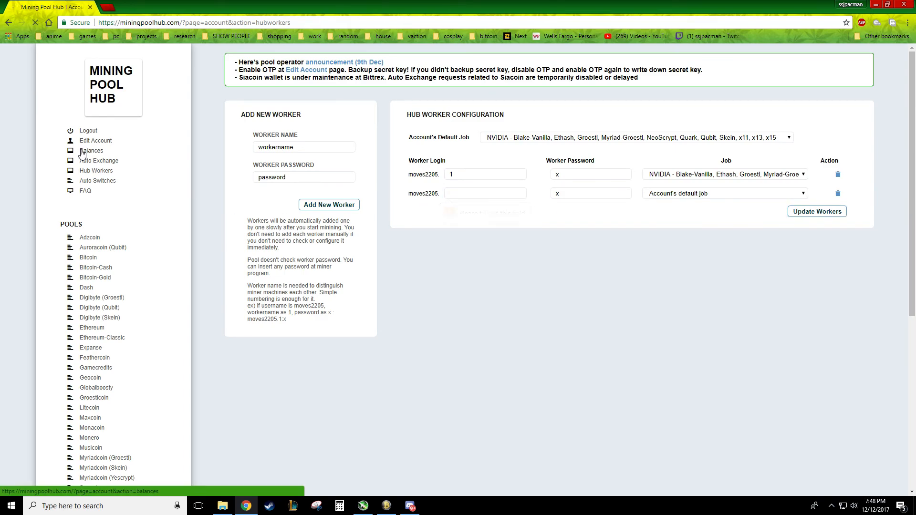
Review the Monacoin pool account details and the Bitcoin pool's wallet page on Mining Pool Hub
left_click(91, 151)
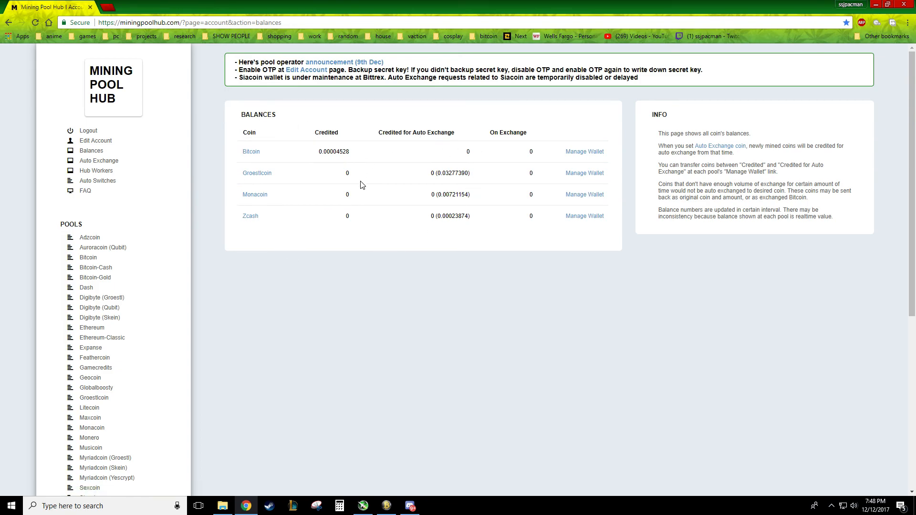
mouse_move(150, 270)
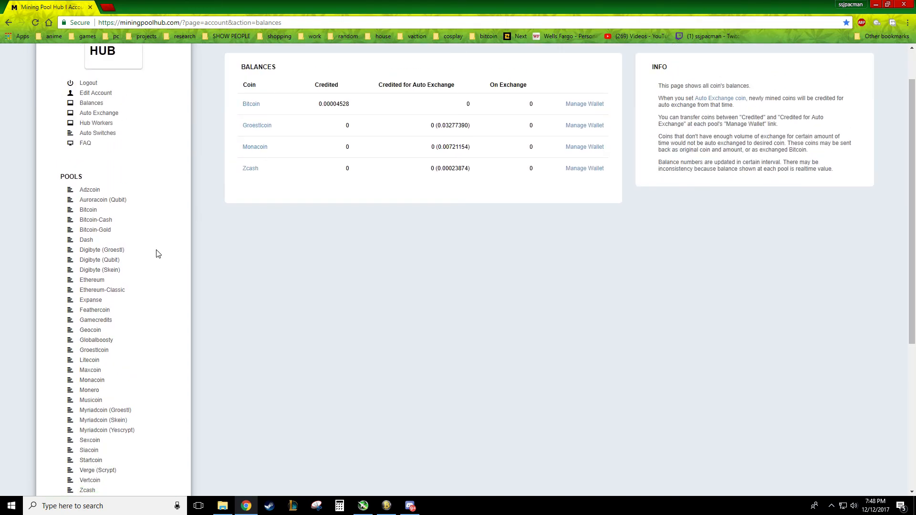
mouse_move(91, 380)
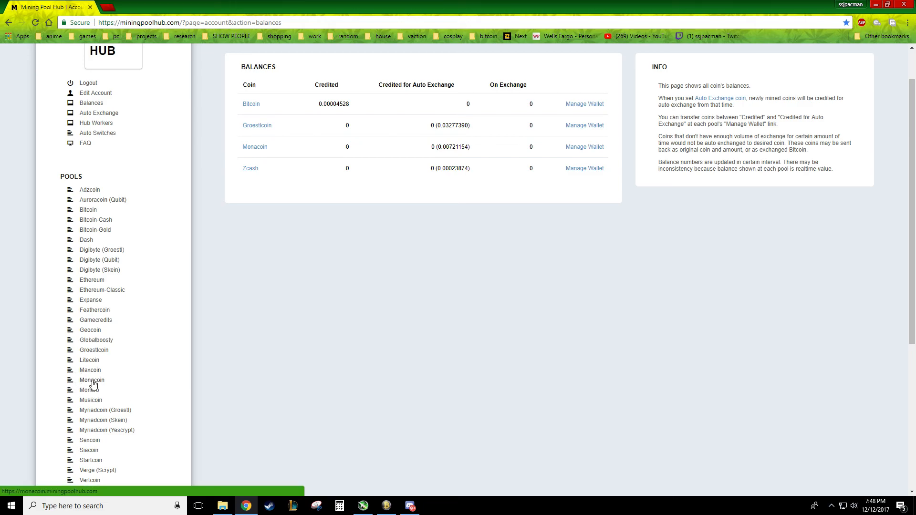
left_click(92, 379)
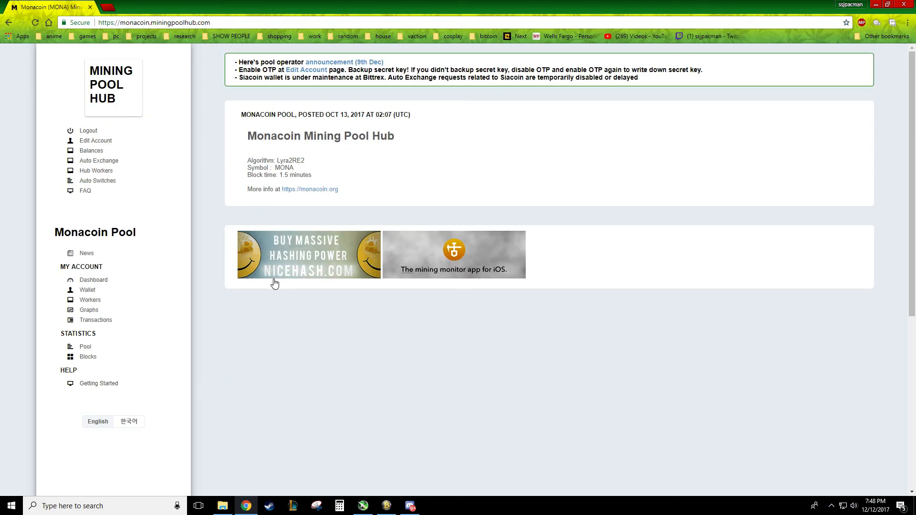
left_click(94, 140)
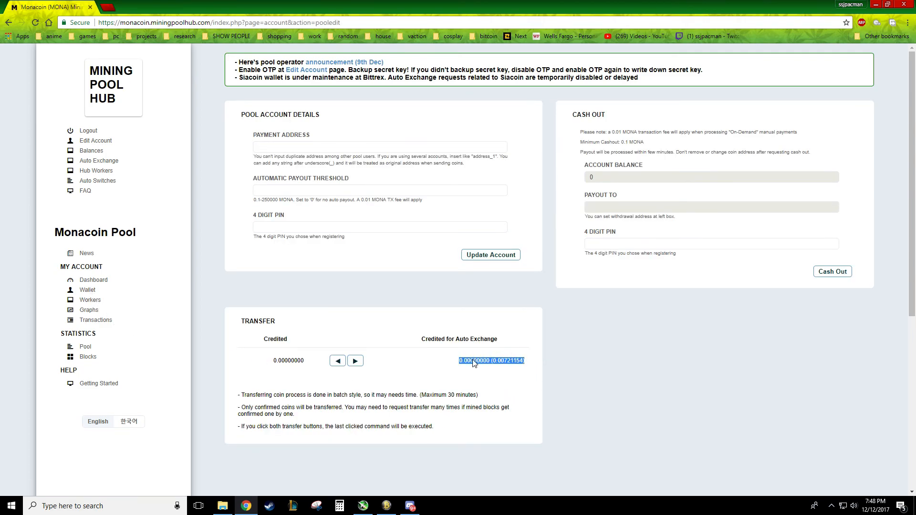
left_click(288, 394)
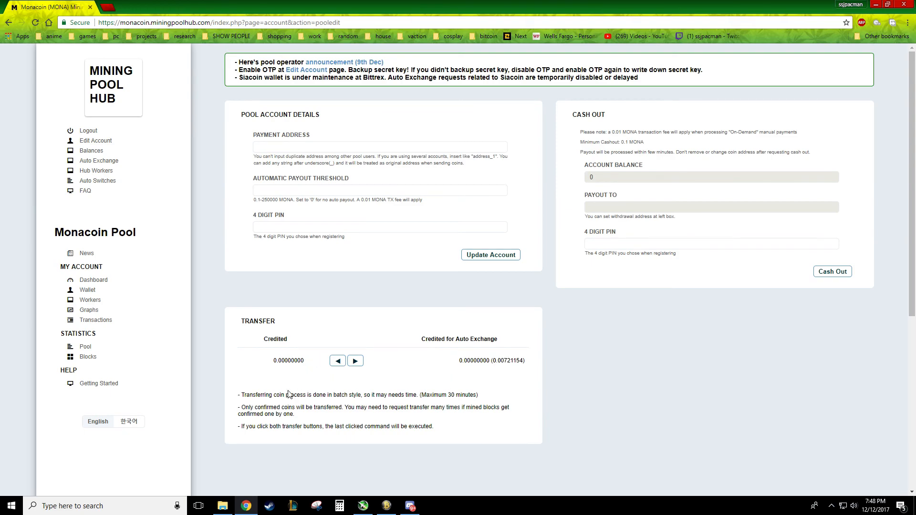
left_click(91, 151)
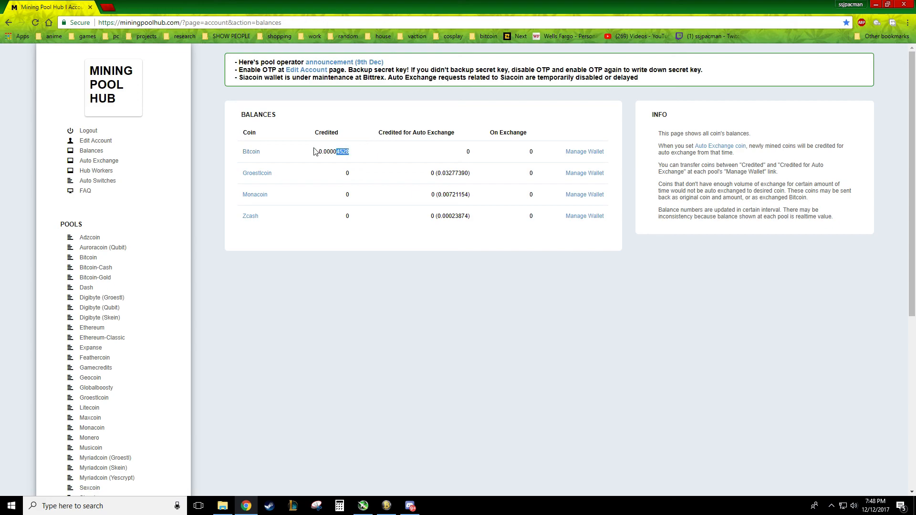
left_click(584, 152)
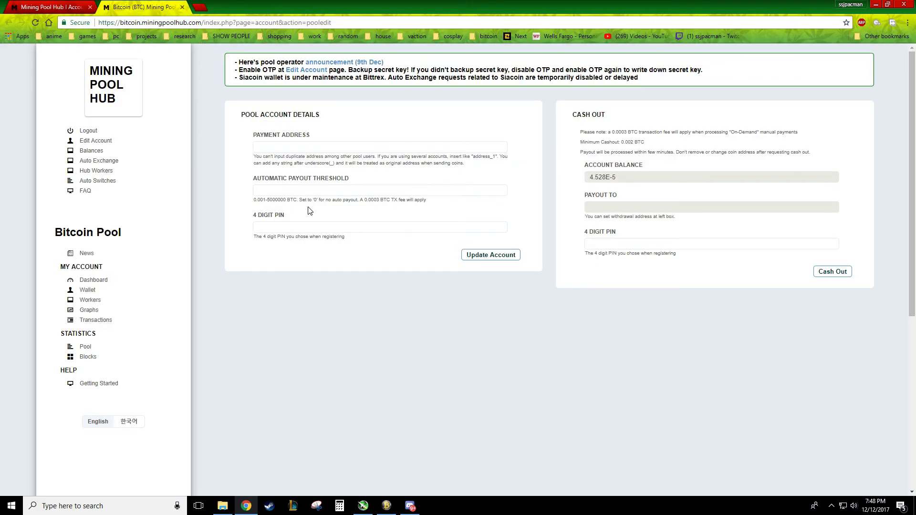
mouse_move(565, 172)
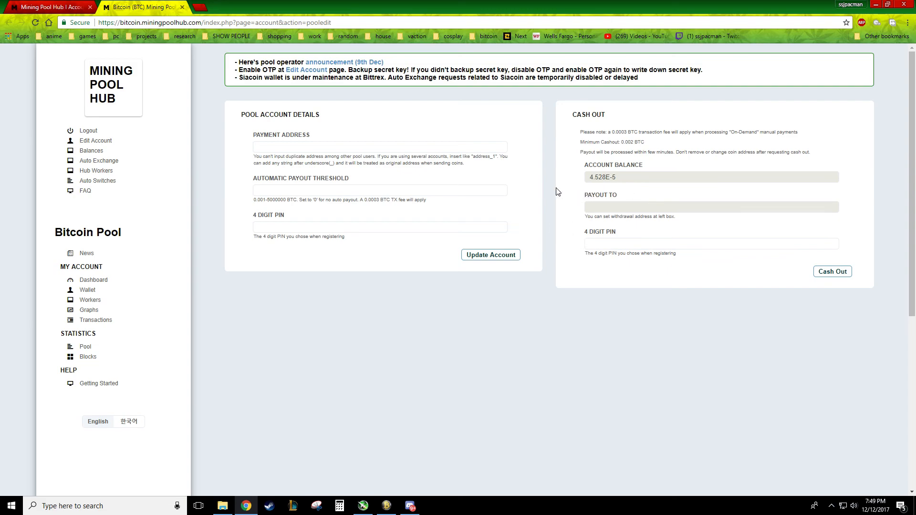
mouse_move(97, 181)
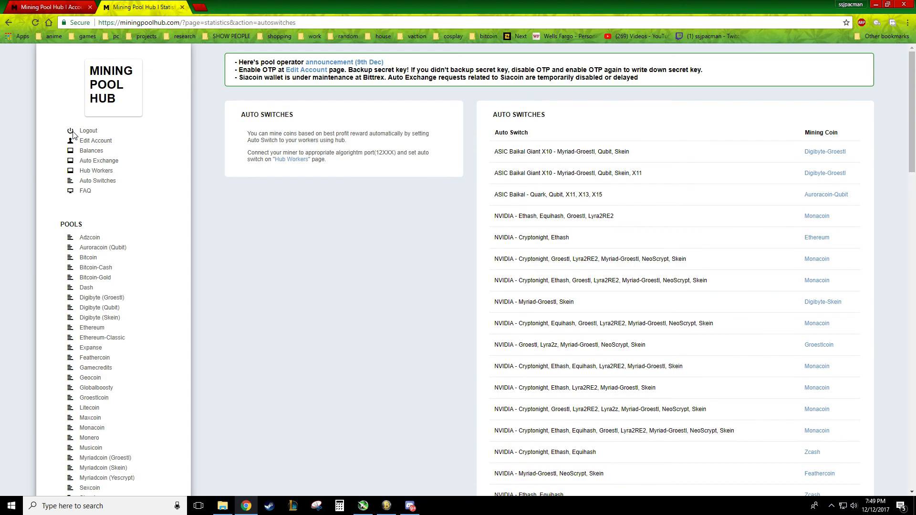
Bring Awesome Miner's Options back and show the Profit Switching settings
left_click(91, 151)
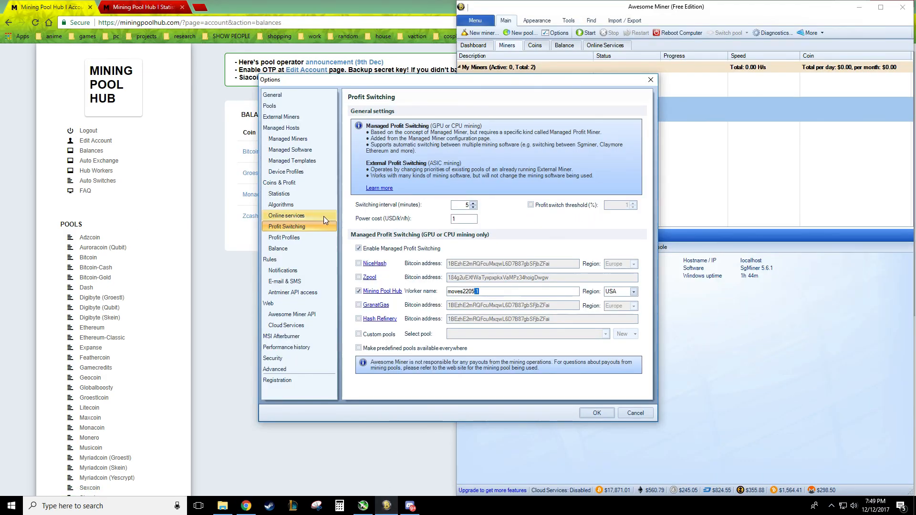
left_click(286, 226)
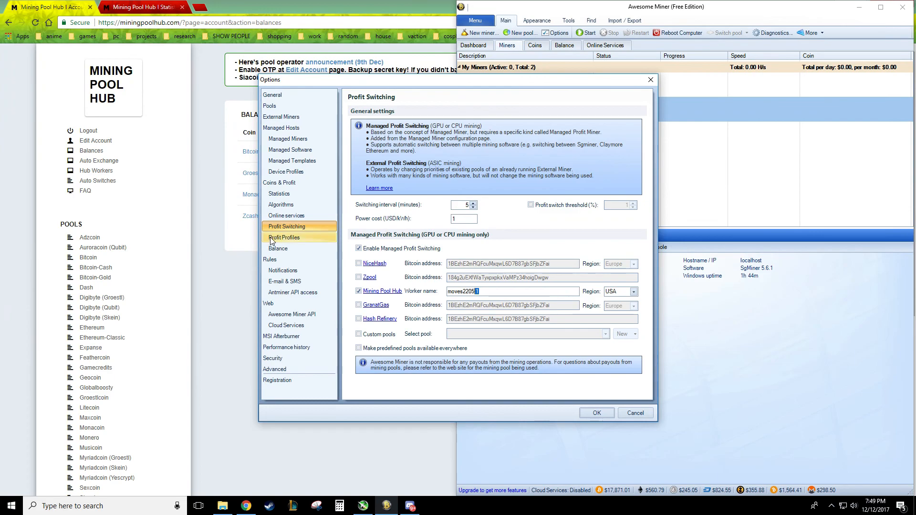
Open the nVidia GPU profit profile's properties and review its algorithm hashrates such as Nist5
left_click(284, 237)
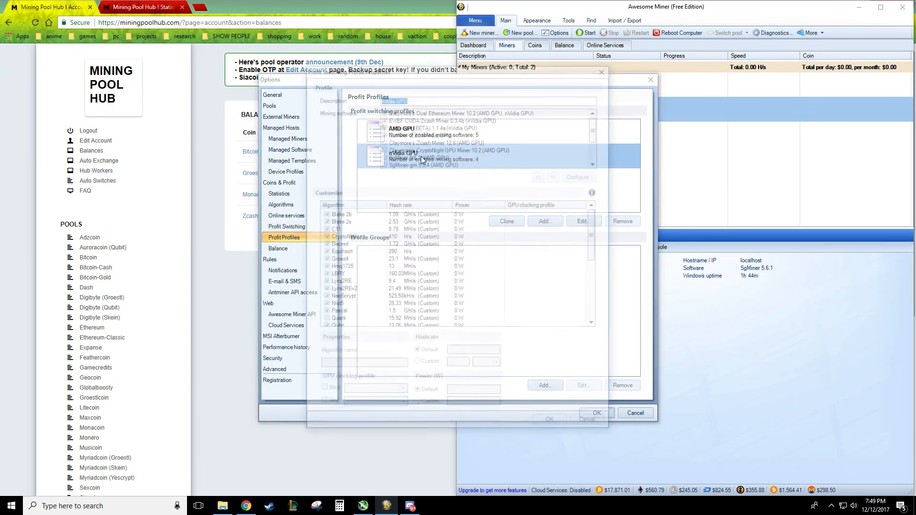
left_click(582, 220)
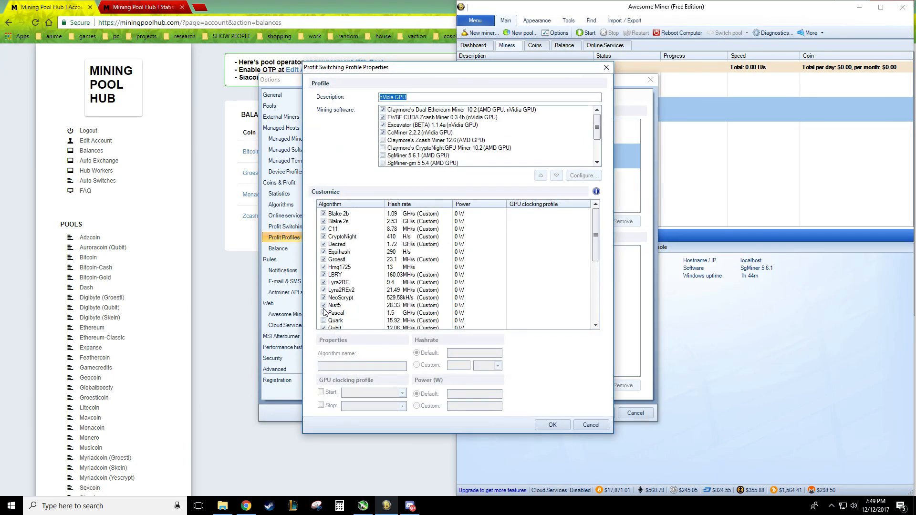
left_click(336, 306)
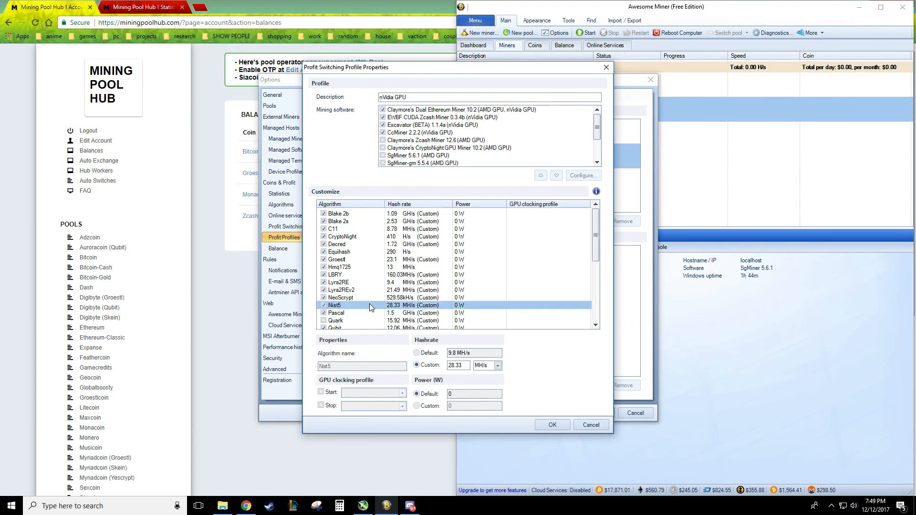
mouse_move(402, 306)
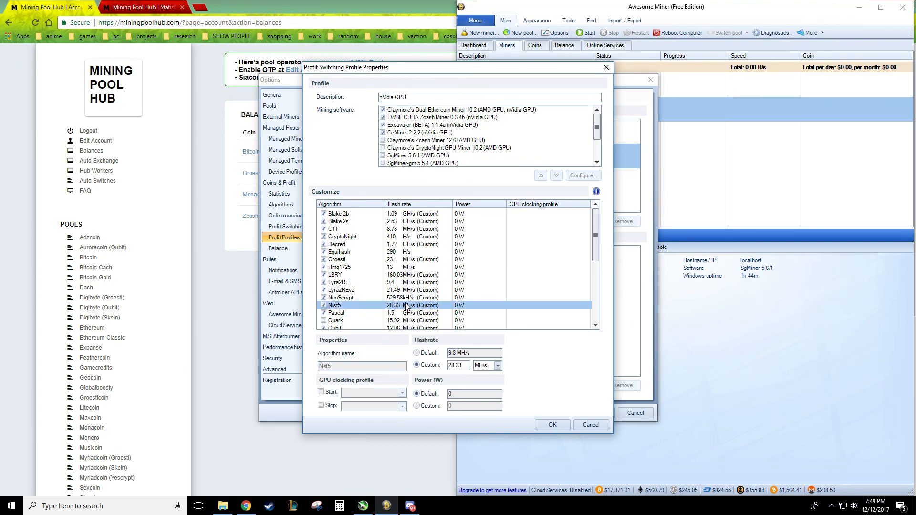
mouse_move(379, 350)
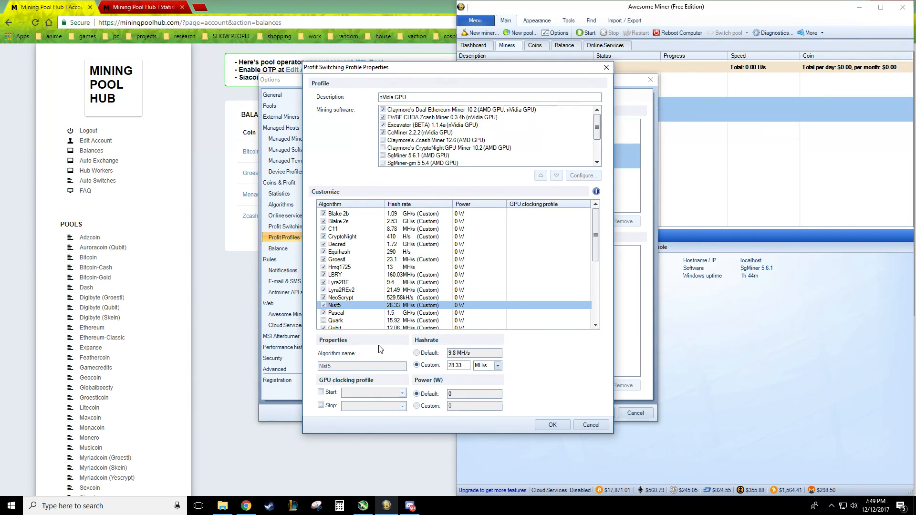
mouse_move(378, 322)
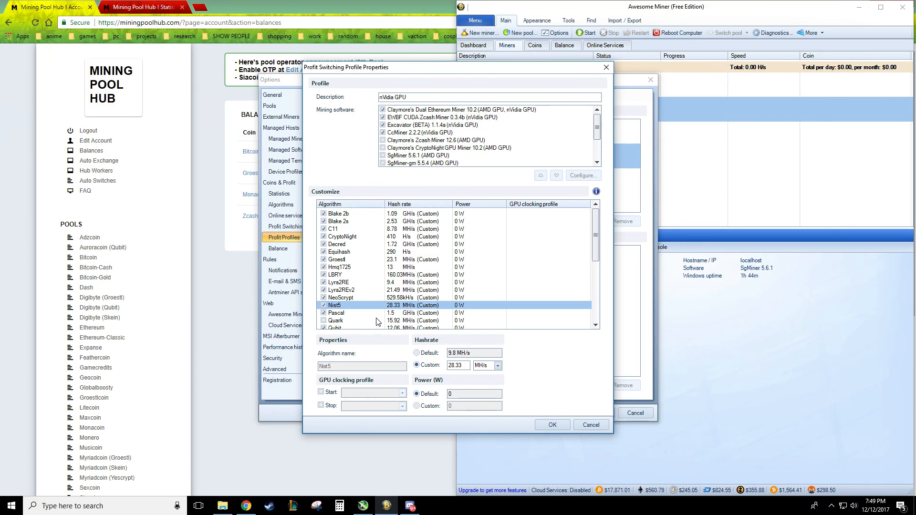
scroll("down", 3)
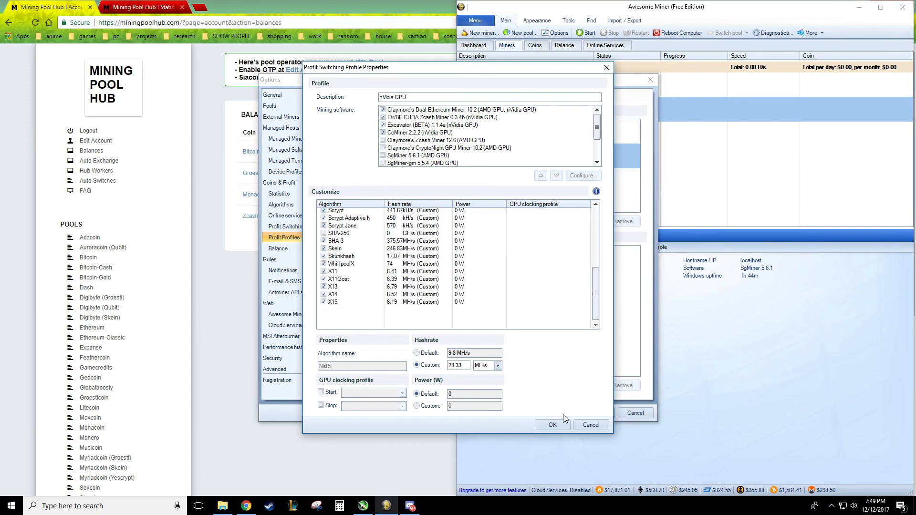
Close the nVidia GPU profile and browse the Algorithms, Coins, Statistics, Managed, External, General and API pages
left_click(550, 424)
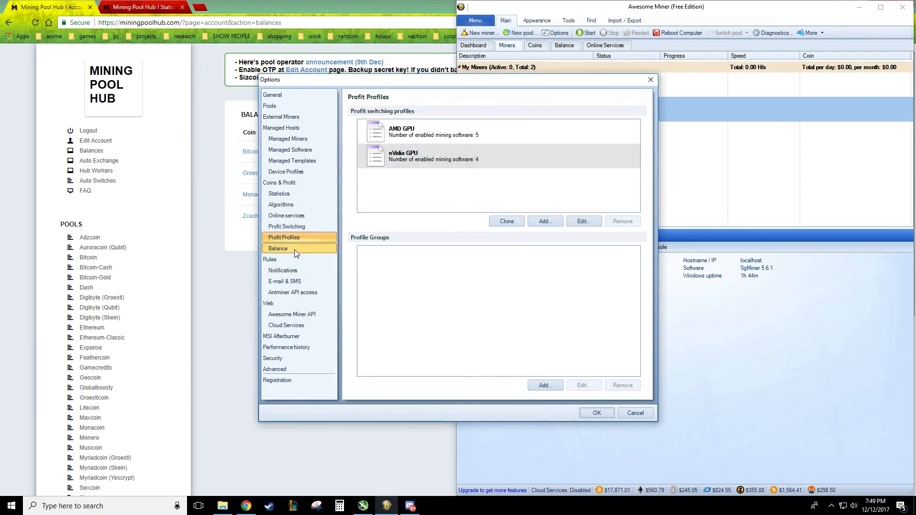
left_click(280, 204)
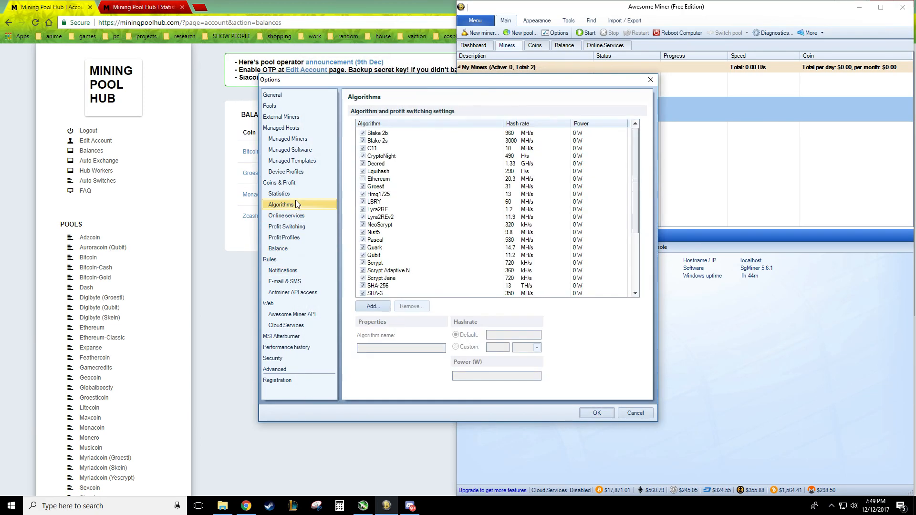
left_click(279, 182)
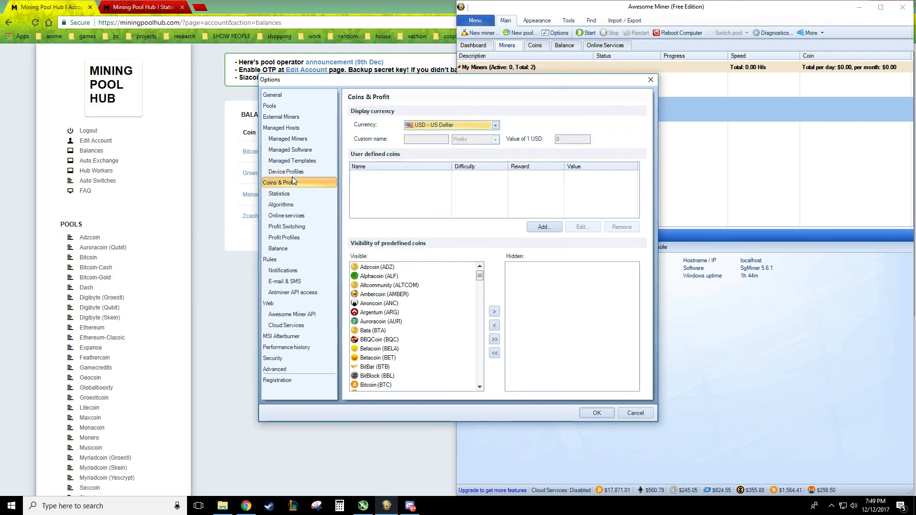
left_click(279, 194)
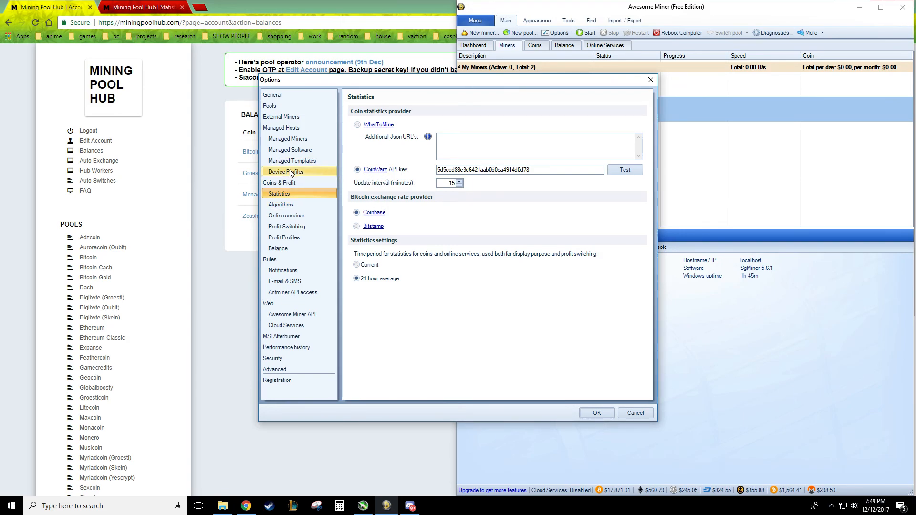
left_click(292, 160)
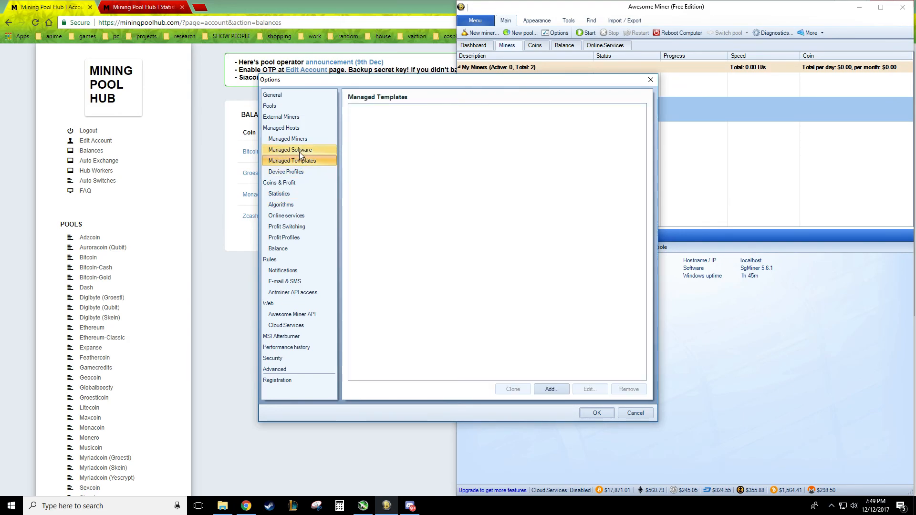
left_click(287, 138)
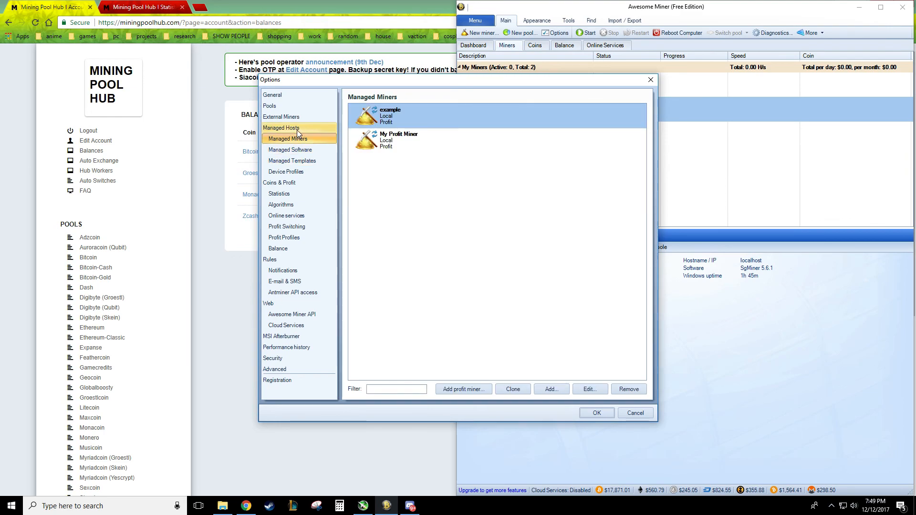
left_click(281, 116)
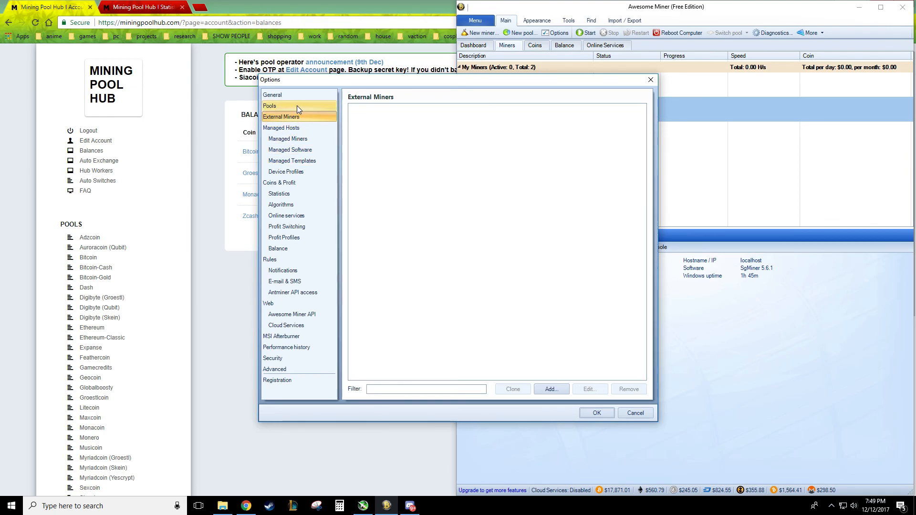
left_click(272, 94)
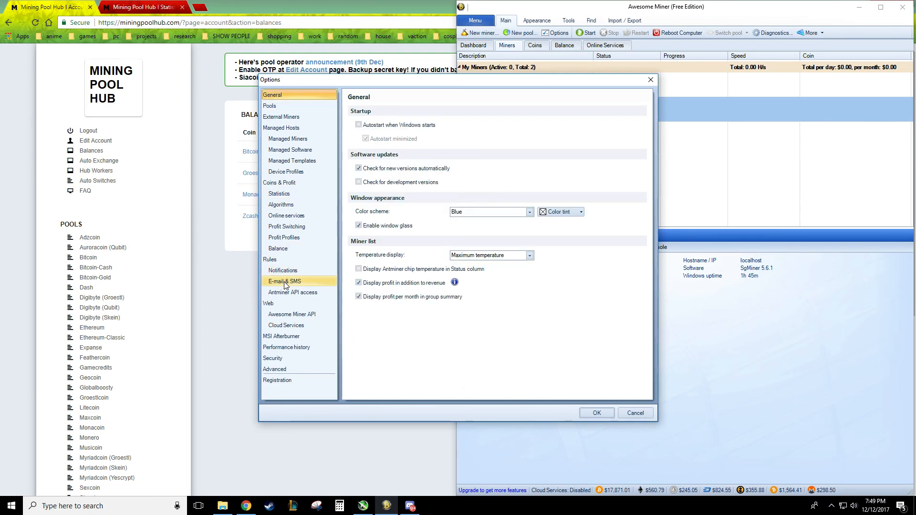
left_click(293, 293)
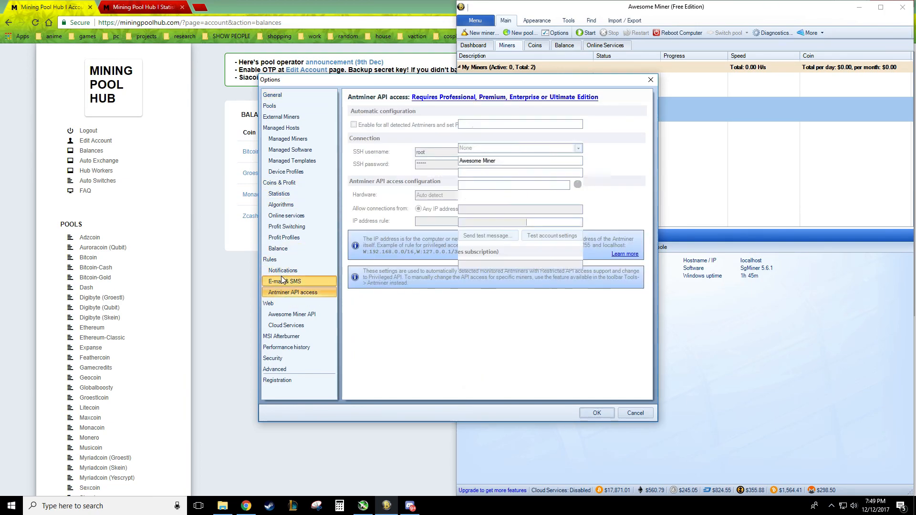
Browse the E-mail, Notifications, Profit Switching, Afterburner and Online services pages, ending on Profit Profiles
left_click(283, 281)
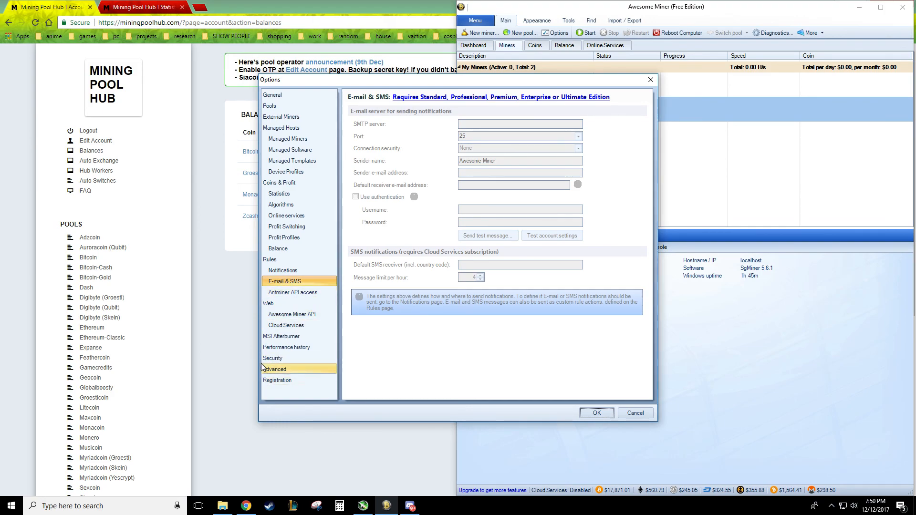
left_click(282, 270)
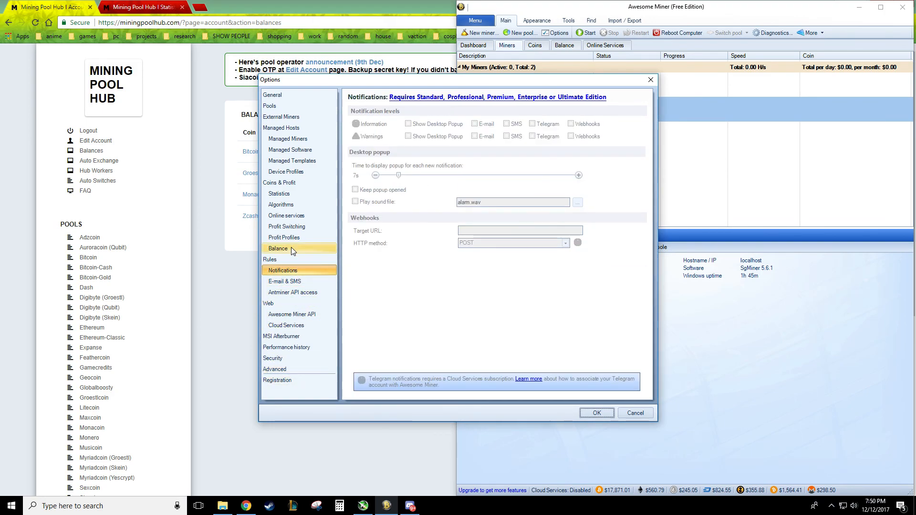
left_click(286, 227)
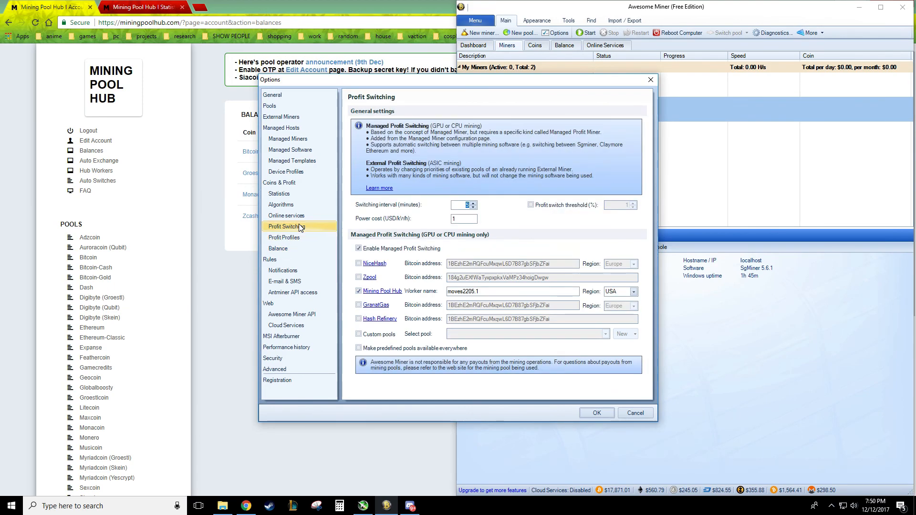
left_click(281, 335)
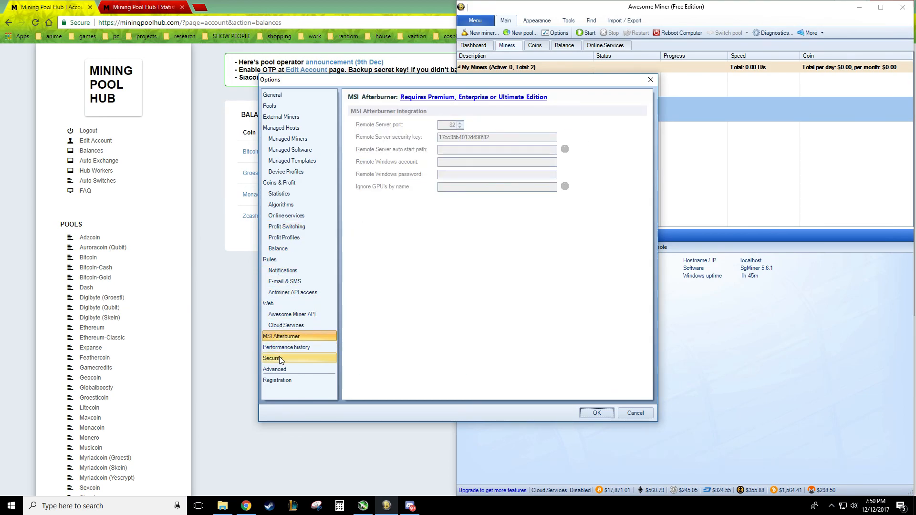
left_click(283, 270)
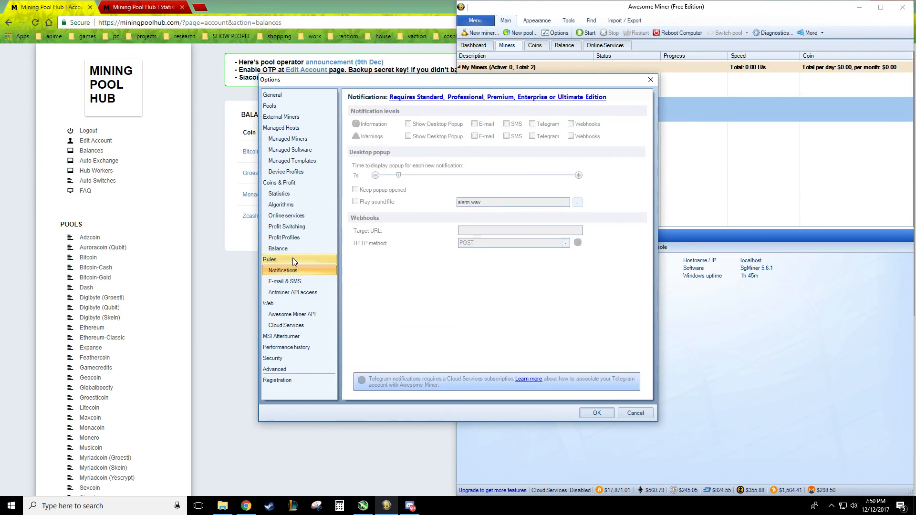
left_click(286, 216)
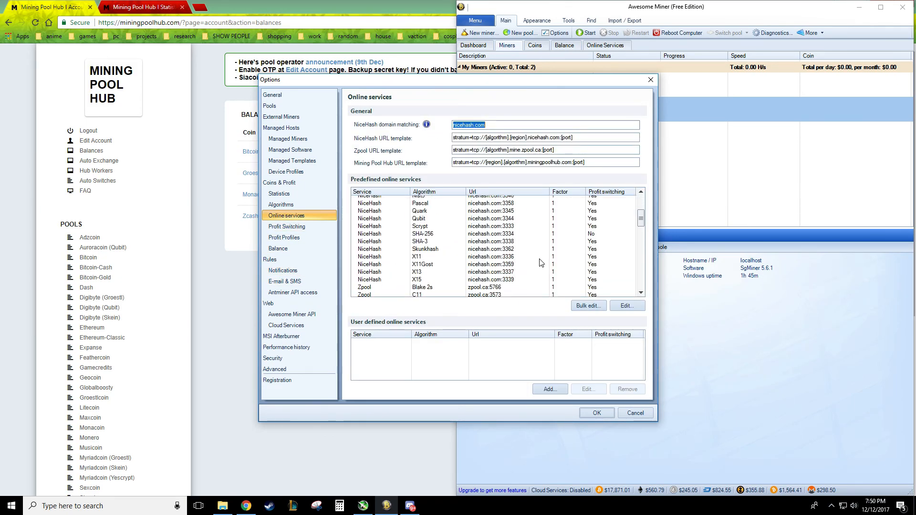
left_click(280, 205)
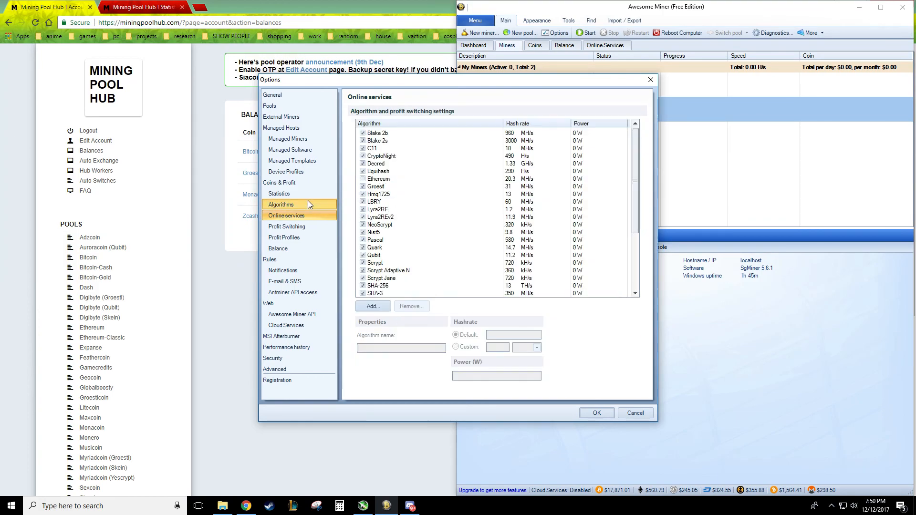
left_click(280, 182)
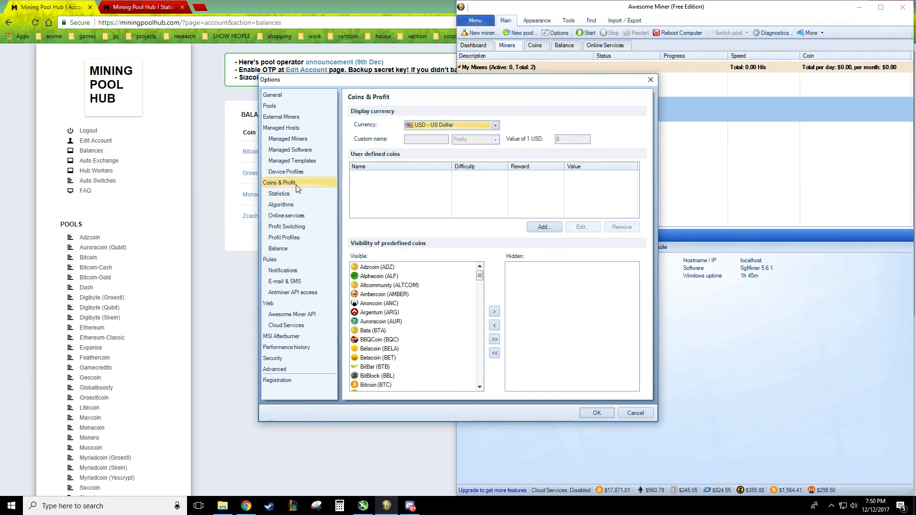
left_click(284, 238)
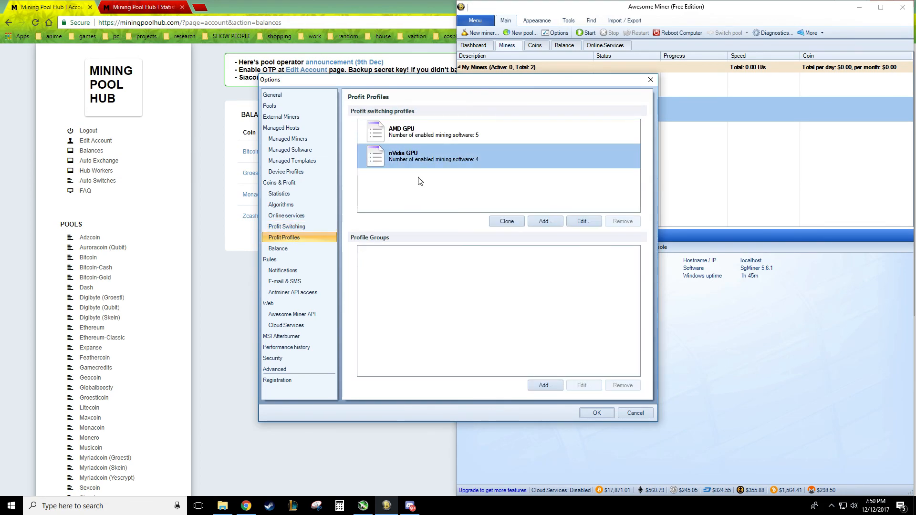
Reopen the nVidia GPU profit switching profile's properties from the Profit Profiles list
left_click(582, 220)
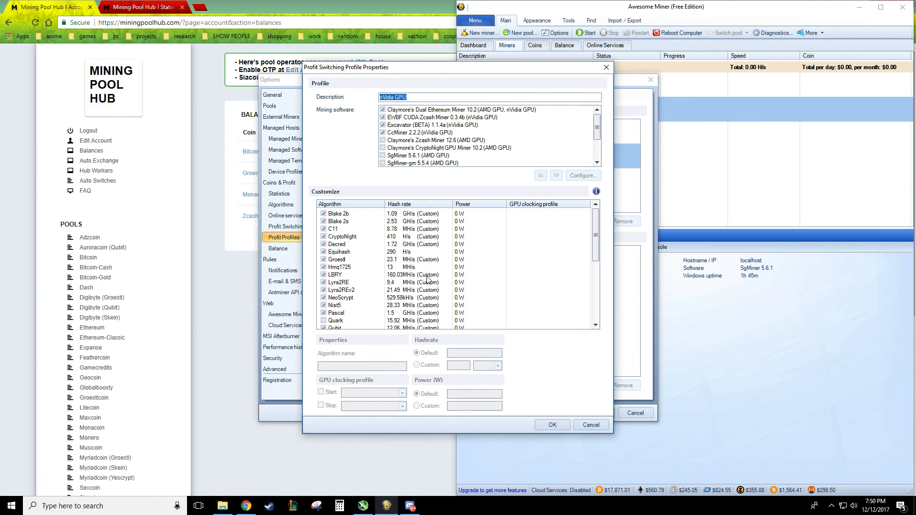
mouse_move(524, 202)
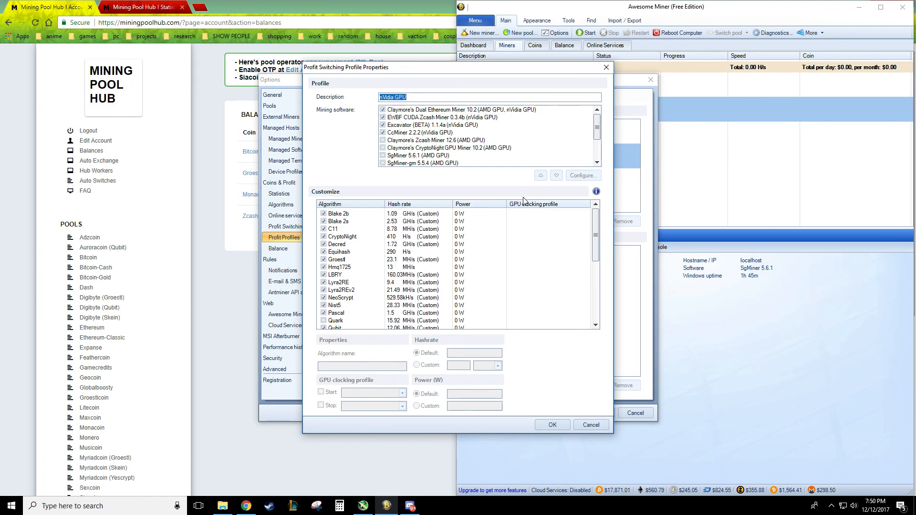
mouse_move(570, 299)
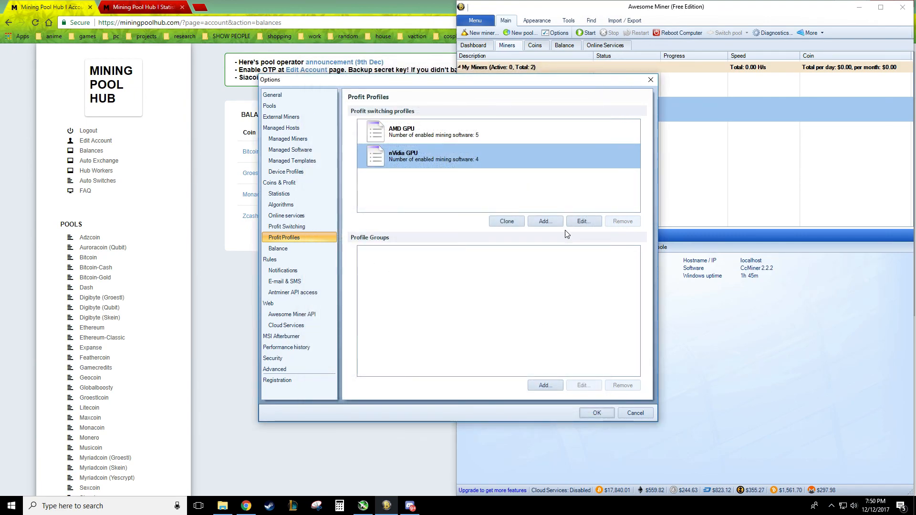
Close Options, review the nVidia GPU profile's Benchmark algorithm list, then close it without running
left_click(634, 412)
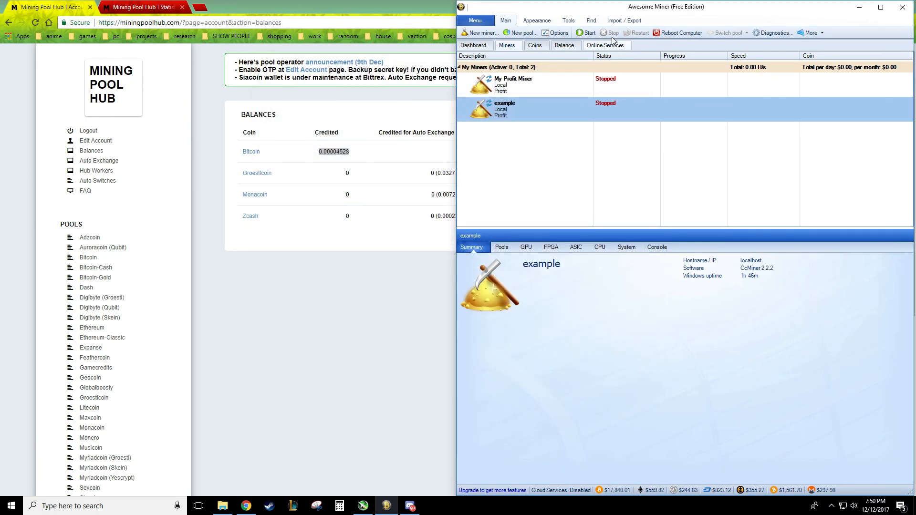
left_click(567, 20)
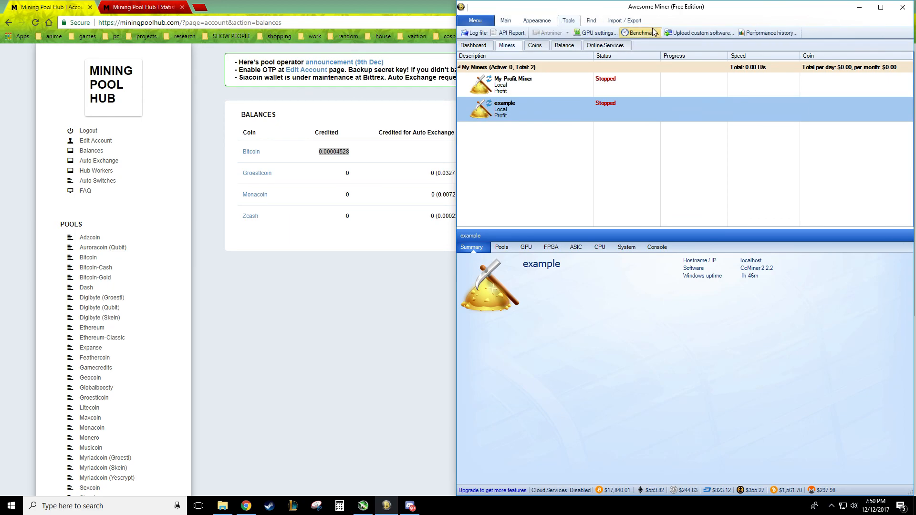
left_click(639, 33)
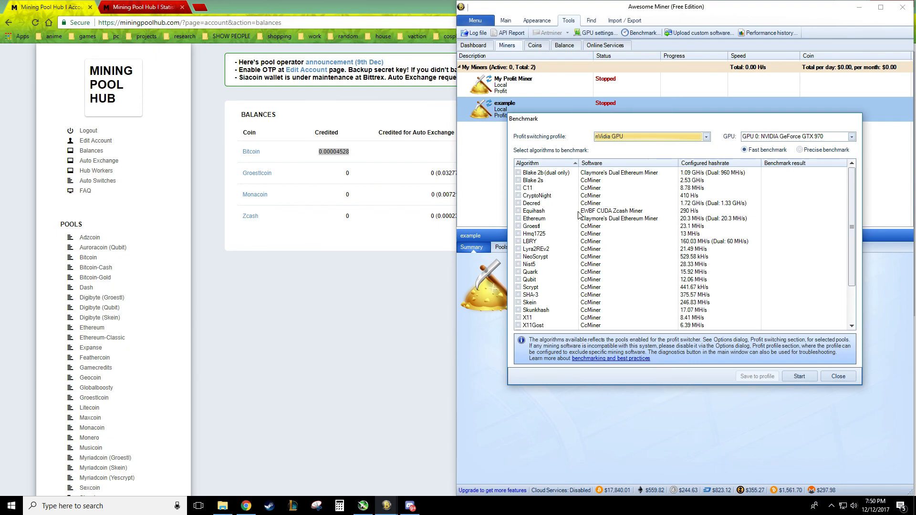
mouse_move(760, 384)
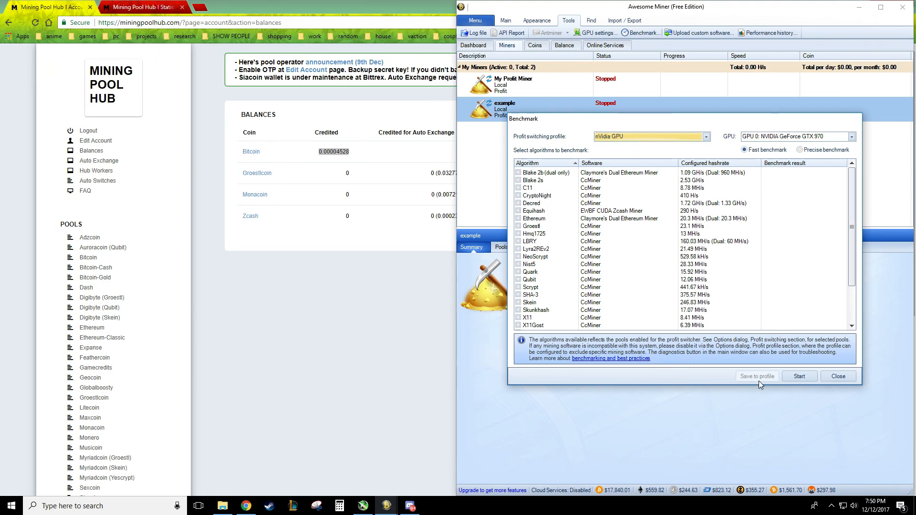
mouse_move(799, 200)
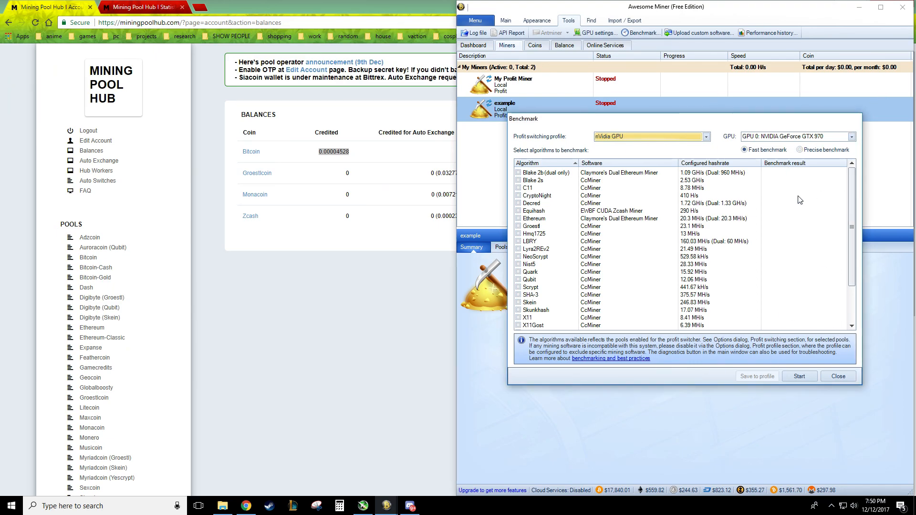
left_click(837, 376)
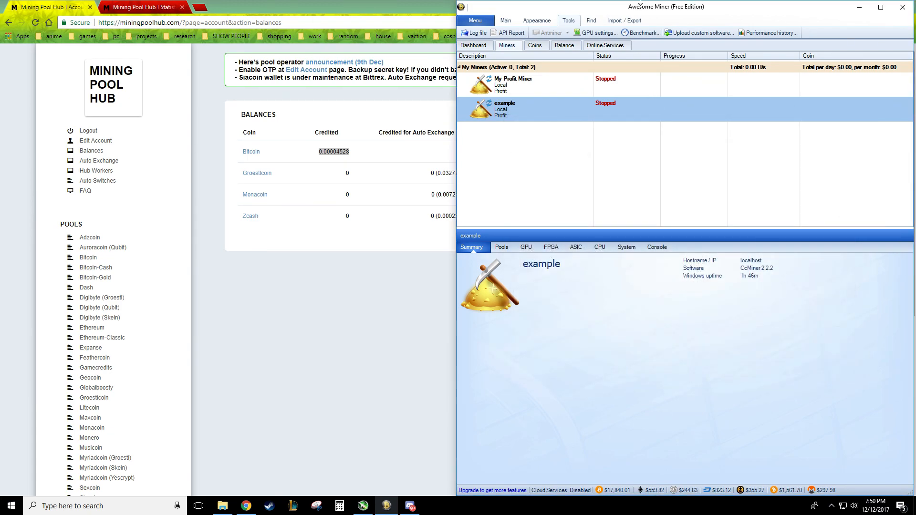
mouse_move(702, 32)
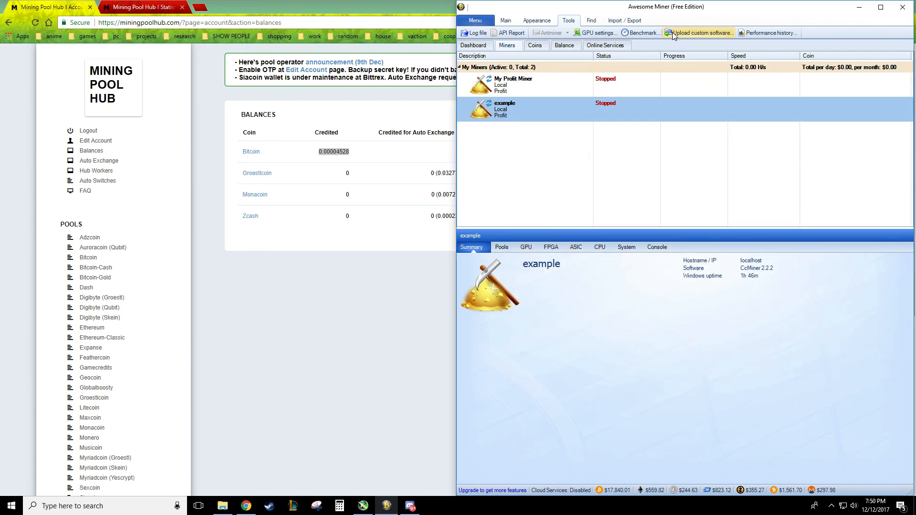
left_click(504, 20)
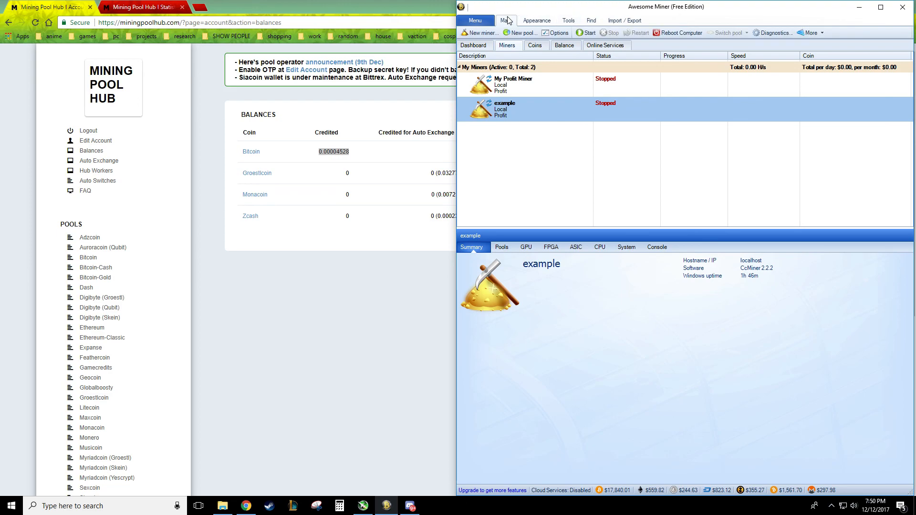
left_click(475, 20)
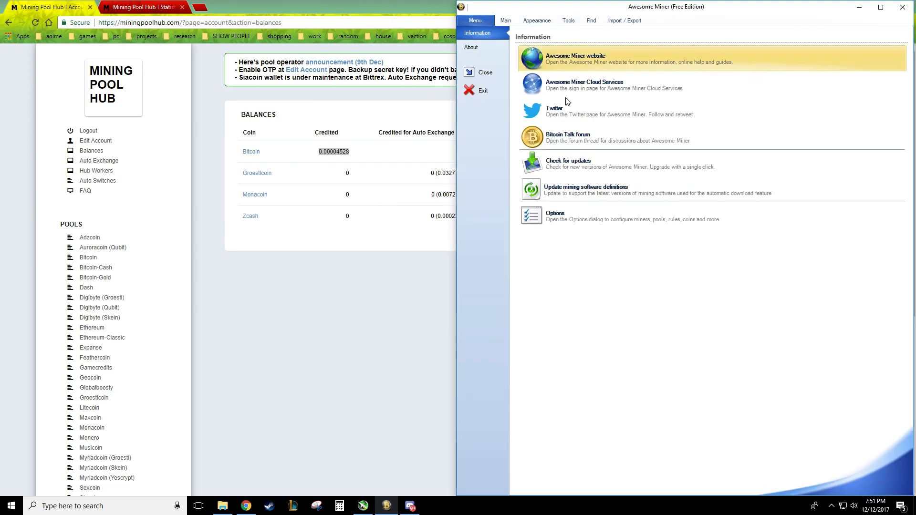
mouse_move(575, 169)
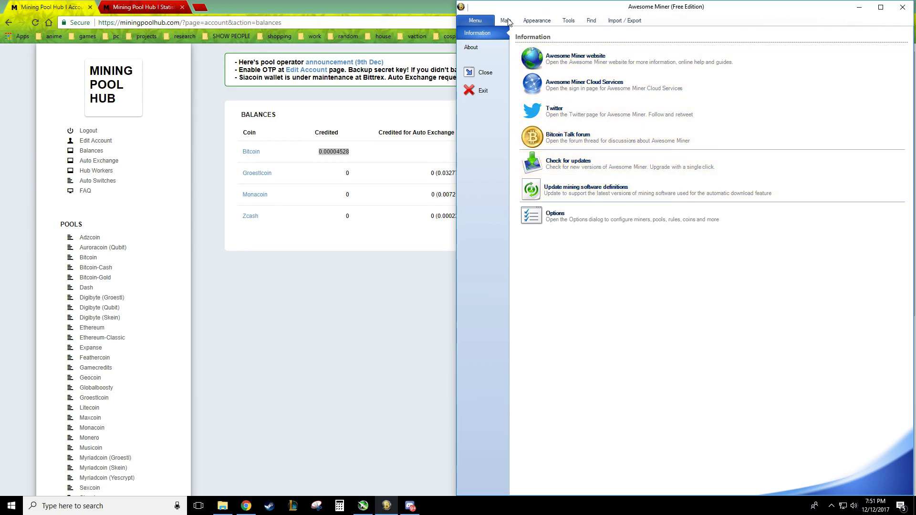
left_click(506, 20)
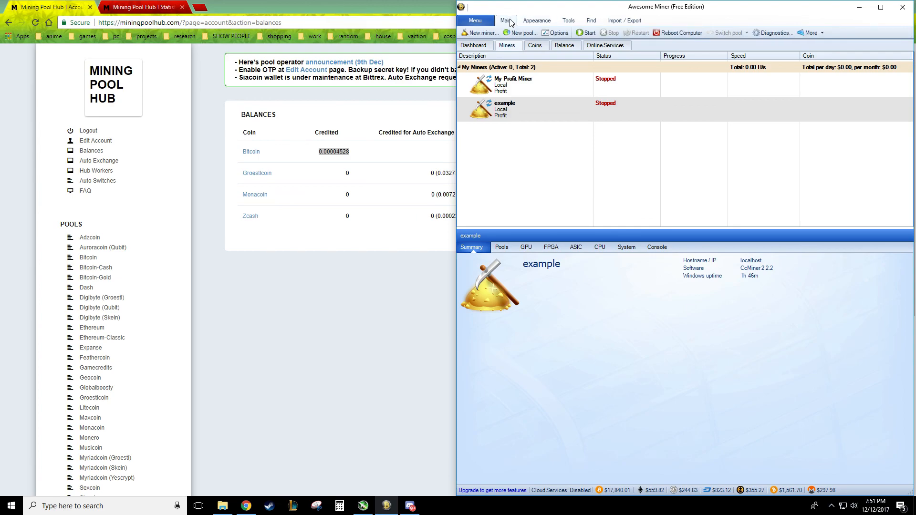
Reopen Options and browse Advanced, Security, Performance history and MSI Afterburner pages
left_click(556, 32)
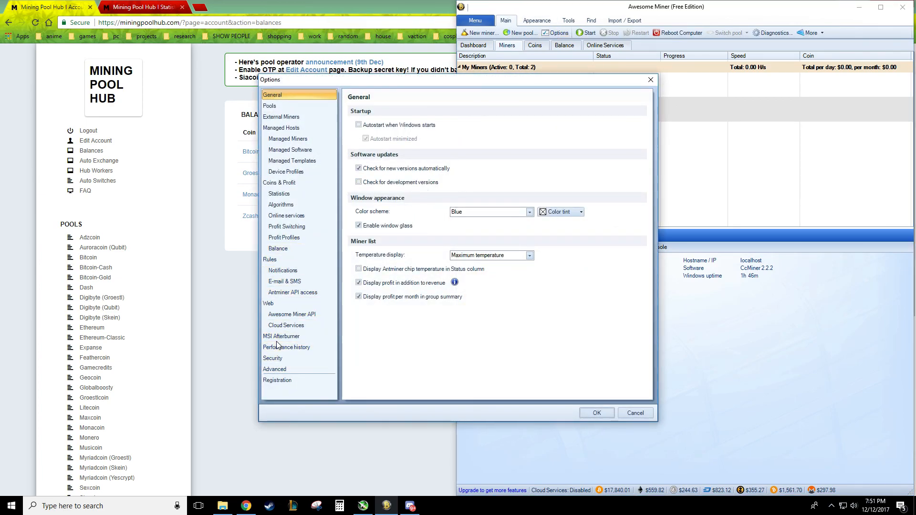
left_click(274, 369)
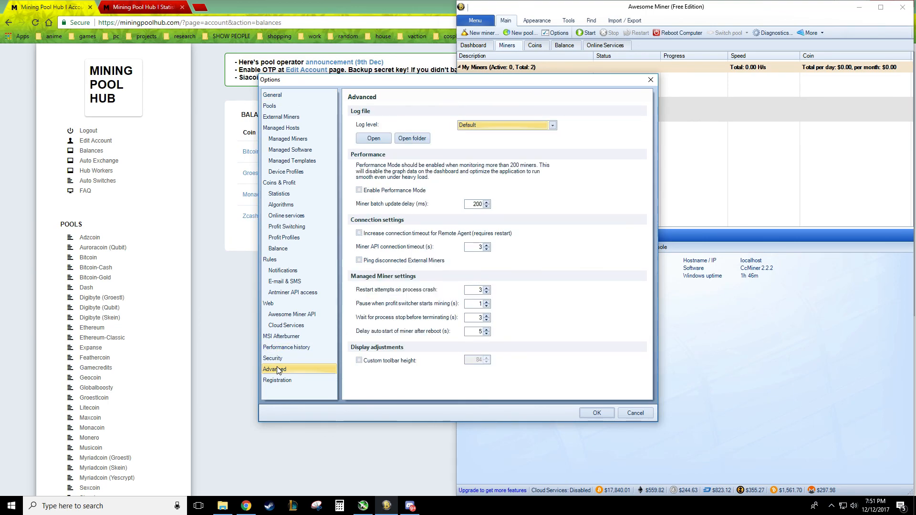
left_click(271, 358)
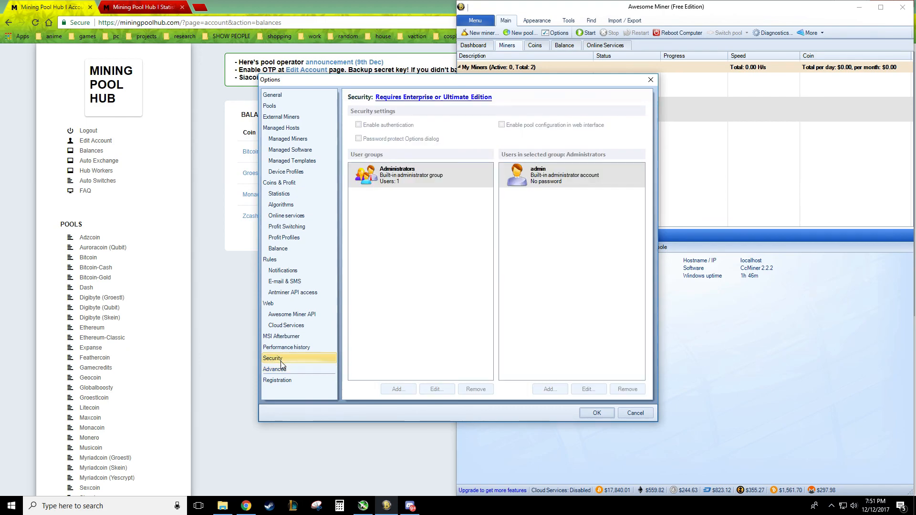
left_click(287, 347)
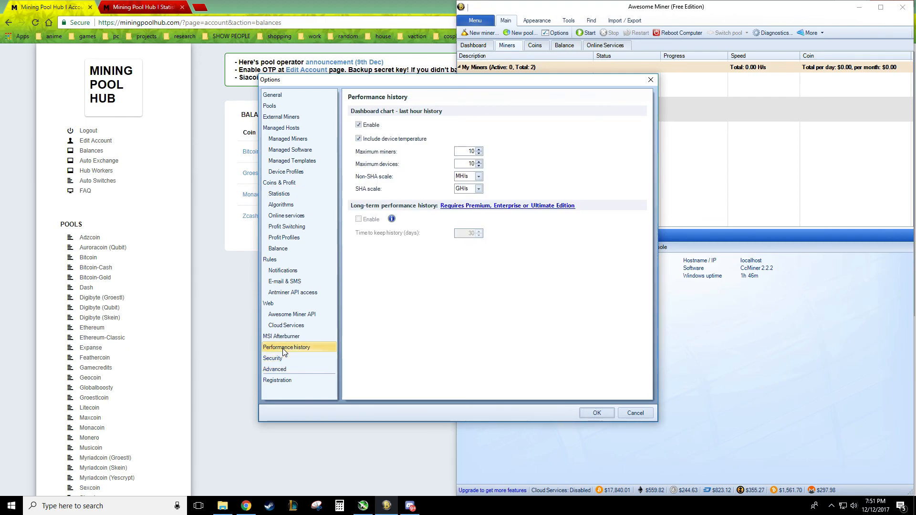
left_click(280, 336)
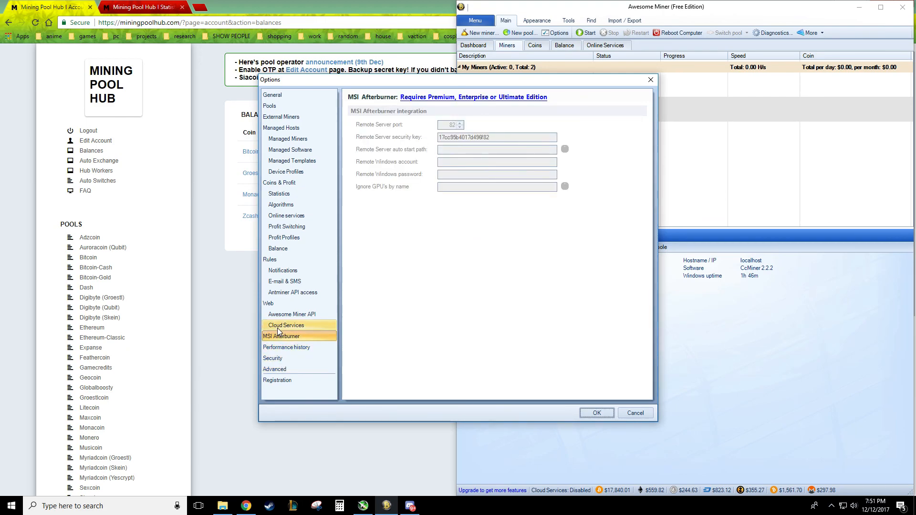
Continue through Cloud Services, Awesome Miner API and Notifications to the empty Balance page
left_click(285, 324)
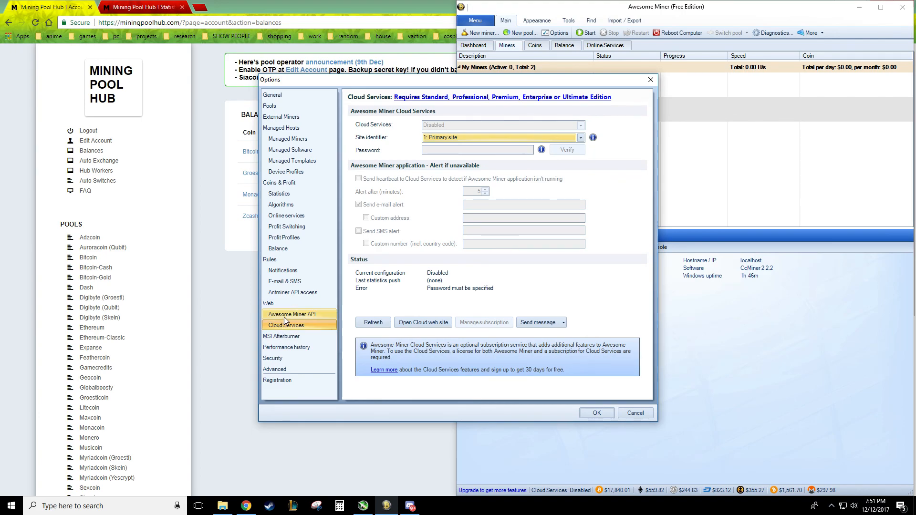
left_click(291, 314)
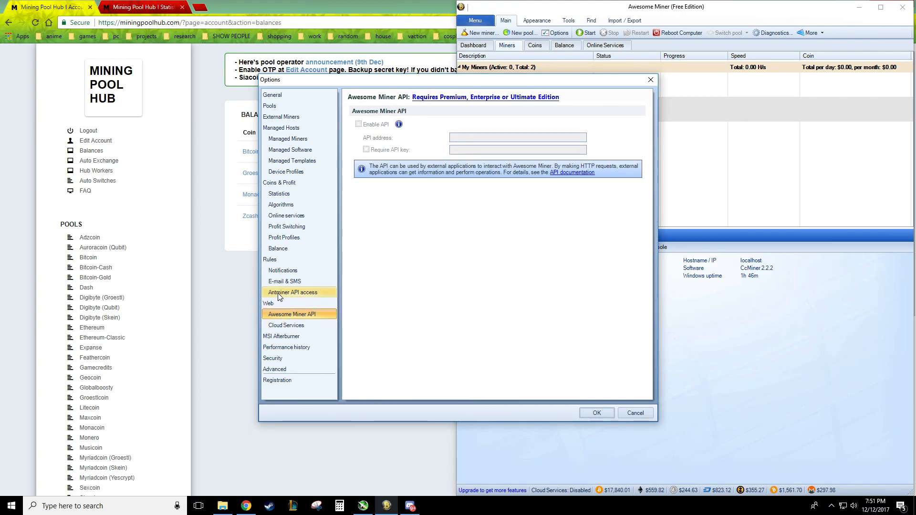
left_click(283, 270)
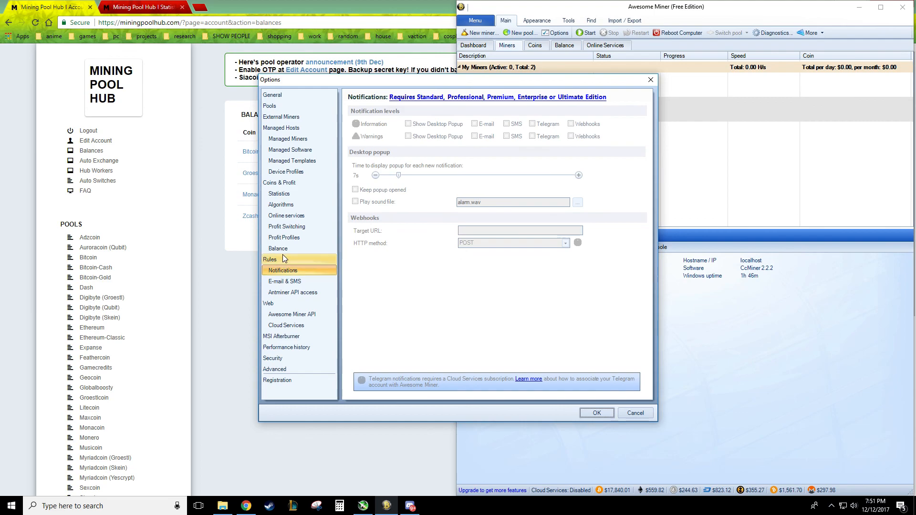
left_click(278, 248)
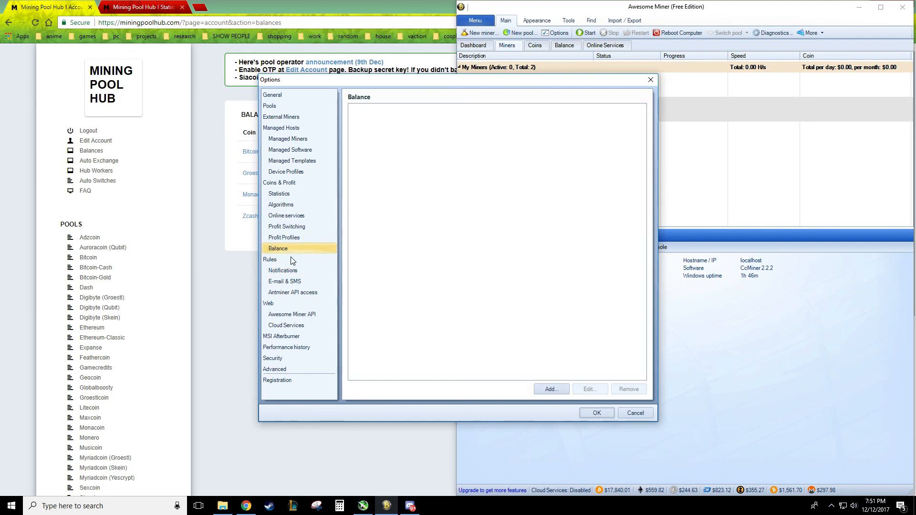
left_click(549, 389)
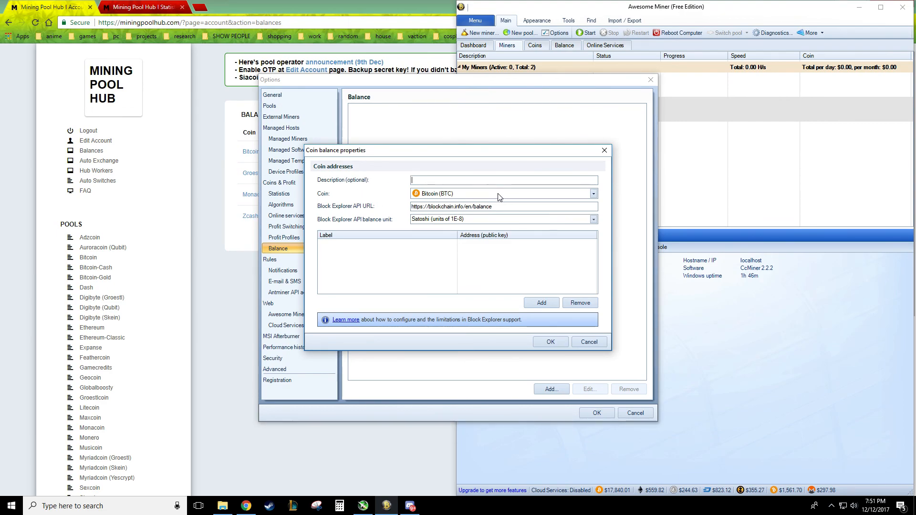
mouse_move(496, 245)
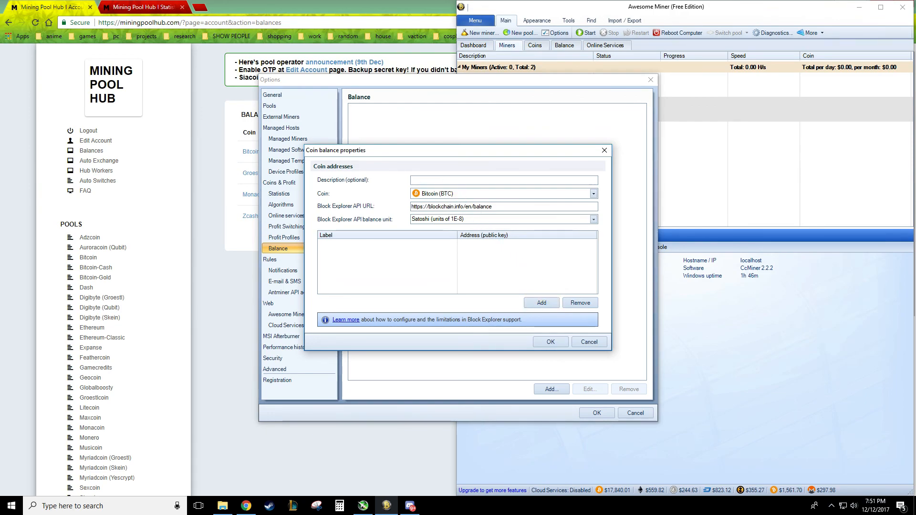
type("bit coin")
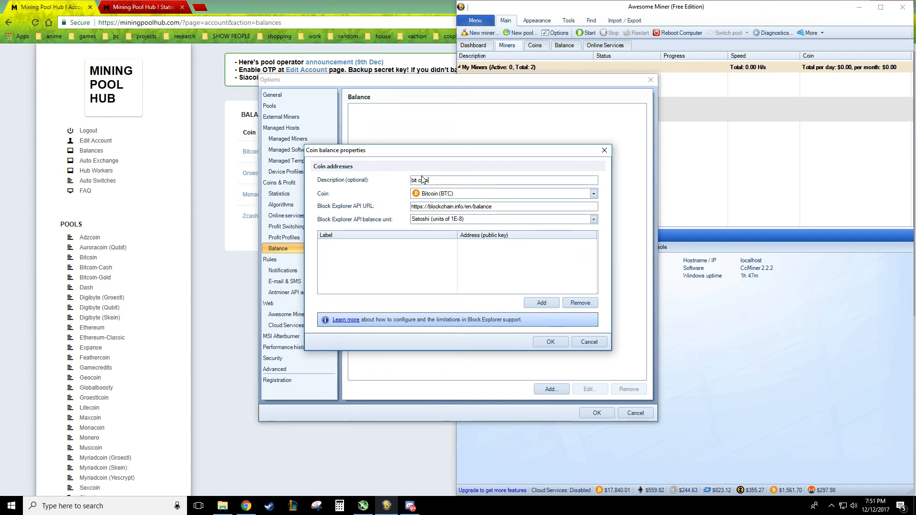
type("bi coin")
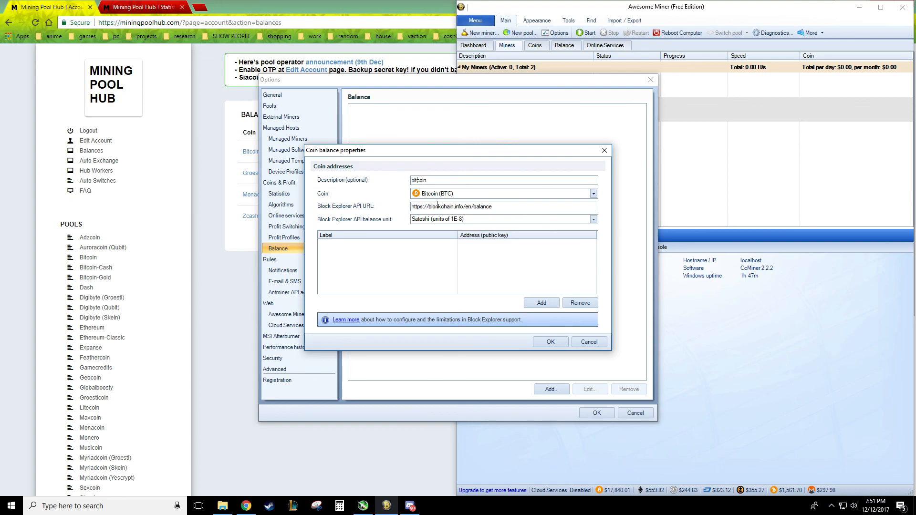
mouse_move(539, 302)
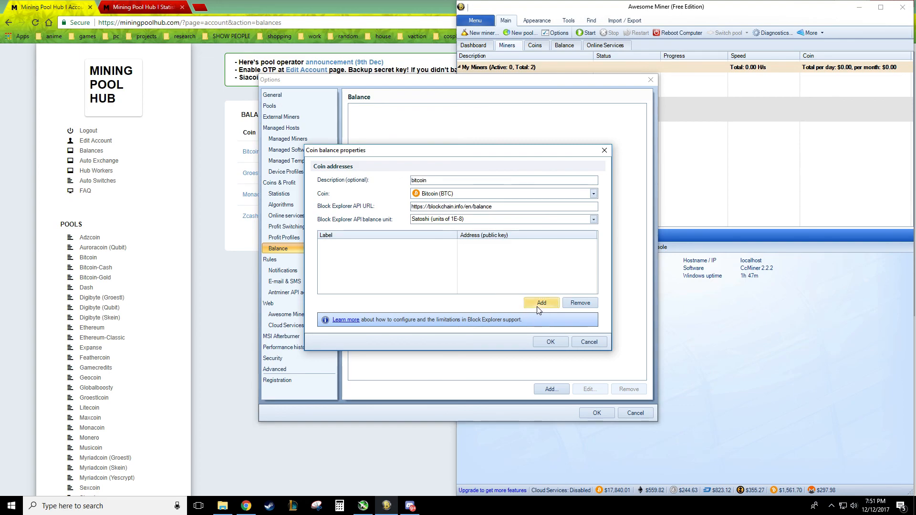
left_click(539, 302)
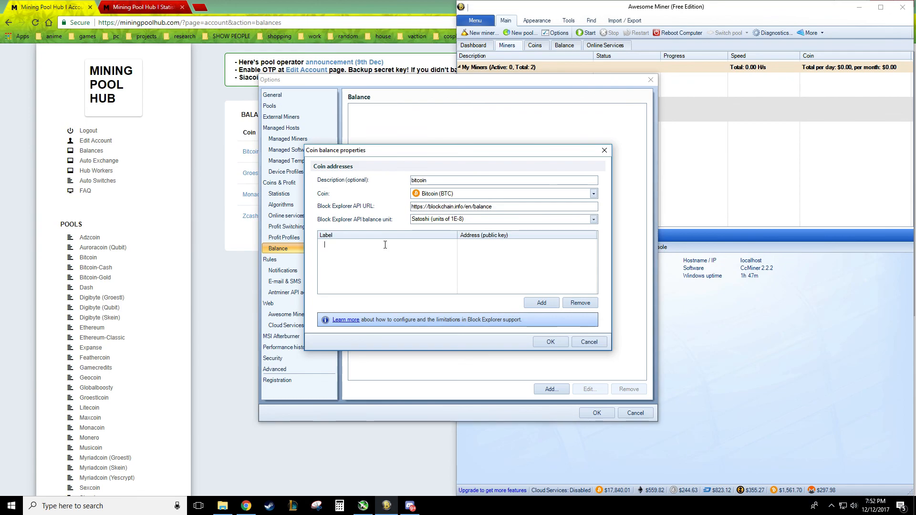
left_click(588, 342)
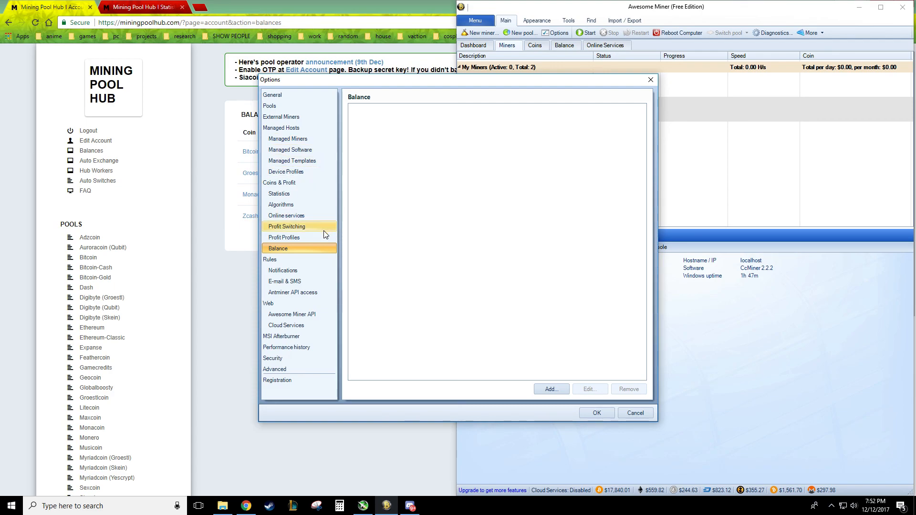
Add a new profit profile in Profit Profiles with only CpuMiner-Opt 3.7.2 enabled
left_click(284, 238)
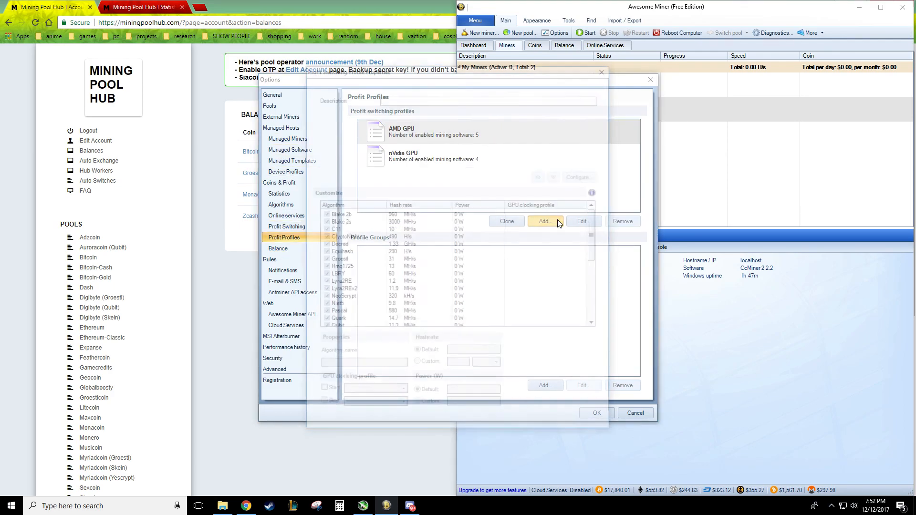
left_click(543, 220)
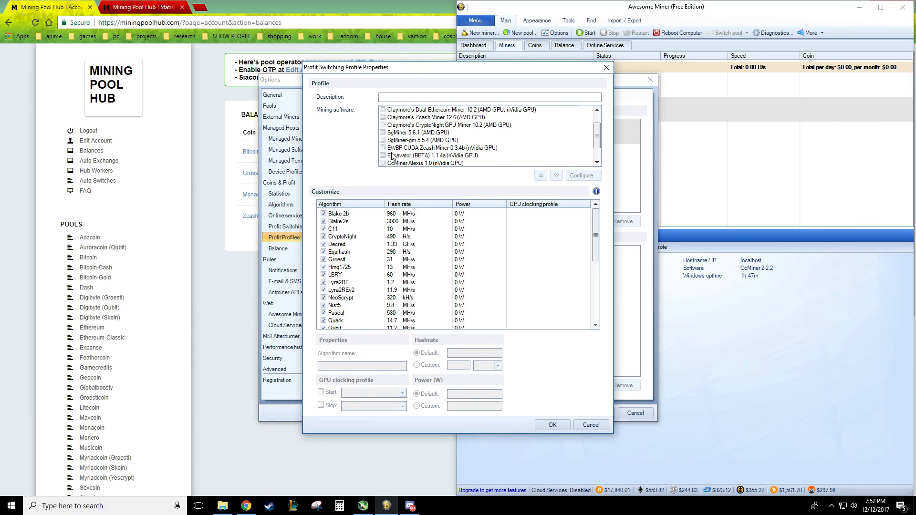
scroll("down", 3)
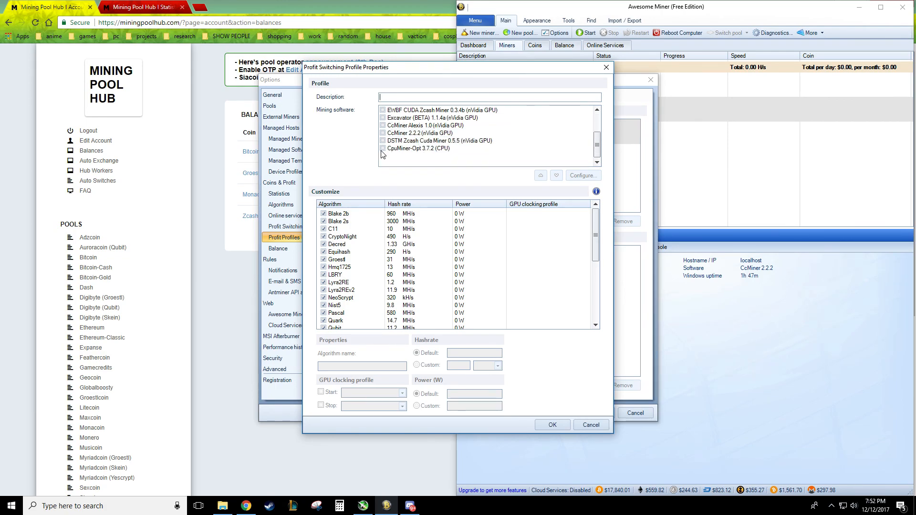
left_click(417, 150)
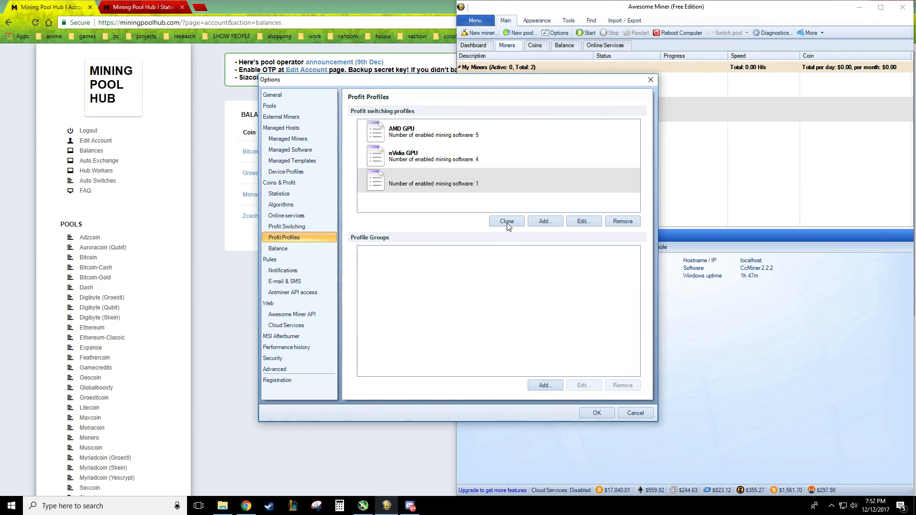
mouse_move(513, 213)
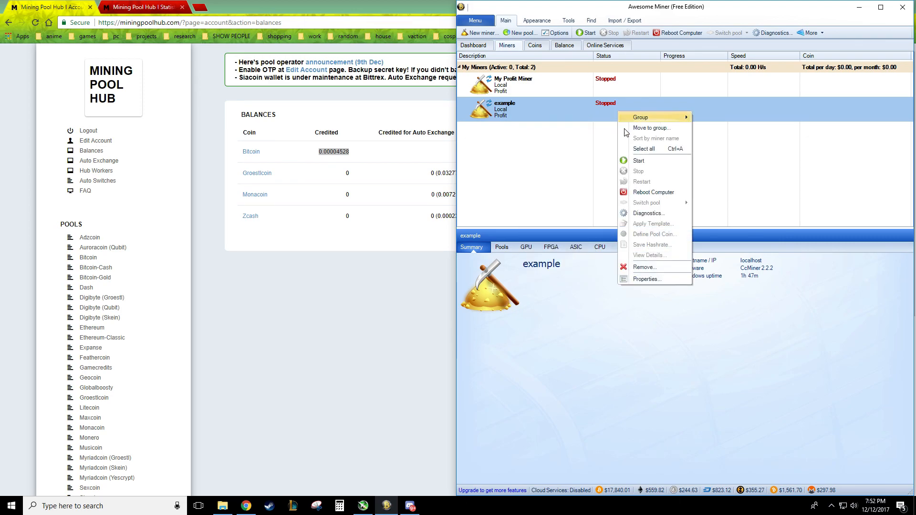
left_click(646, 279)
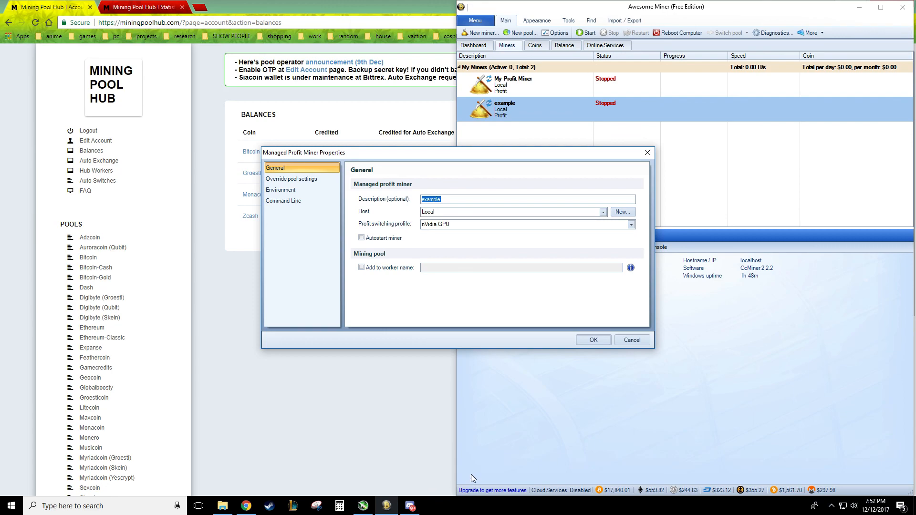
mouse_move(610, 243)
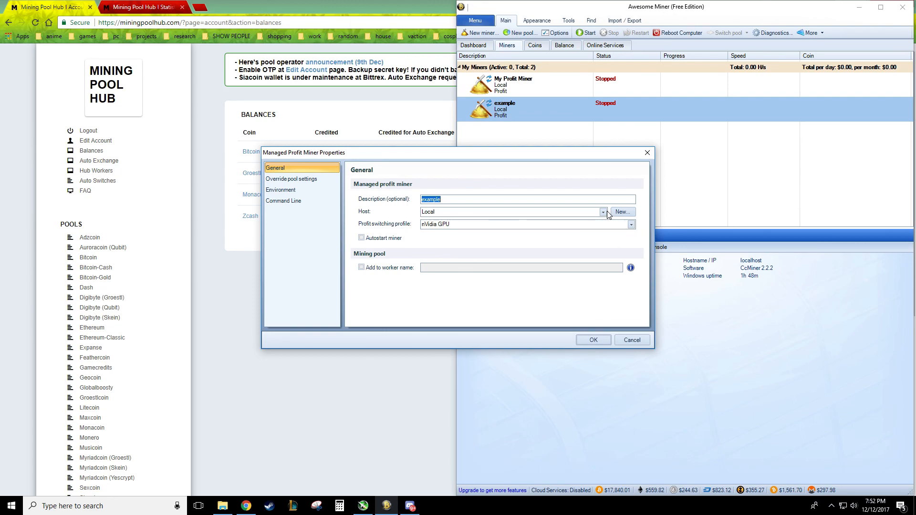
mouse_move(622, 223)
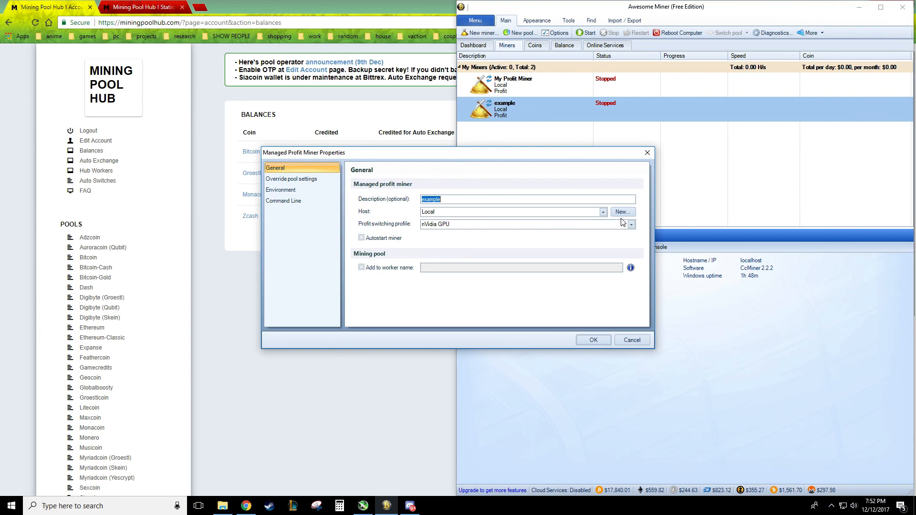
left_click(631, 224)
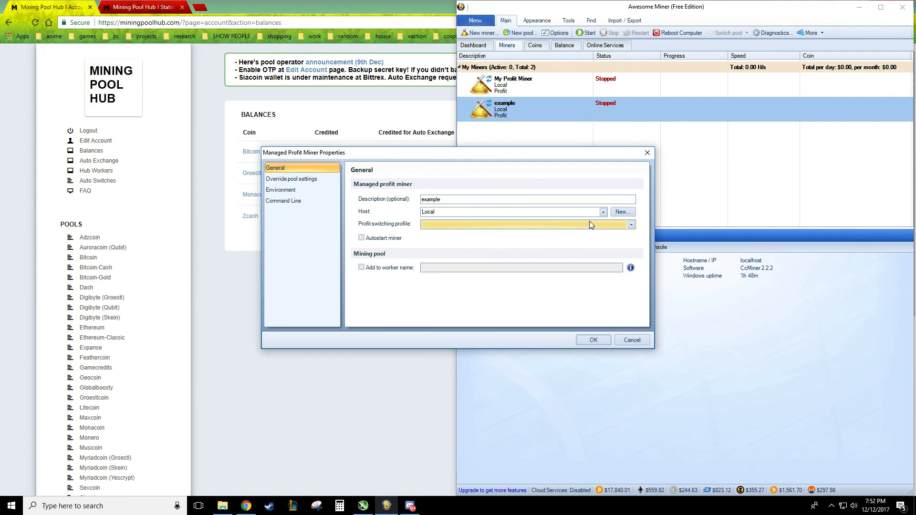
mouse_move(622, 335)
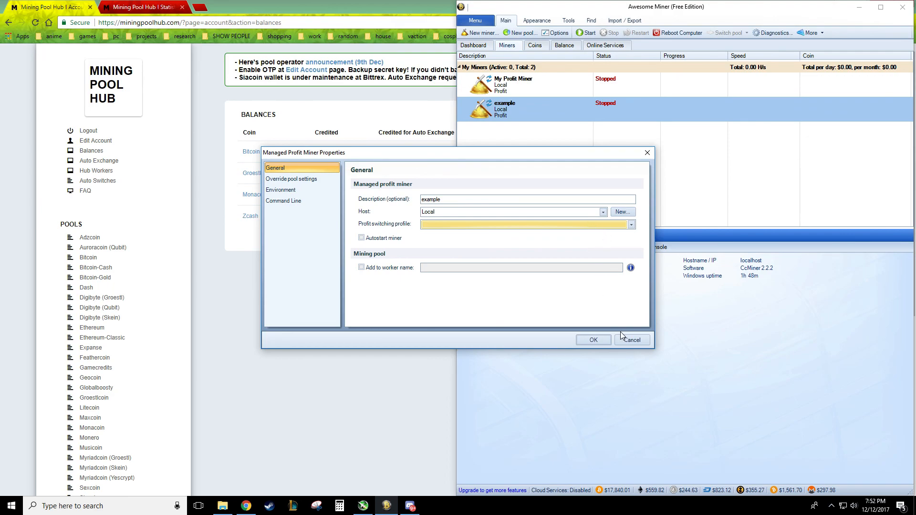
left_click(631, 339)
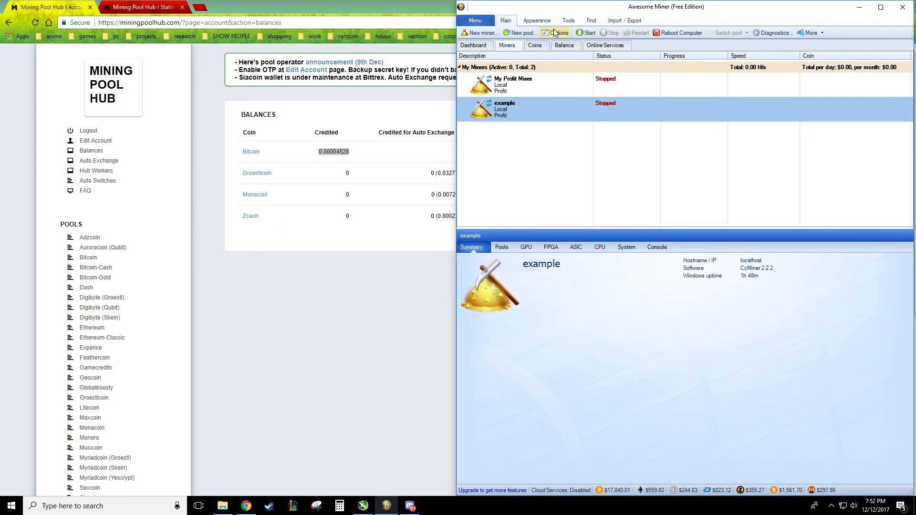
Give the unnamed profit profile the description 'cpu miner' and close Options
left_click(557, 32)
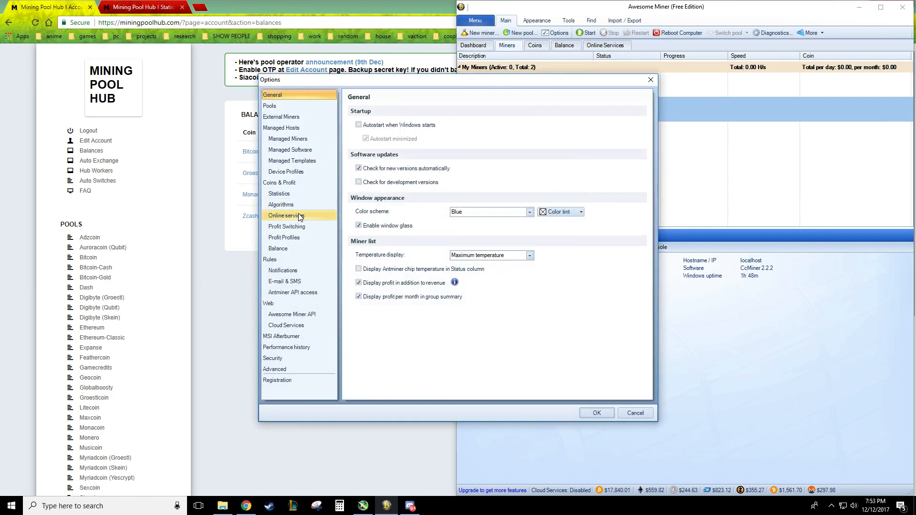
left_click(284, 238)
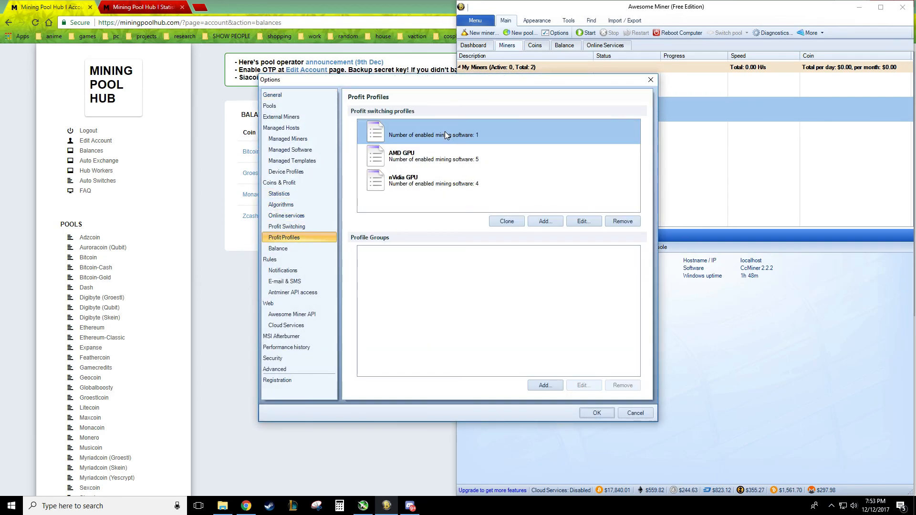
left_click(544, 221)
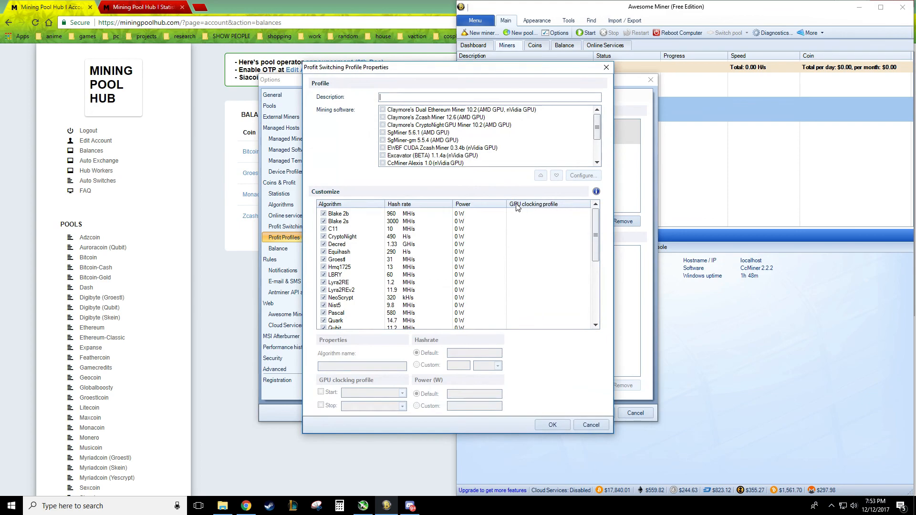
type("cpu")
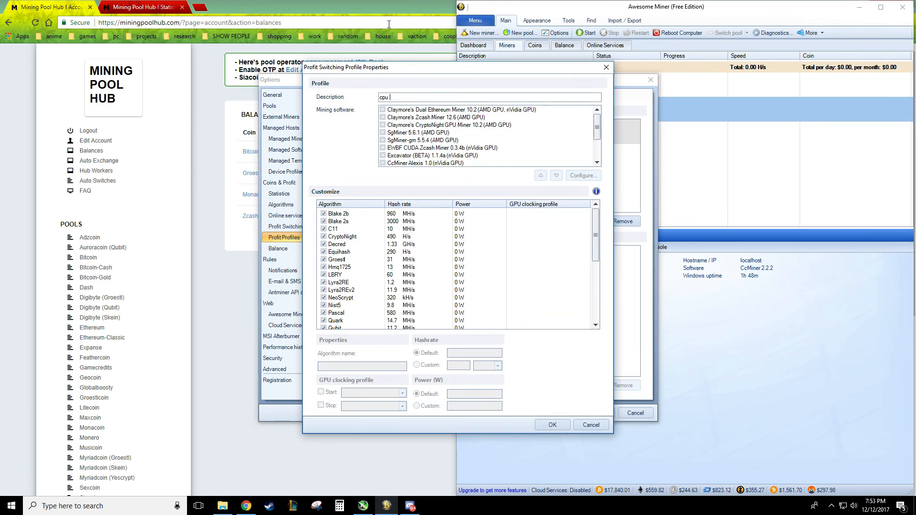
type("miner")
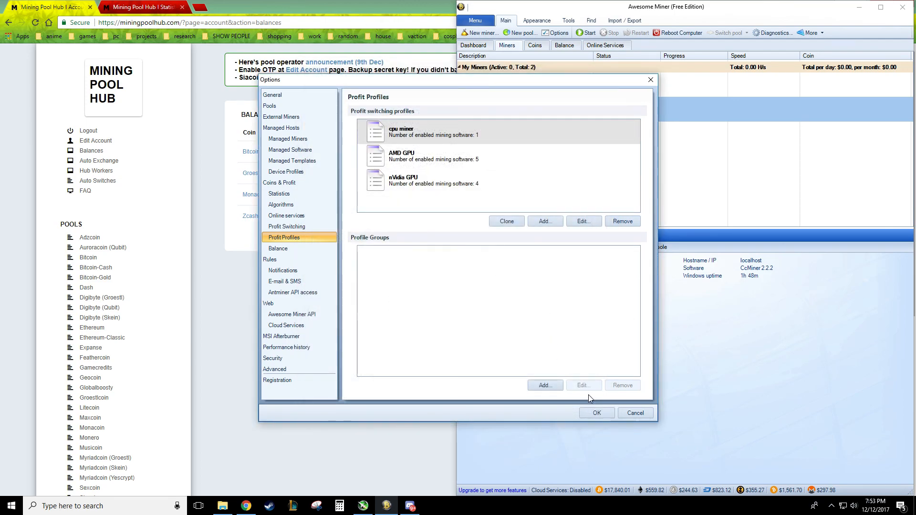
left_click(635, 413)
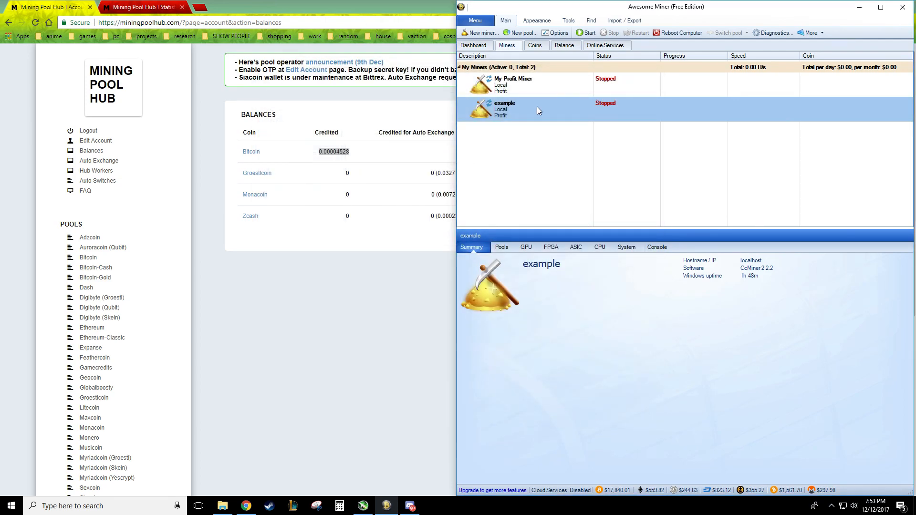
Set the example miner's profit switching profile to 'cpu miner' in its properties
double_click(504, 108)
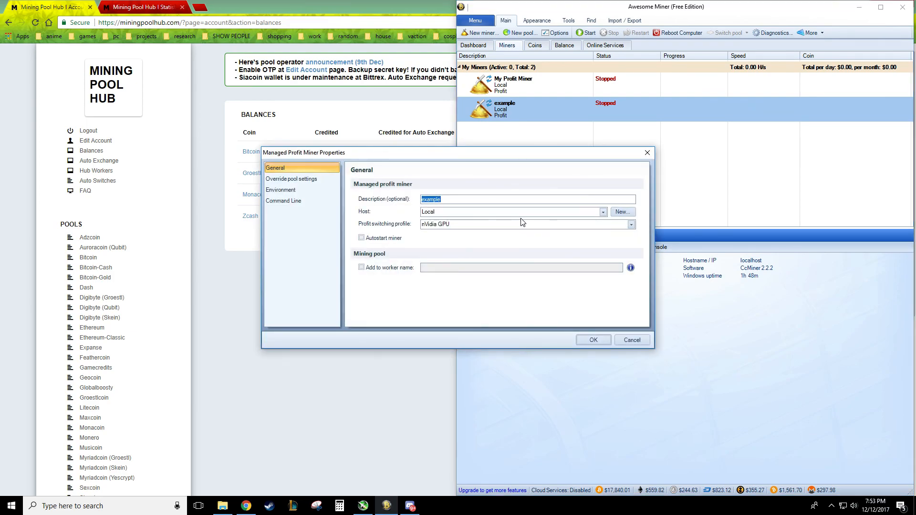
left_click(525, 223)
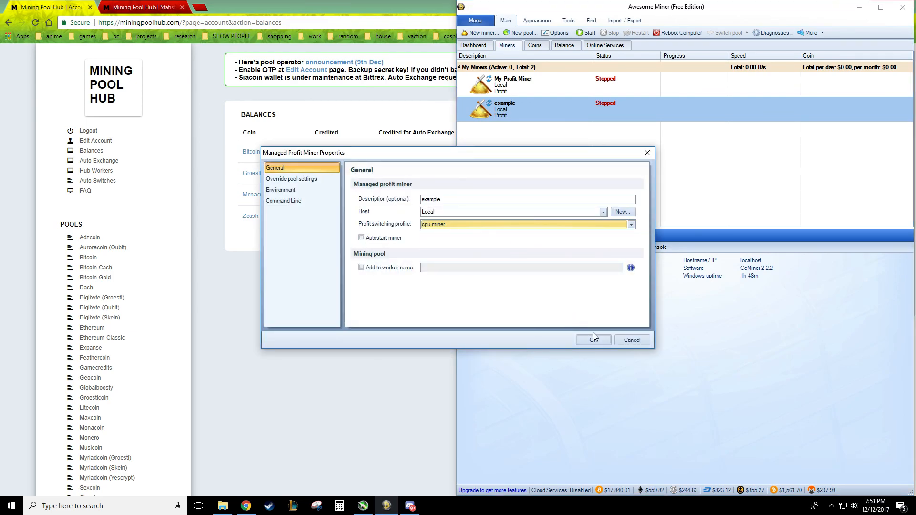
left_click(591, 339)
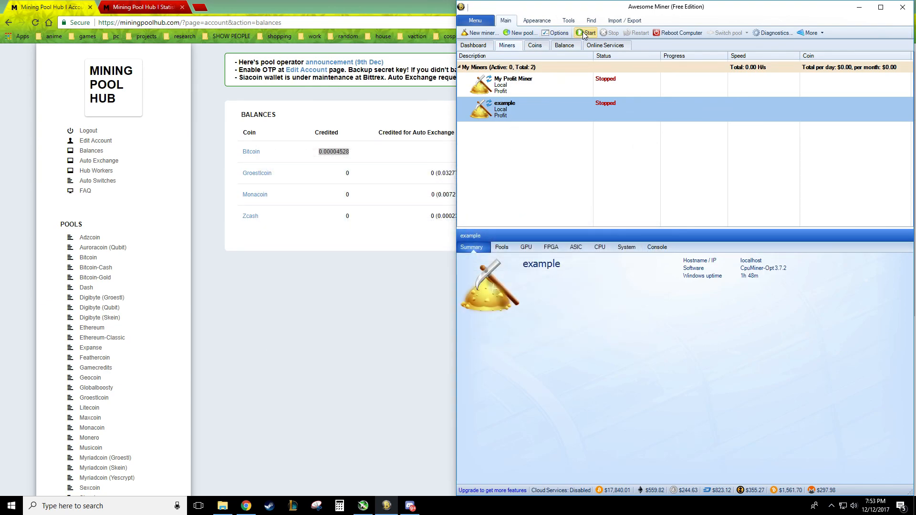
left_click(585, 33)
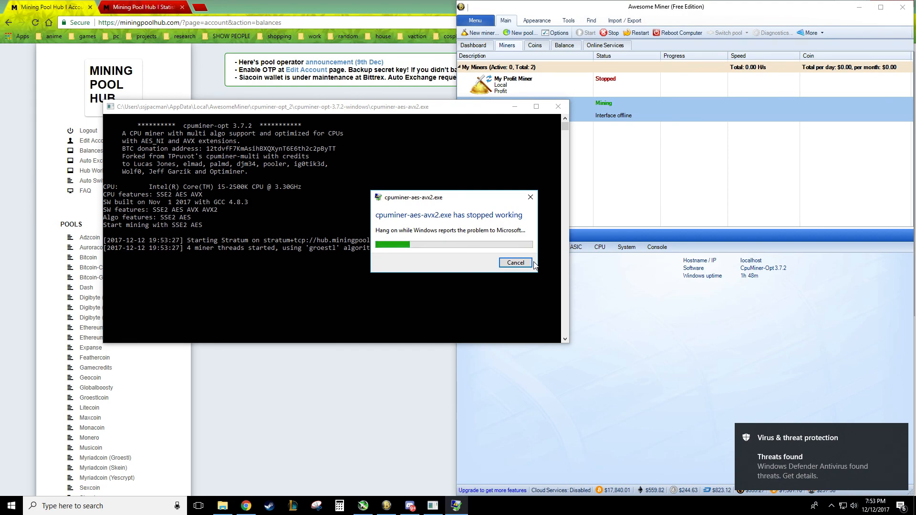
left_click(514, 264)
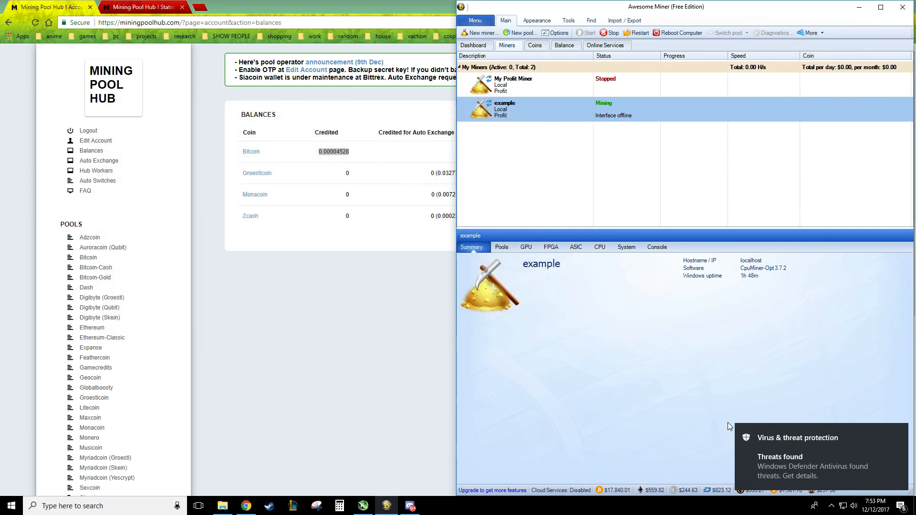
left_click(612, 32)
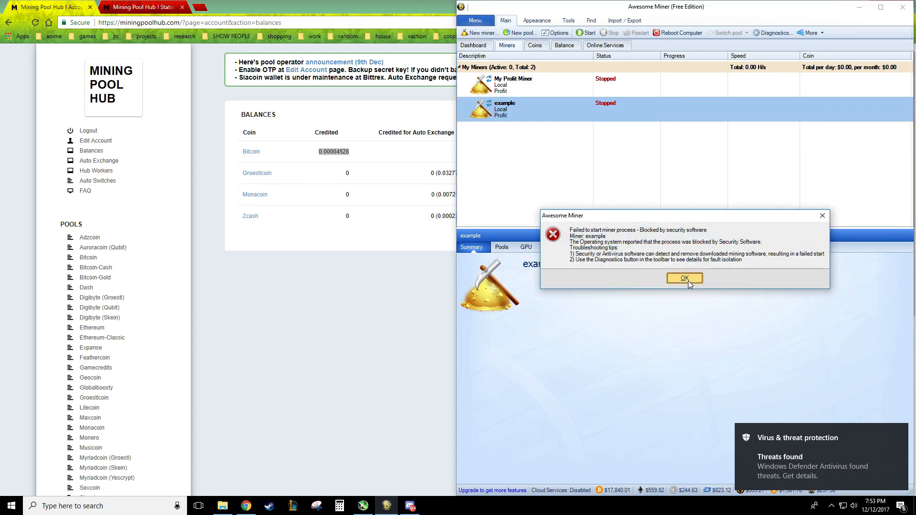
left_click(683, 277)
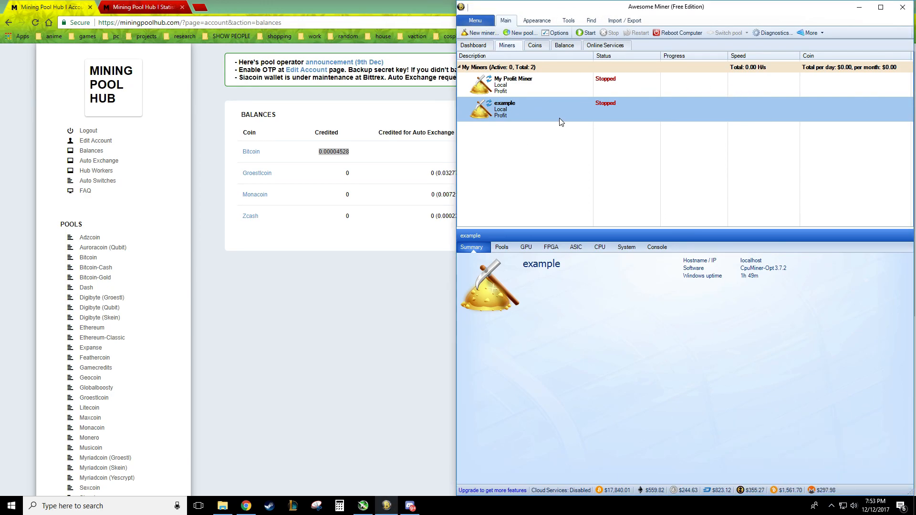
mouse_move(546, 180)
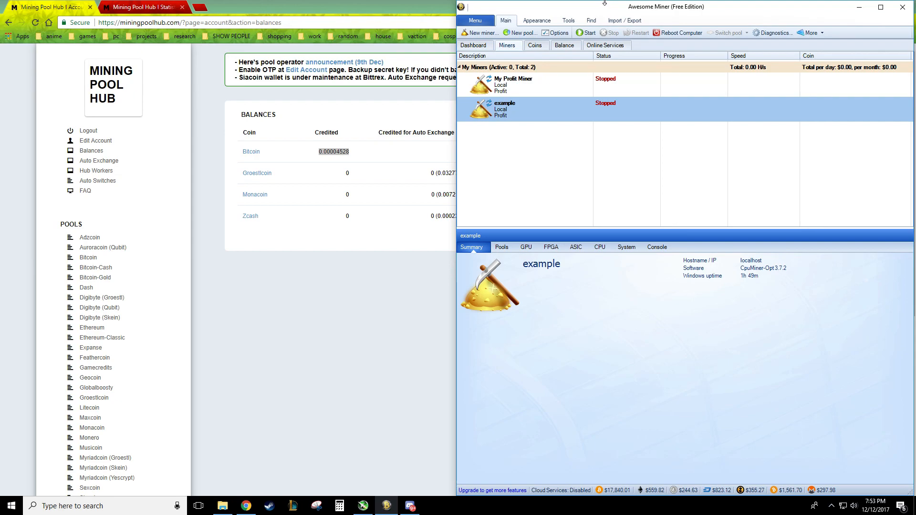
mouse_move(558, 106)
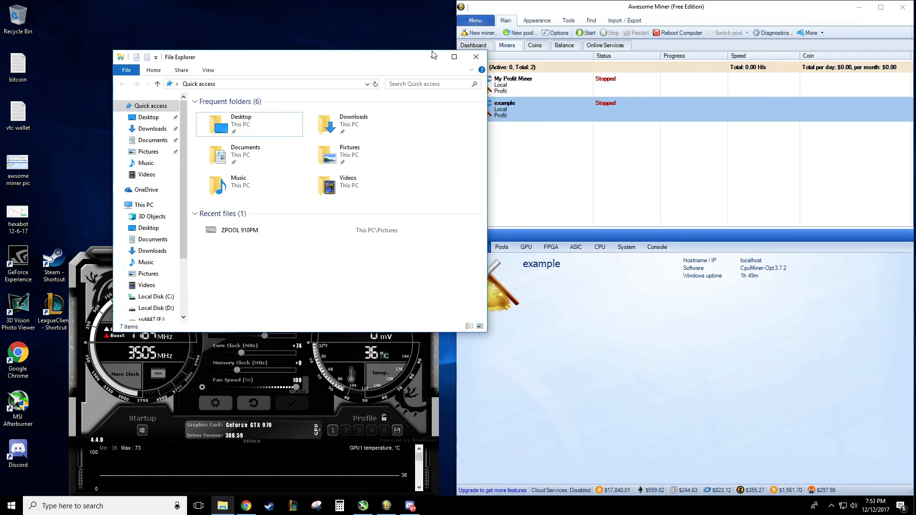
Dismiss File Explorer, return to Awesome Miner and bring up MSI Afterburner from the taskbar
left_click(475, 57)
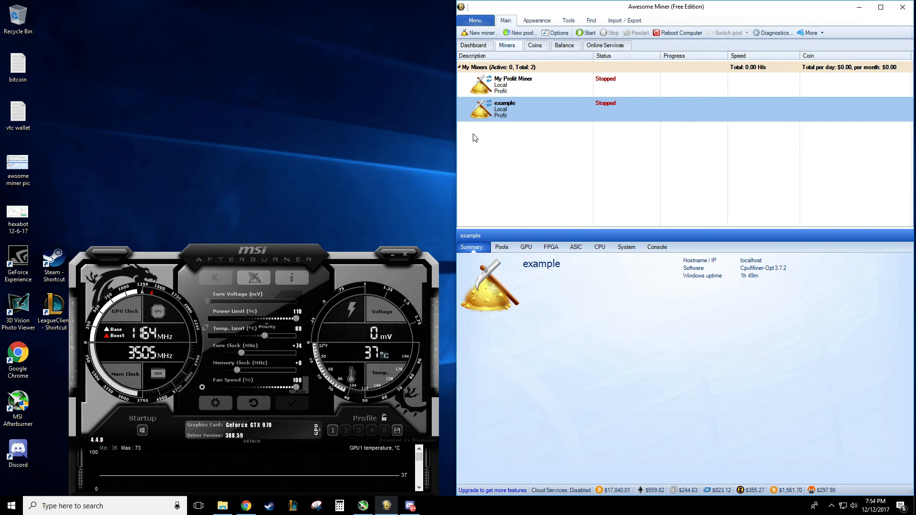
left_click(245, 506)
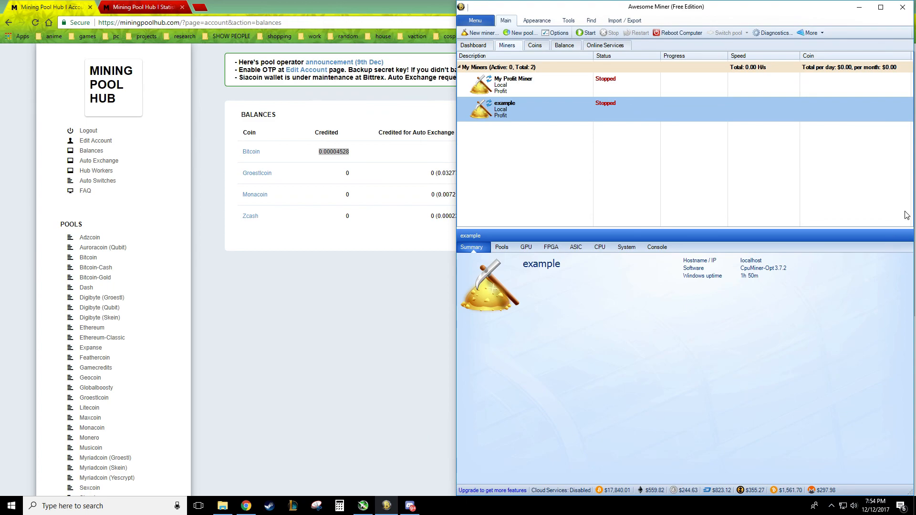
mouse_move(710, 199)
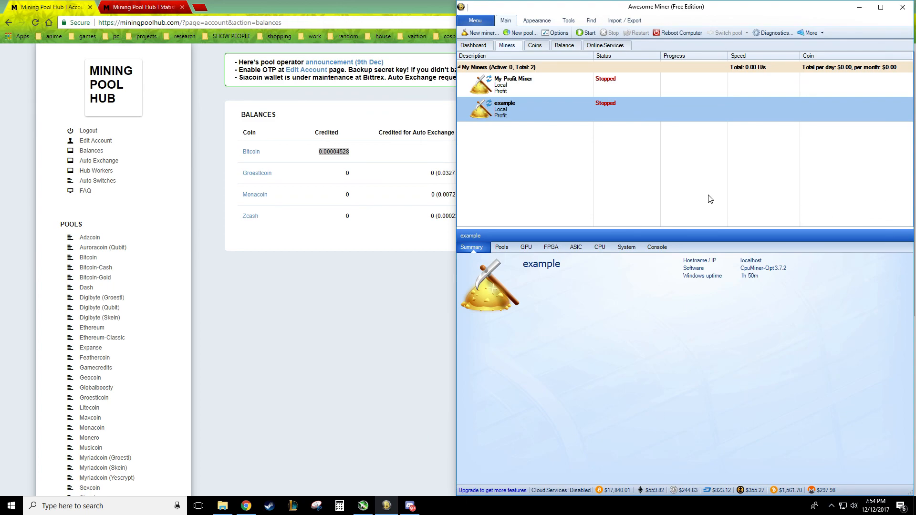
left_click(363, 506)
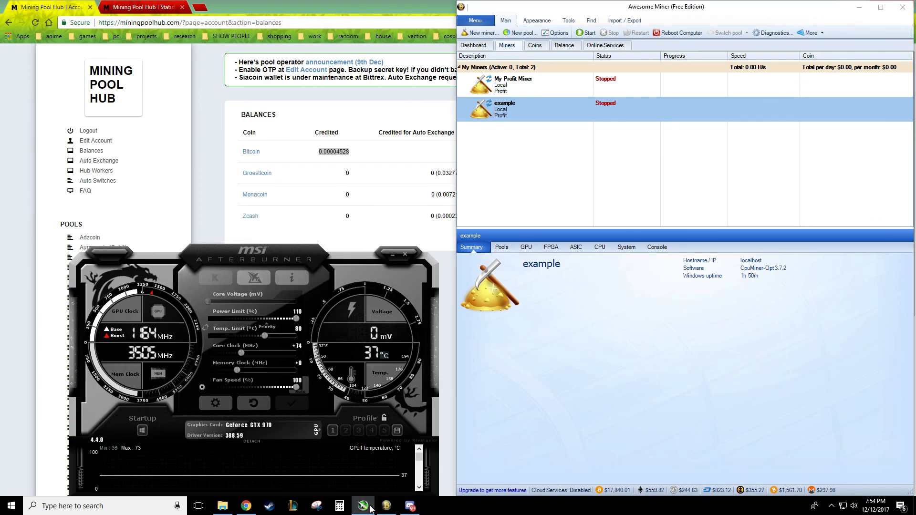